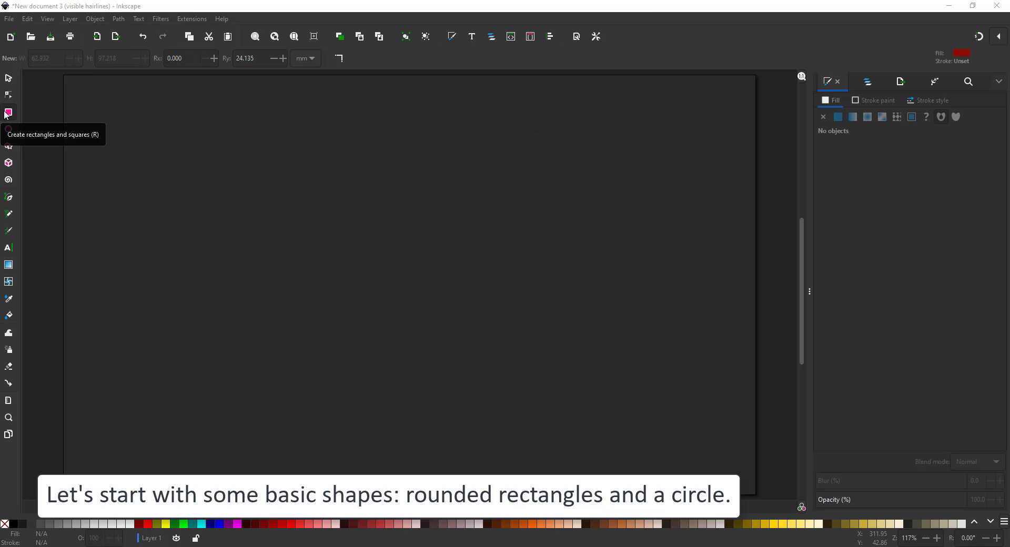
Draw a tall rounded rectangle, a circle, a fully rounded pill and a round-bottomed half pill in white
left_click_drag(165, 127, 310, 361)
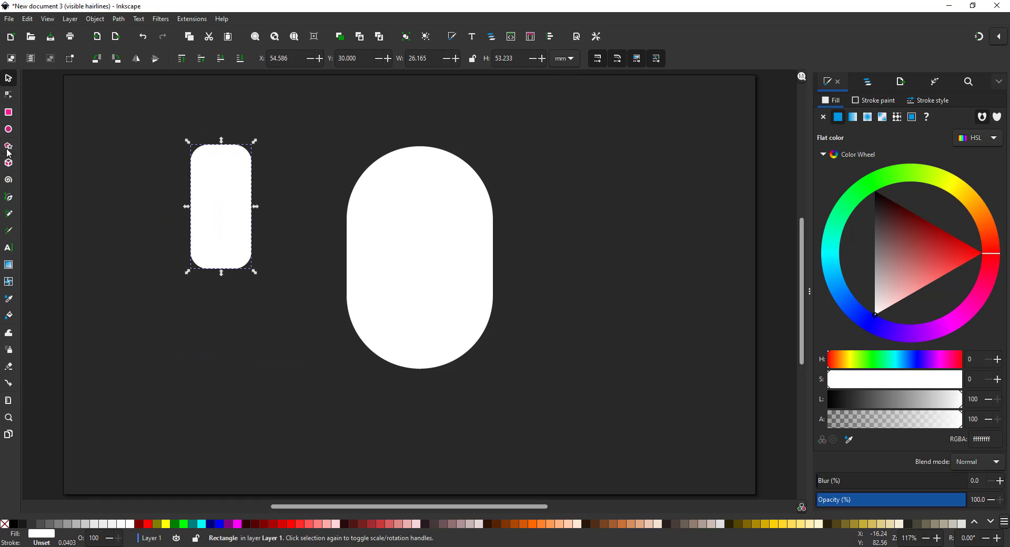
left_click(8, 129)
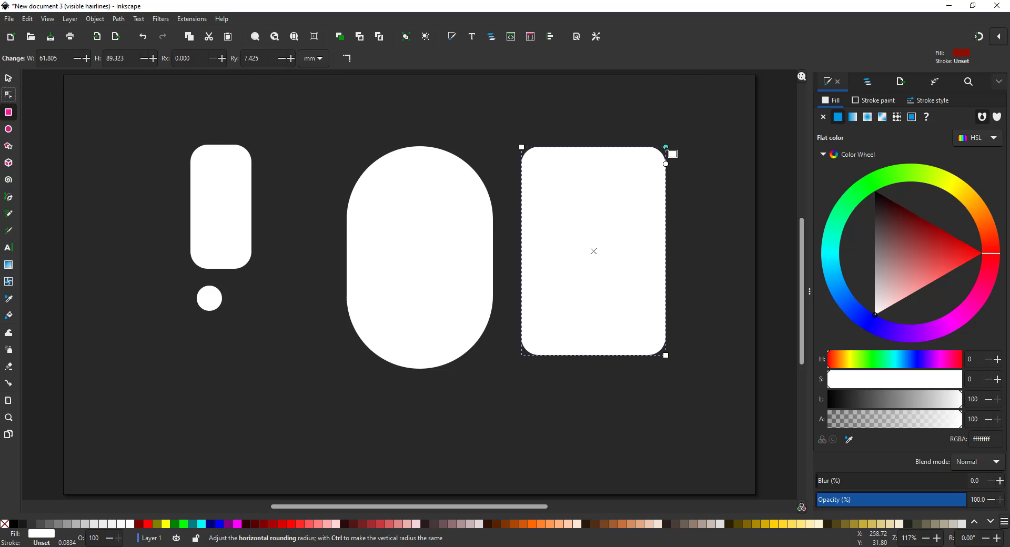
left_click_drag(664, 163, 665, 218)
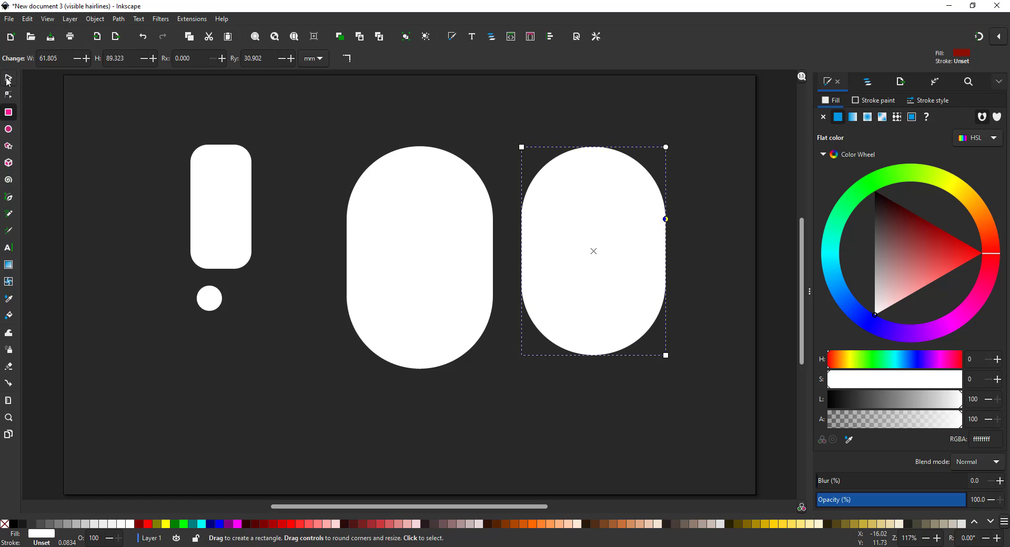
left_click(138, 19)
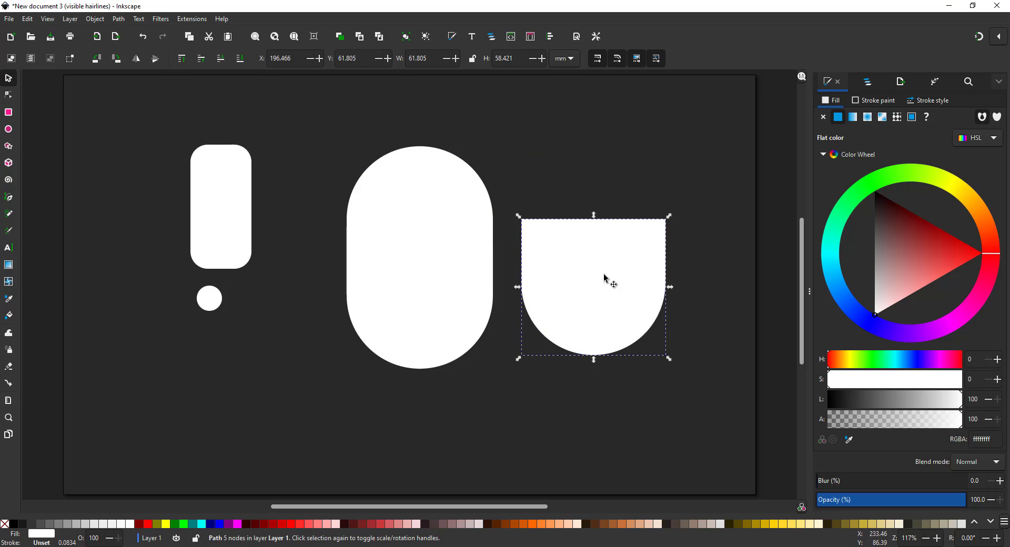
left_click_drag(592, 287, 227, 403)
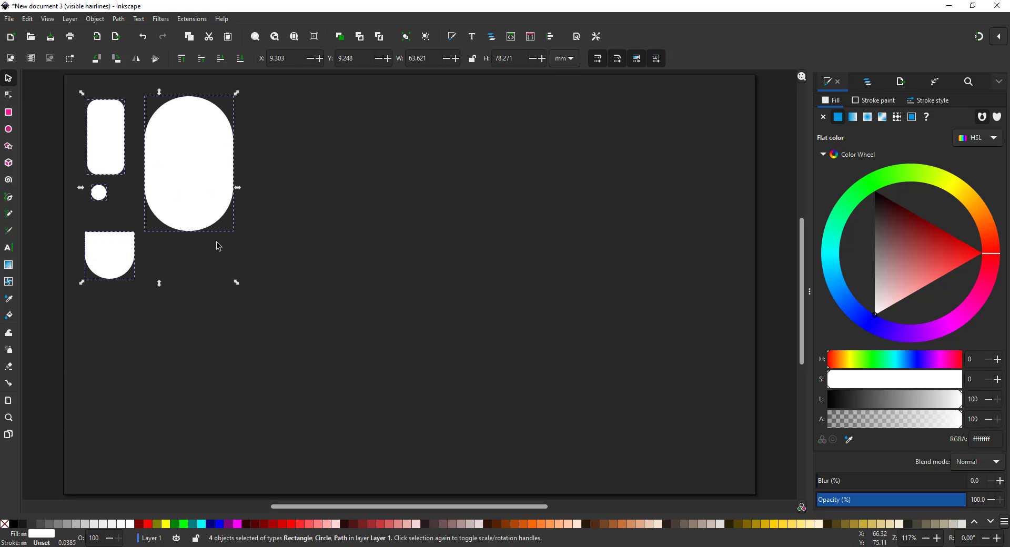
Duplicate the pill as a taupe body and place a smaller peach rounded rectangle on it as the face
key("Ctrl+D")
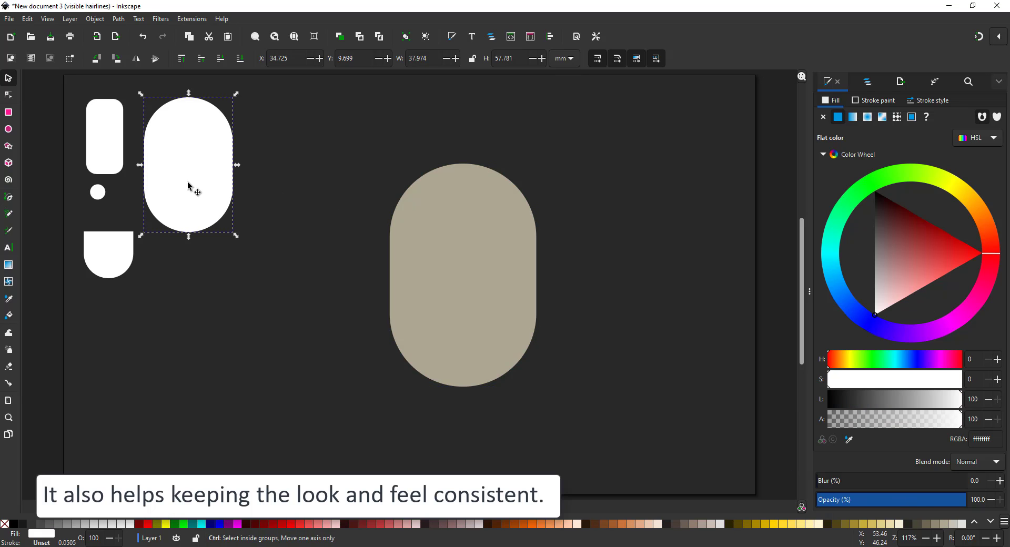
left_click_drag(188, 166, 473, 230)
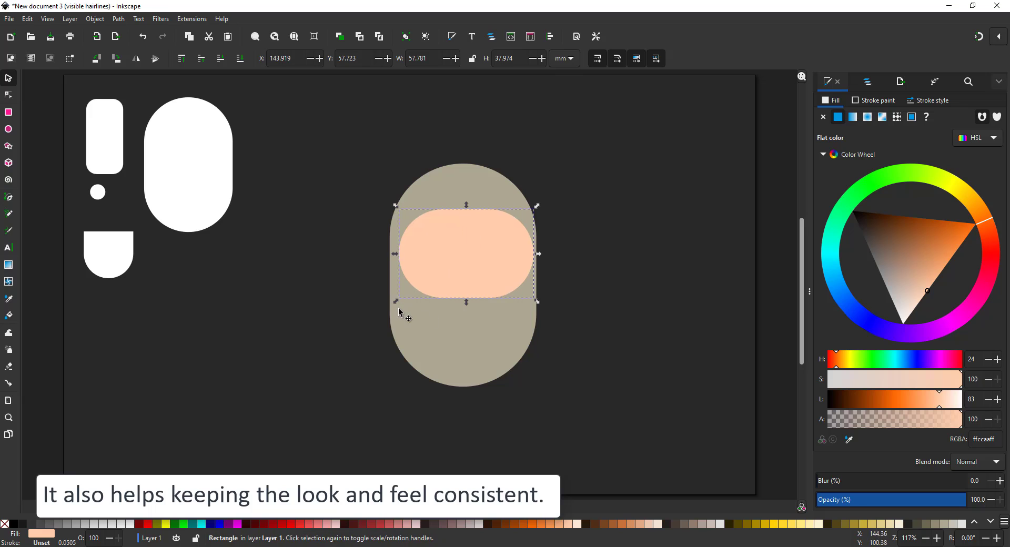
left_click_drag(464, 251, 468, 249)
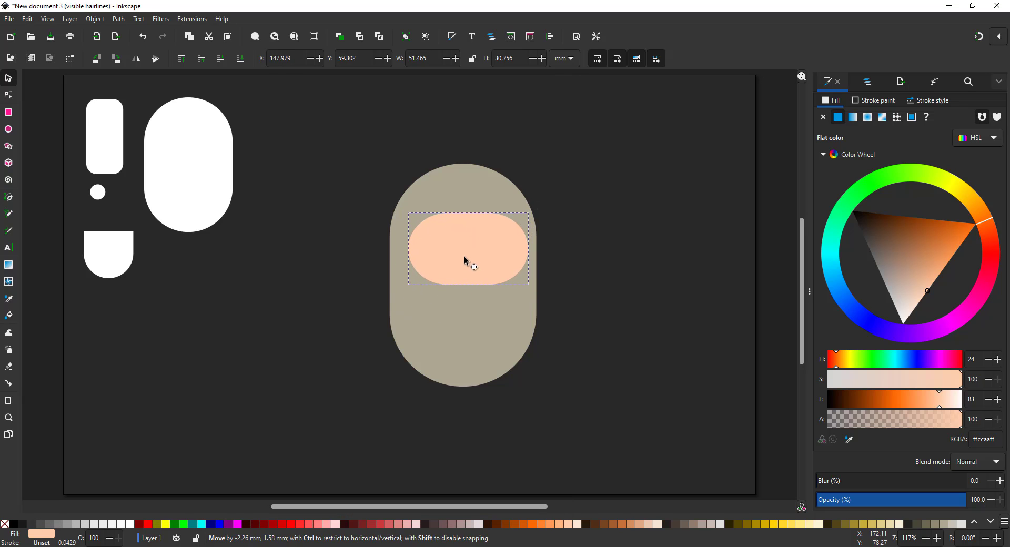
left_click(108, 257)
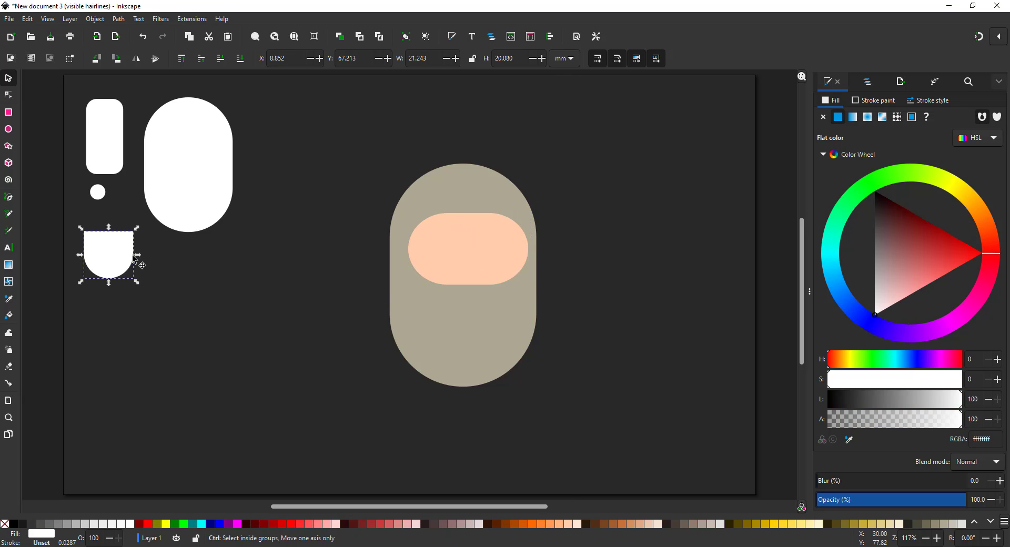
Enlarge a half-pill copy into a shield over the body and a flipped copy into a dark grey helmet
left_click_drag(109, 252, 518, 342)
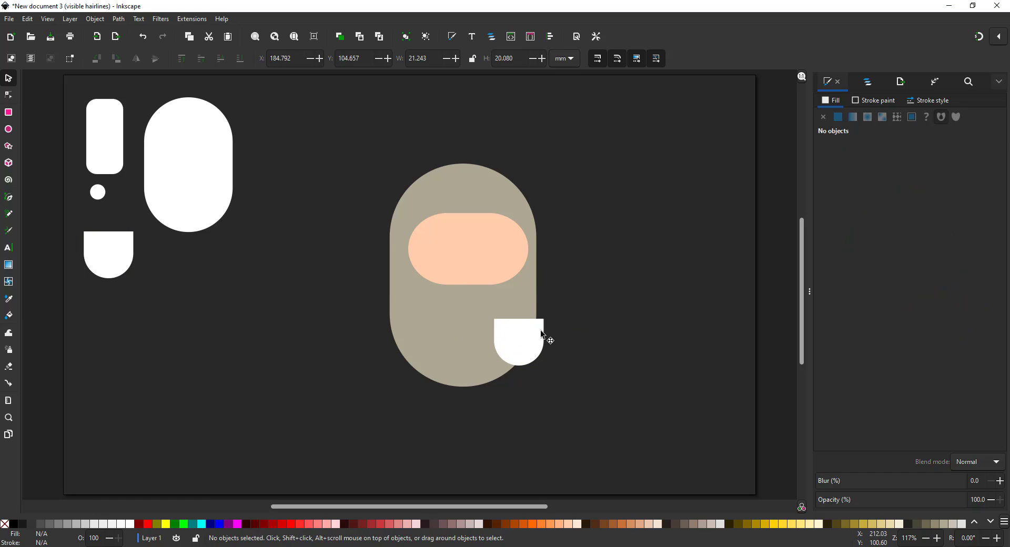
left_click_drag(518, 342, 374, 351)
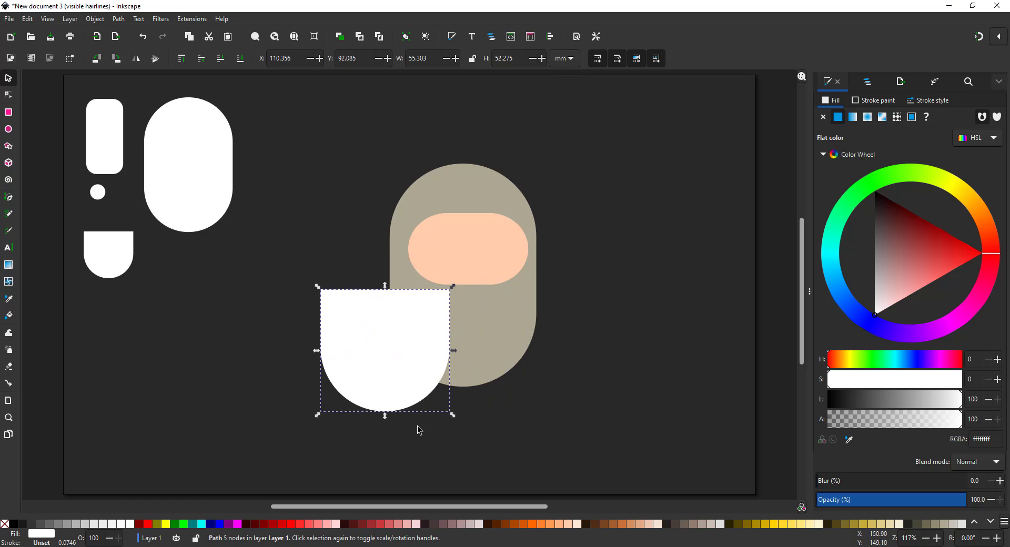
left_click_drag(383, 352, 438, 158)
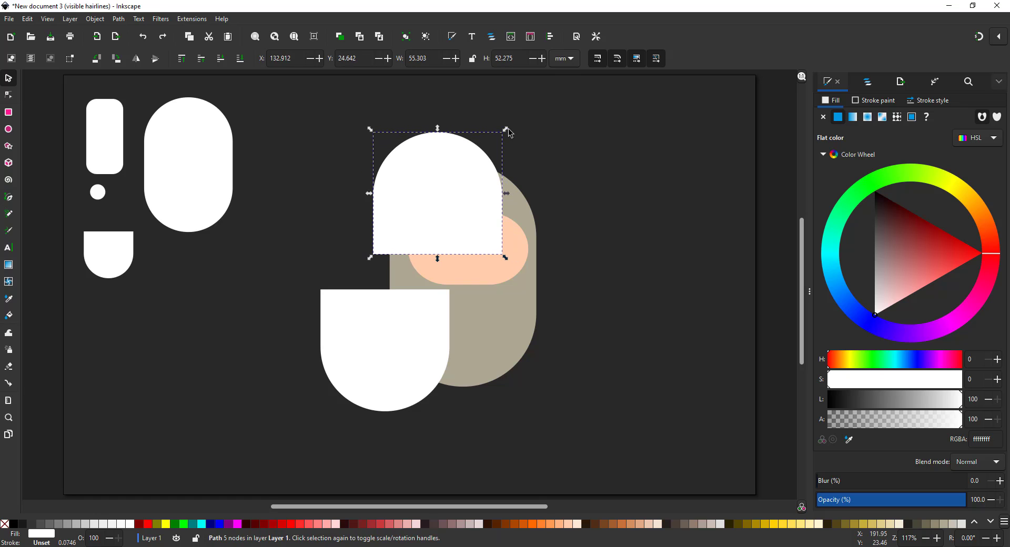
left_click_drag(509, 128, 546, 121)
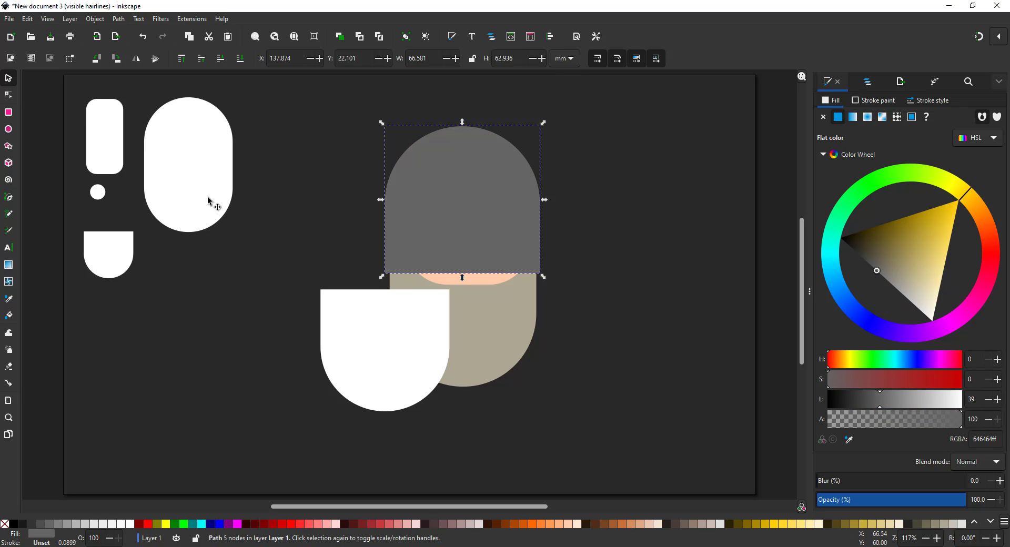
left_click(8, 94)
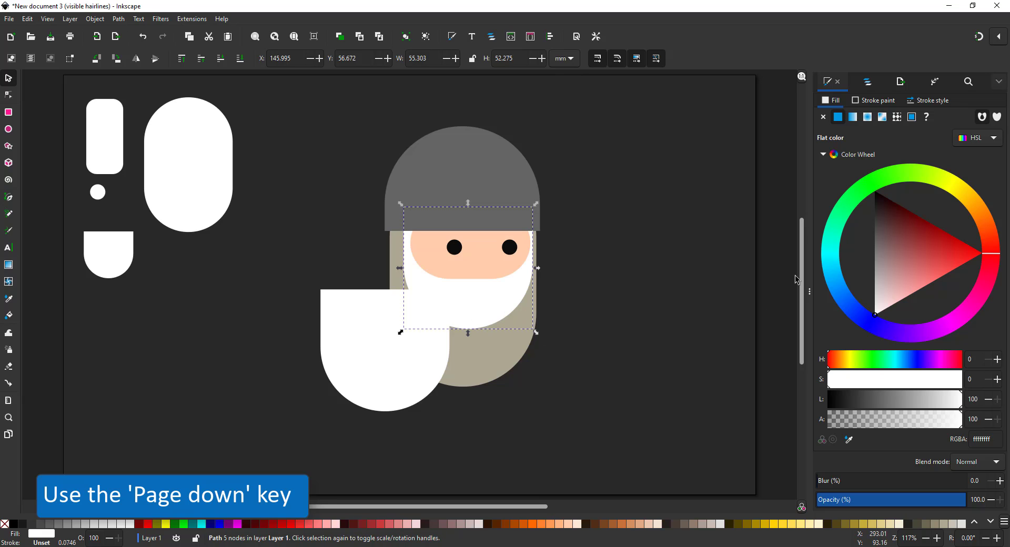
Colour the beard dark red and squeeze a rectangle copy into a grey nose guard under the helmet
left_click(940, 232)
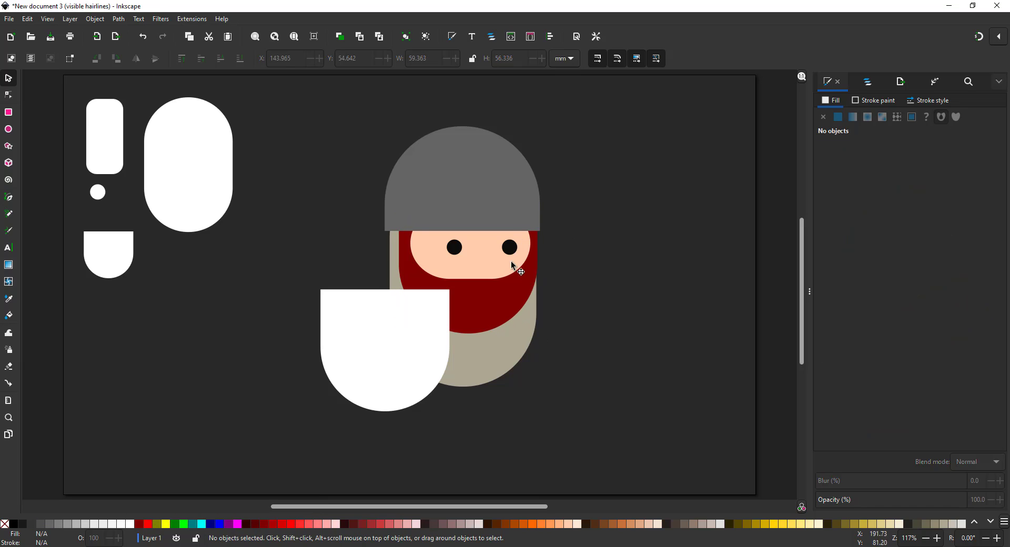
left_click(188, 169)
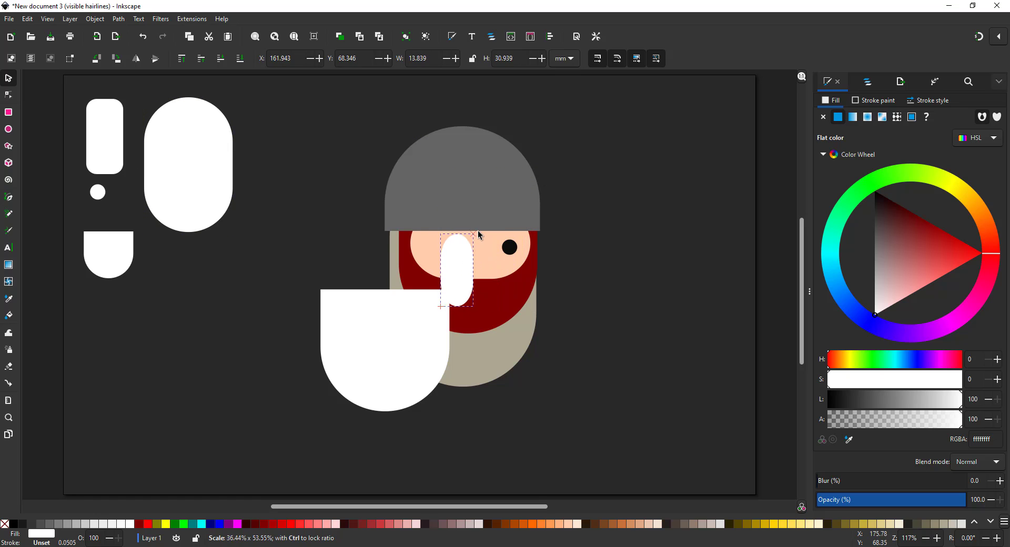
left_click_drag(457, 267, 486, 239)
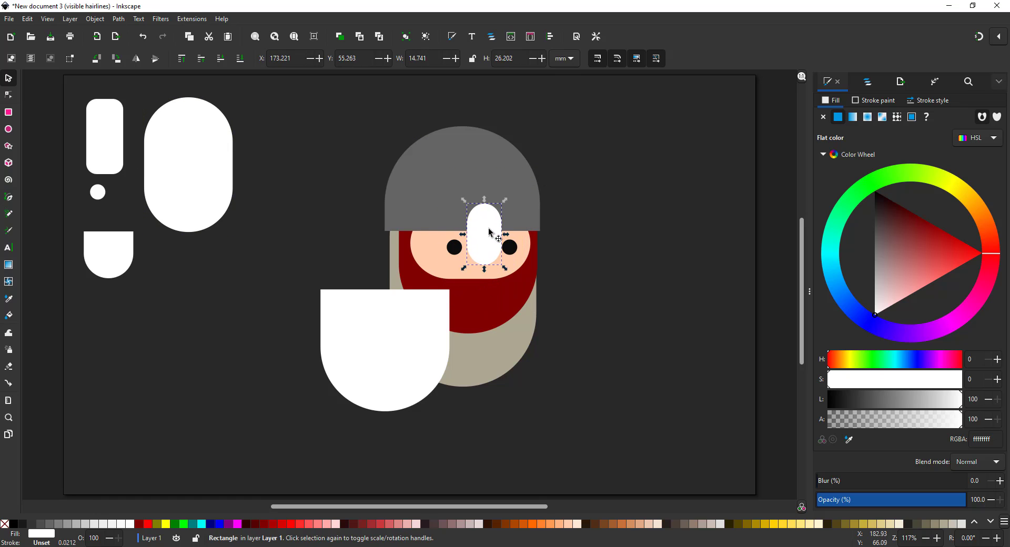
left_click_drag(485, 235, 480, 230)
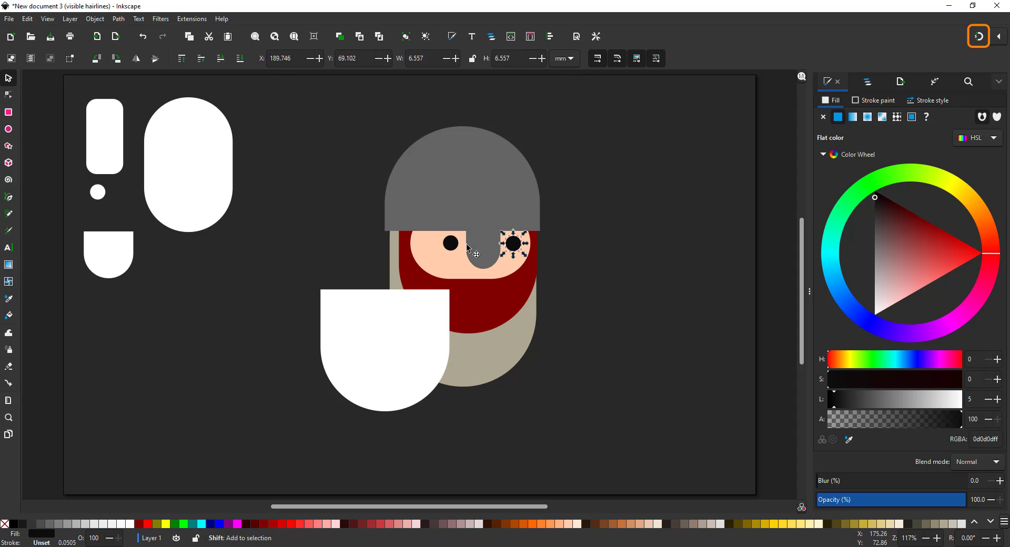
left_click(490, 37)
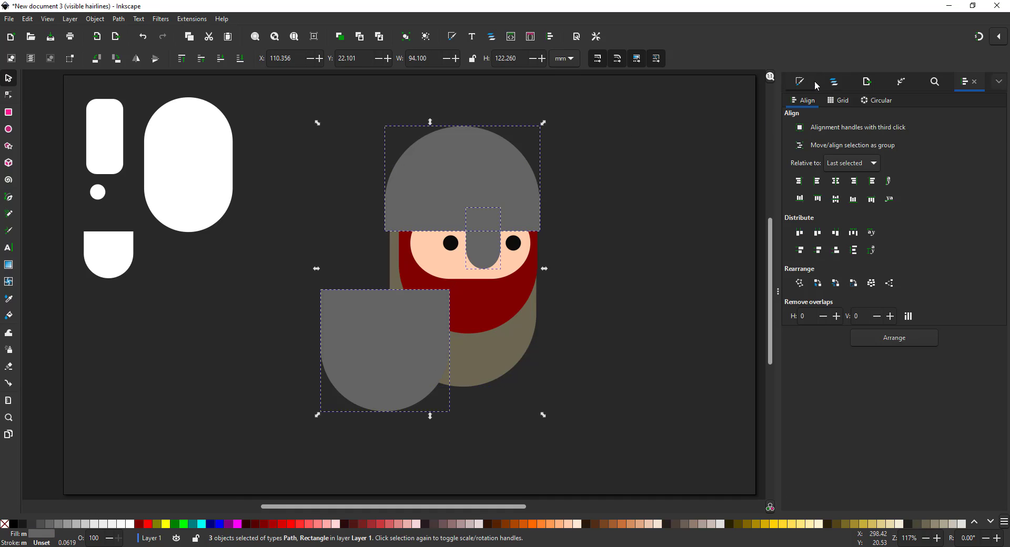
Raise the helmet, nose guard and shield fill to one lighter mid-grey
left_click(800, 81)
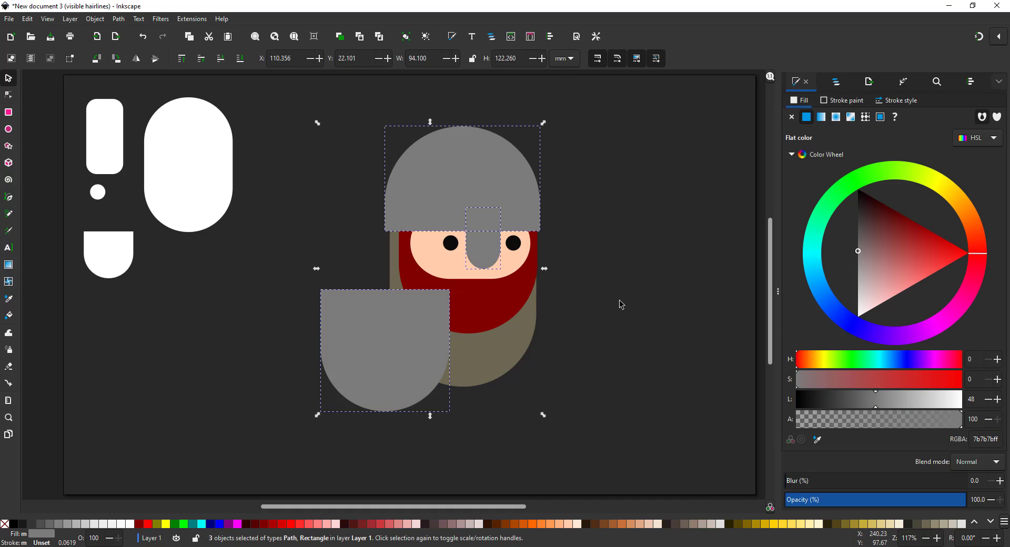
left_click(190, 162)
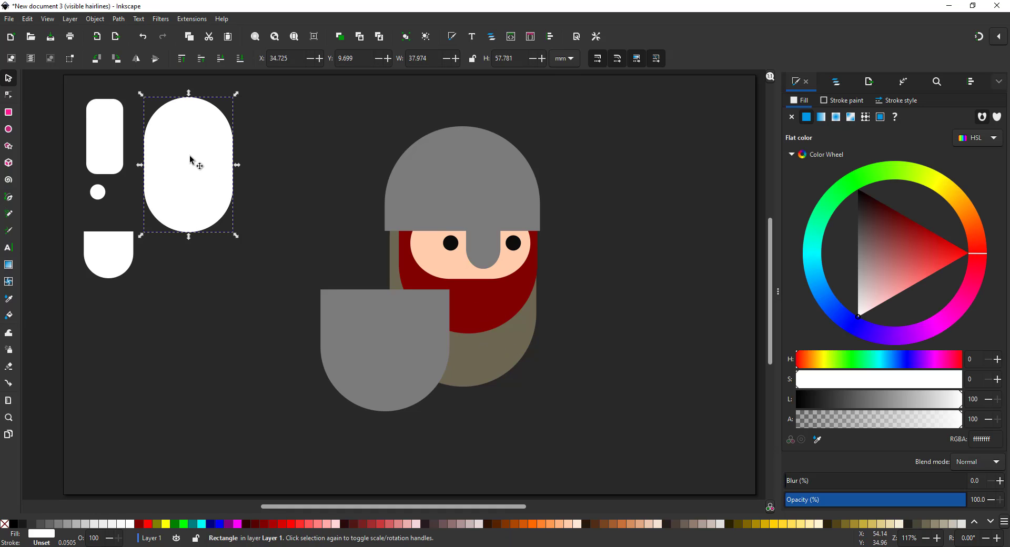
Build two taupe legs from upper and lower pill pieces and place them beneath the body
left_click_drag(189, 164, 590, 355)
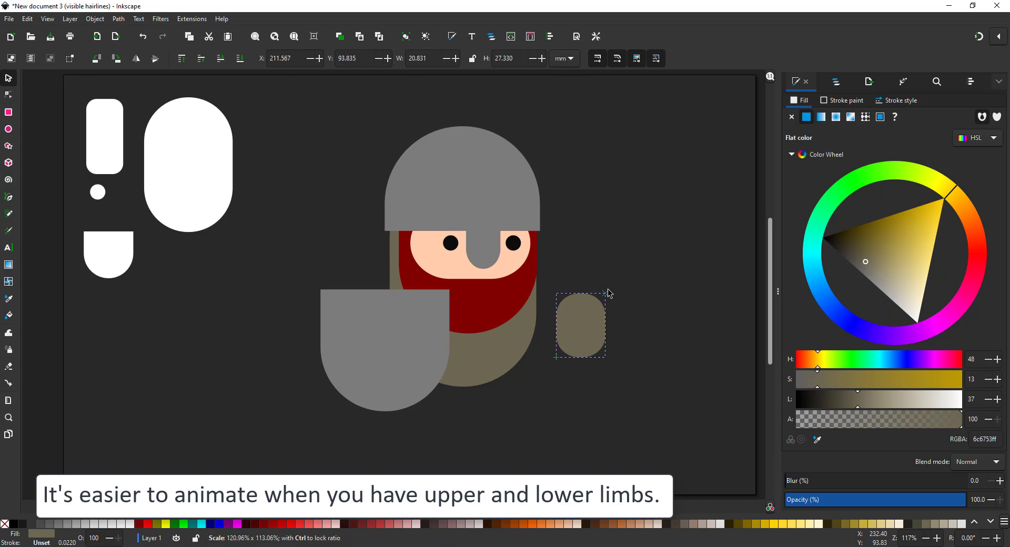
left_click_drag(579, 322, 585, 354)
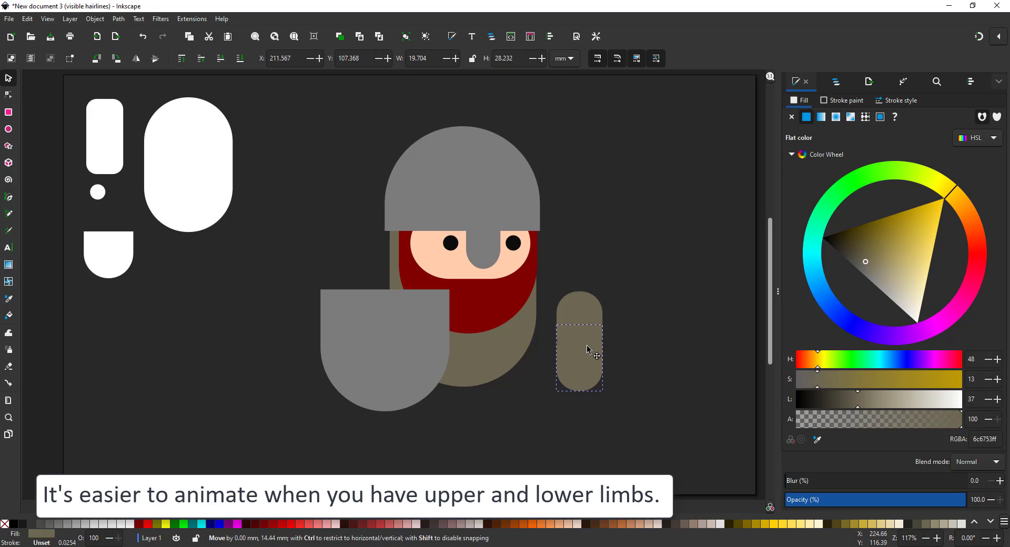
left_click(579, 357)
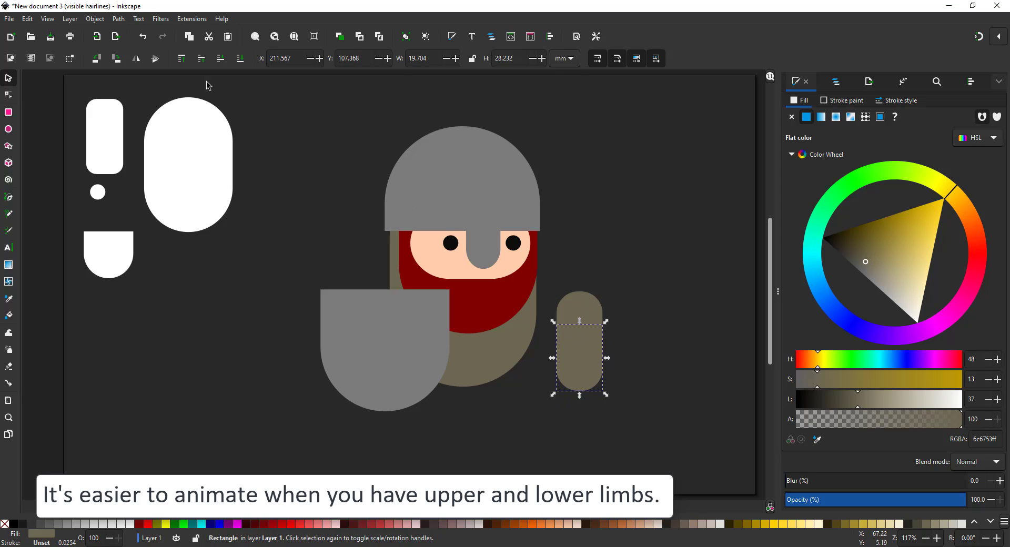
left_click_drag(579, 348, 579, 325)
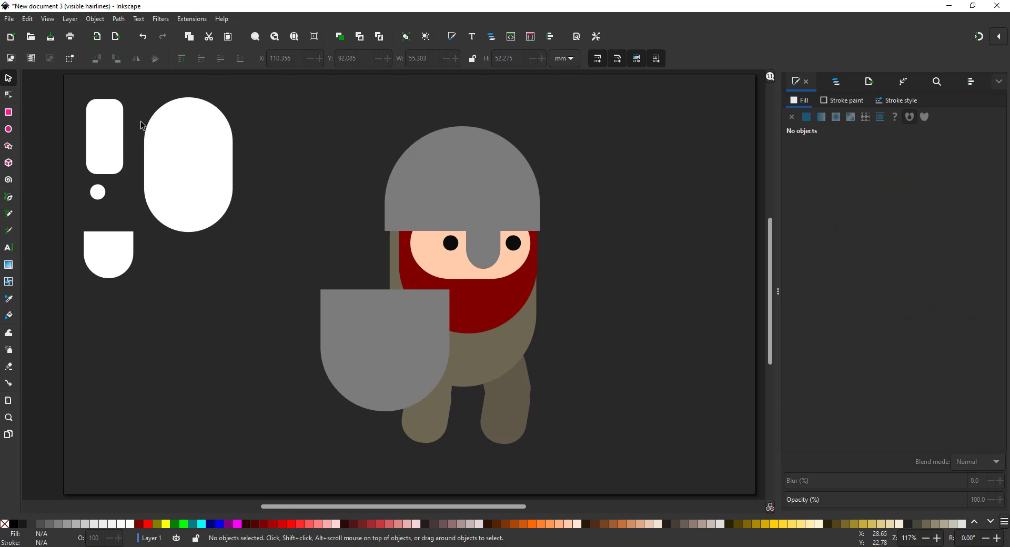
left_click(187, 166)
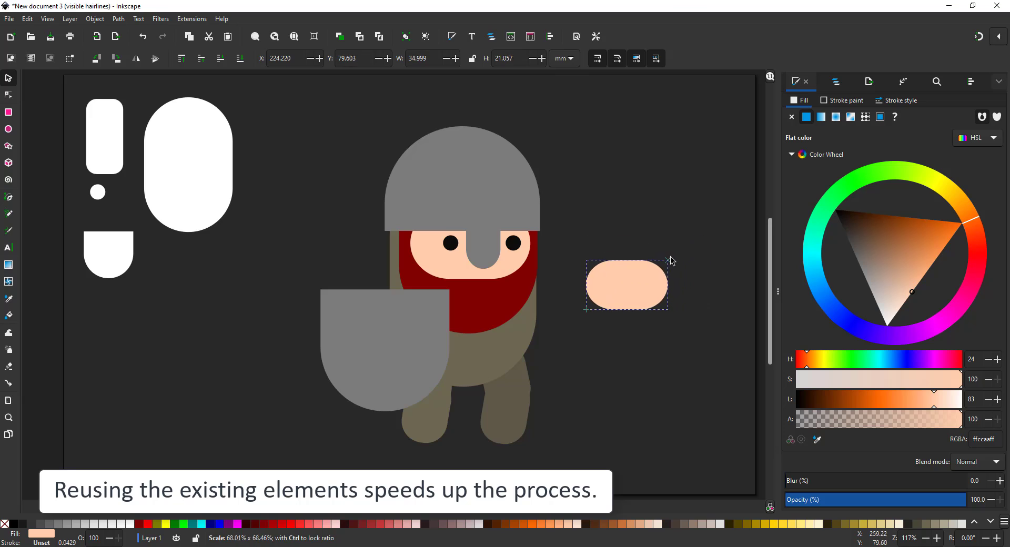
Bend the peach arm pieces and wrap a brown band over the outstretched fist
left_click(650, 283)
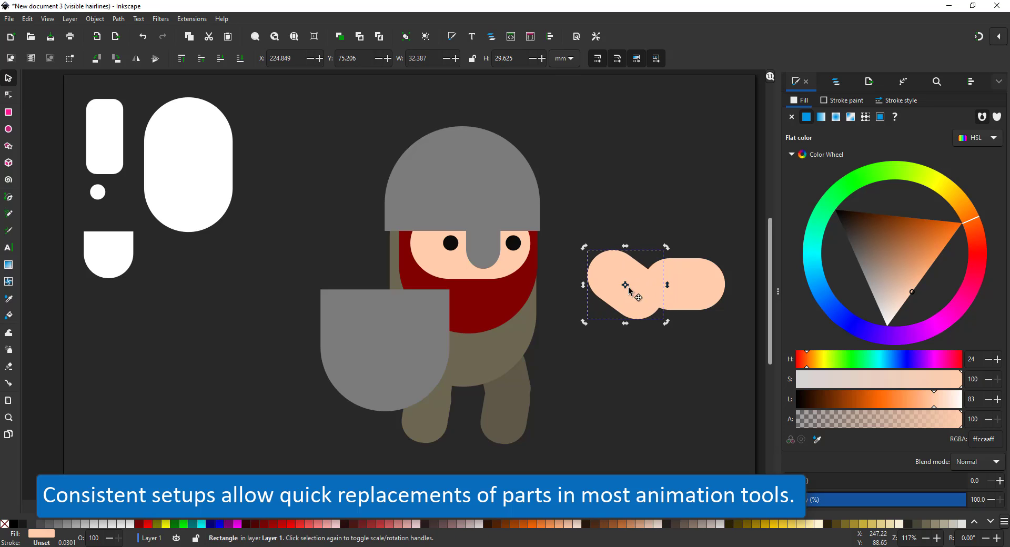
left_click_drag(628, 287, 583, 303)
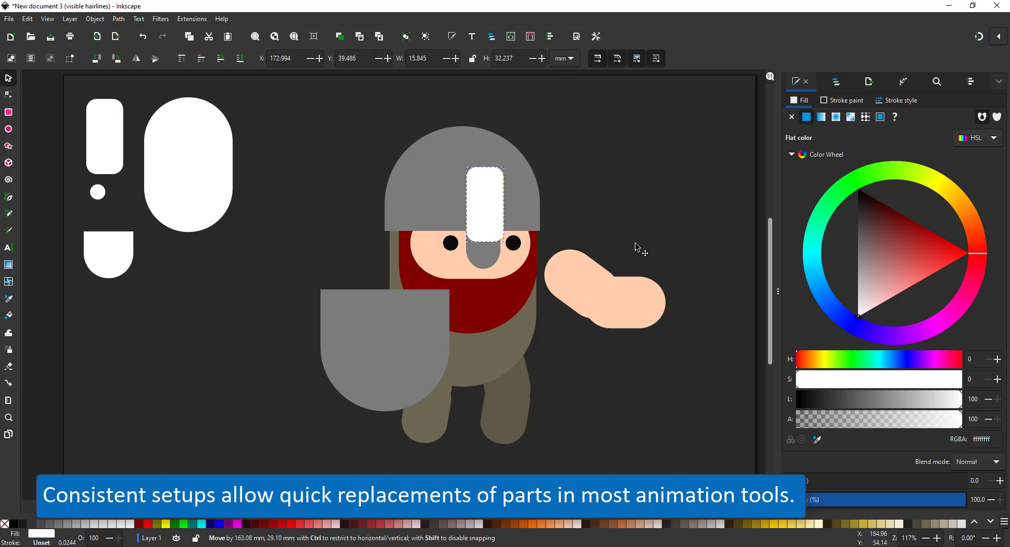
left_click_drag(484, 206, 652, 301)
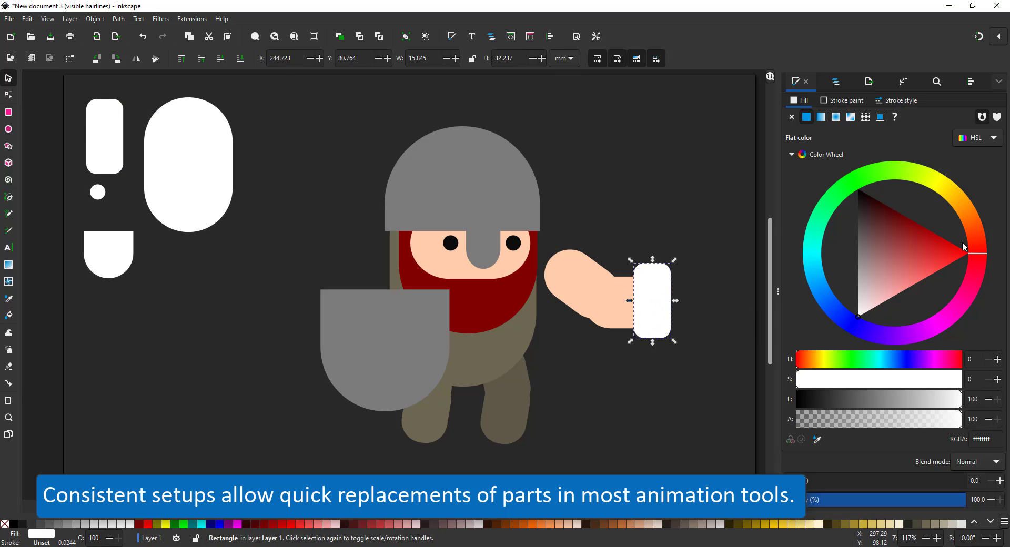
left_click(890, 237)
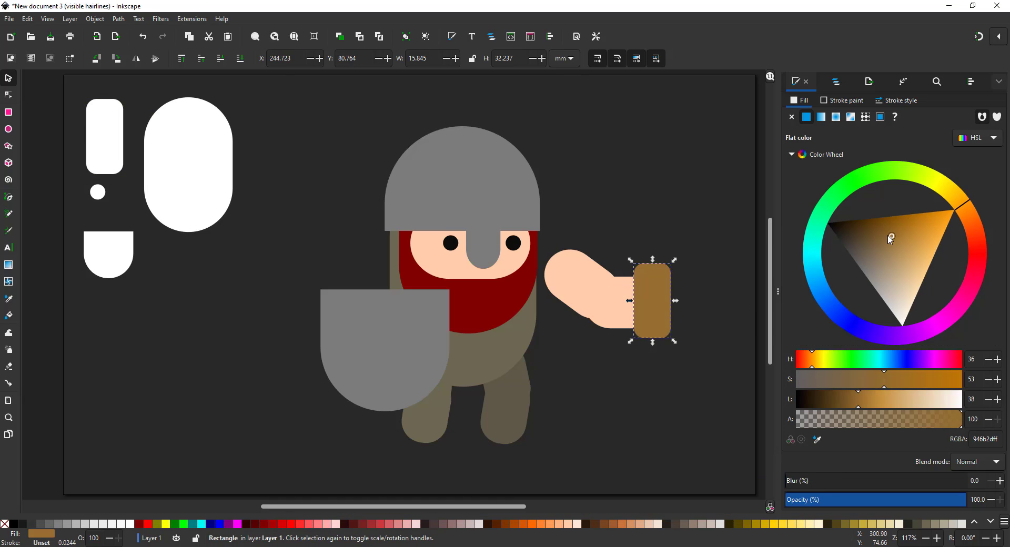
left_click_drag(650, 301, 638, 304)
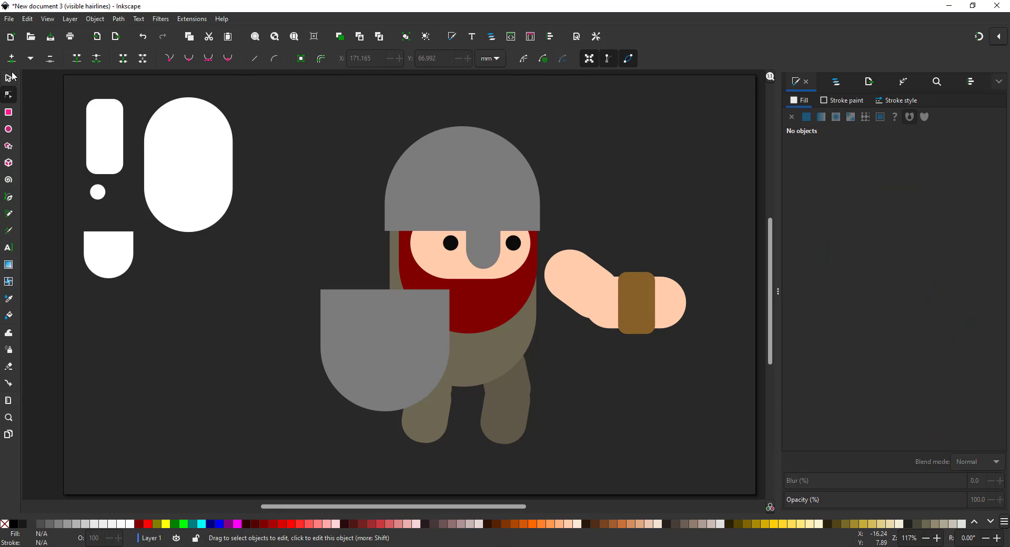
Tuck a hand copy behind the shield and fit grey shoulder pads onto both arms
left_click(646, 305)
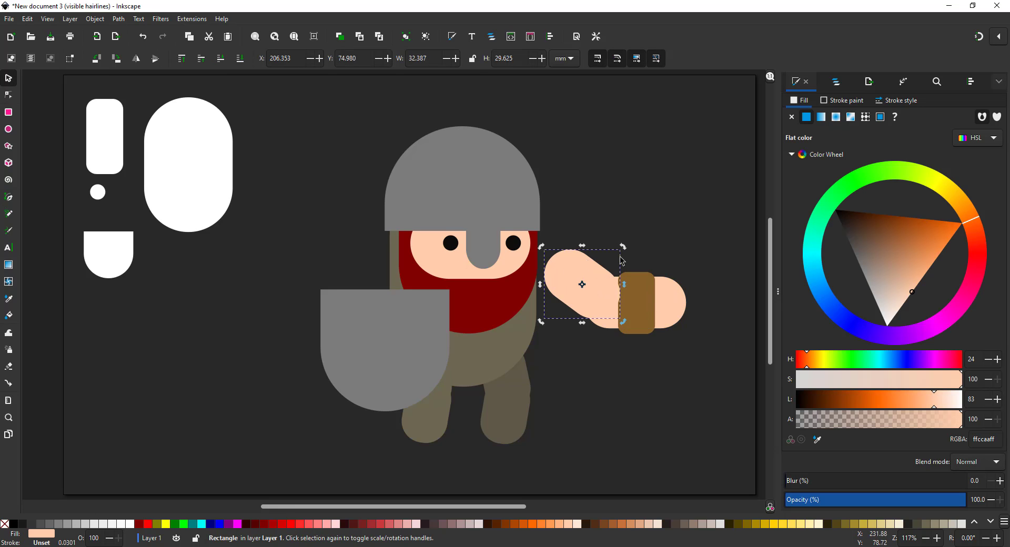
left_click_drag(581, 284, 364, 302)
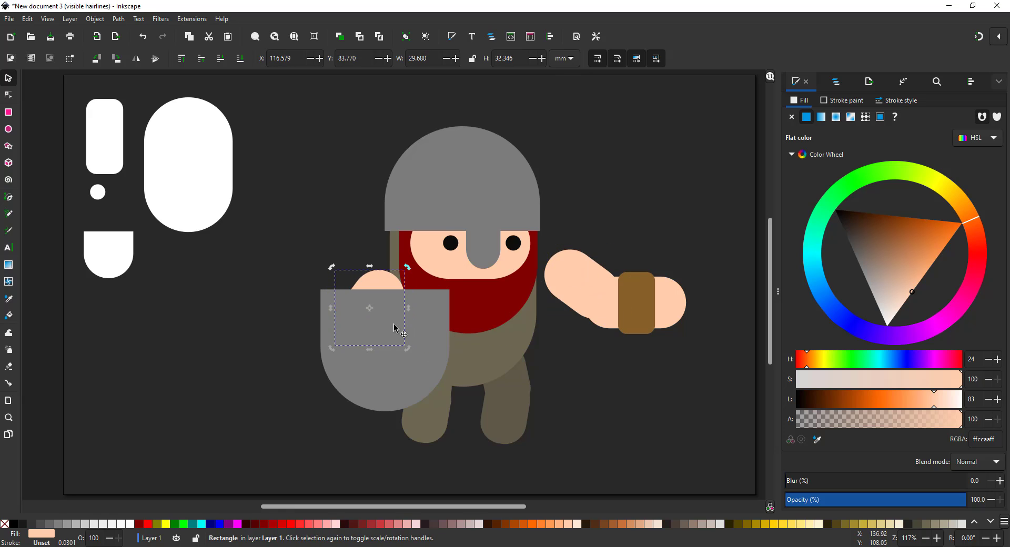
mouse_move(501, 152)
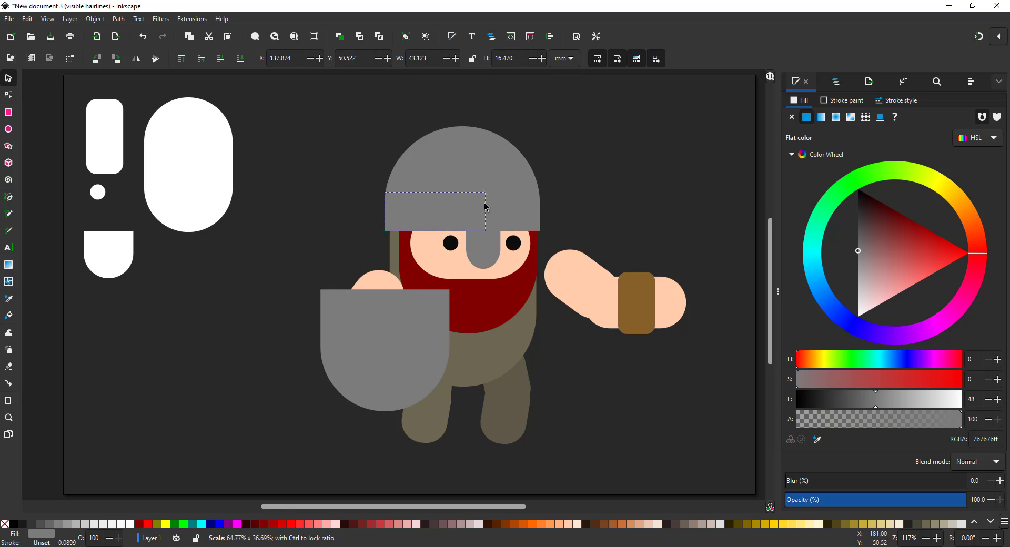
left_click_drag(435, 212, 377, 274)
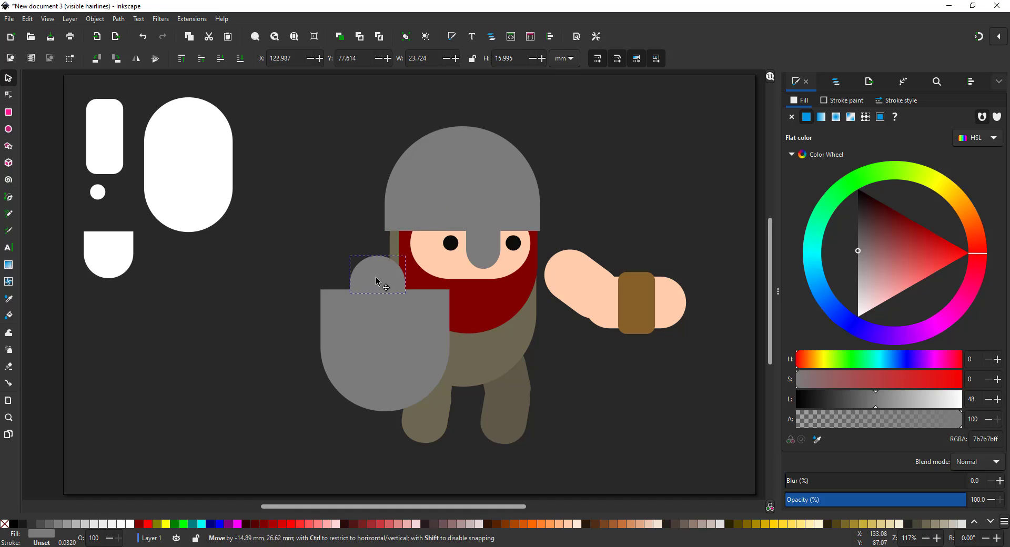
left_click(376, 279)
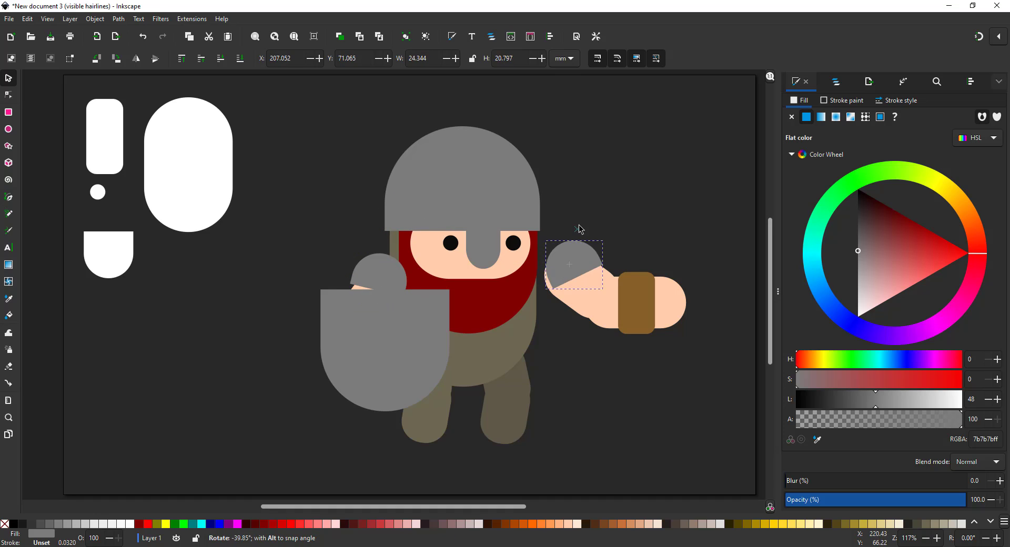
left_click_drag(601, 245, 606, 234)
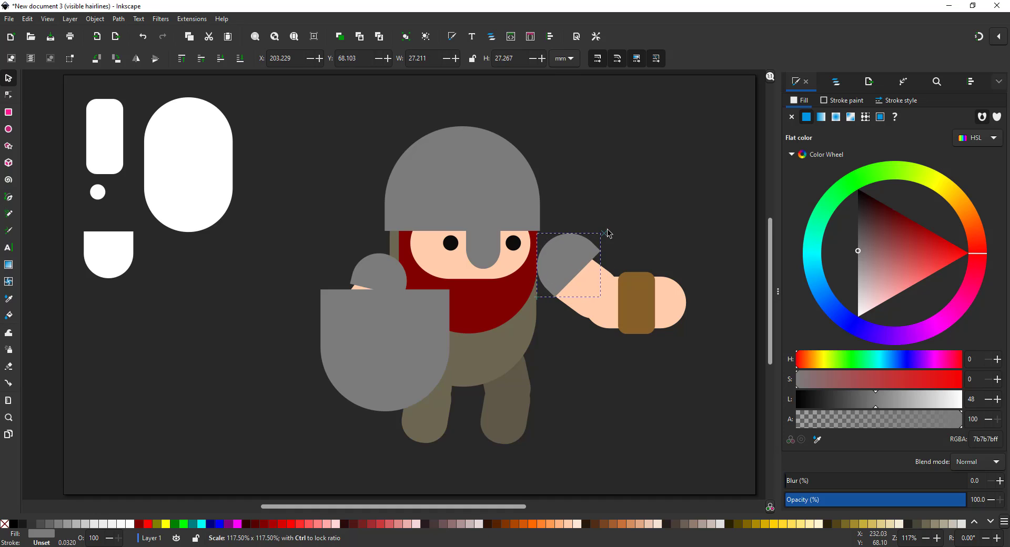
Pull the banded arm down against the body and dot two rivets on the helmet
left_click_drag(569, 264, 383, 276)
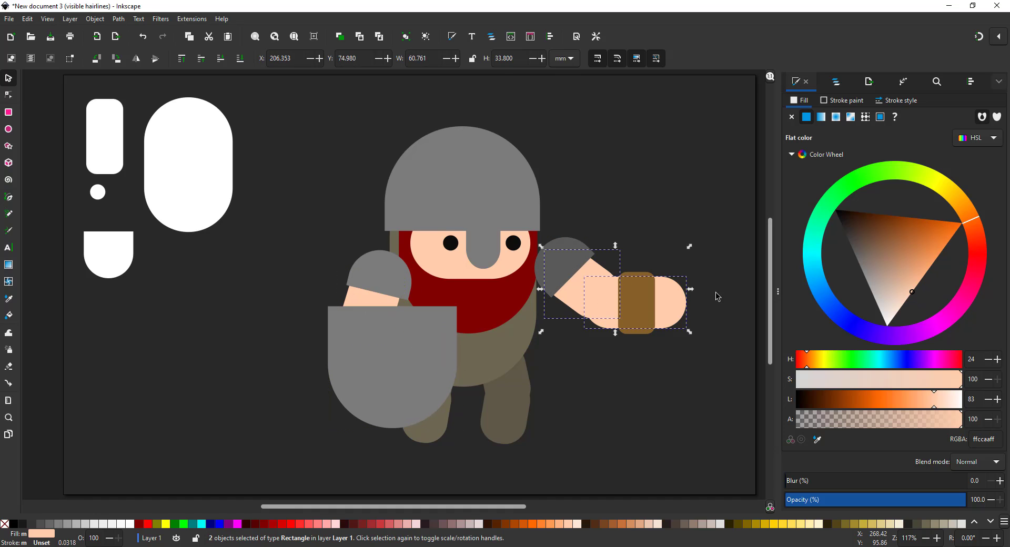
left_click_drag(615, 288, 612, 325)
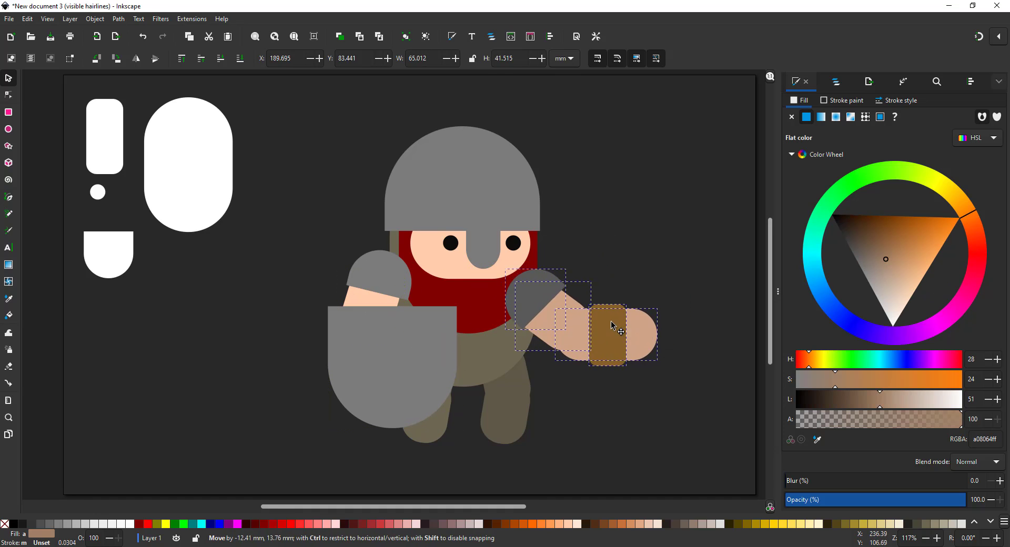
left_click(567, 200)
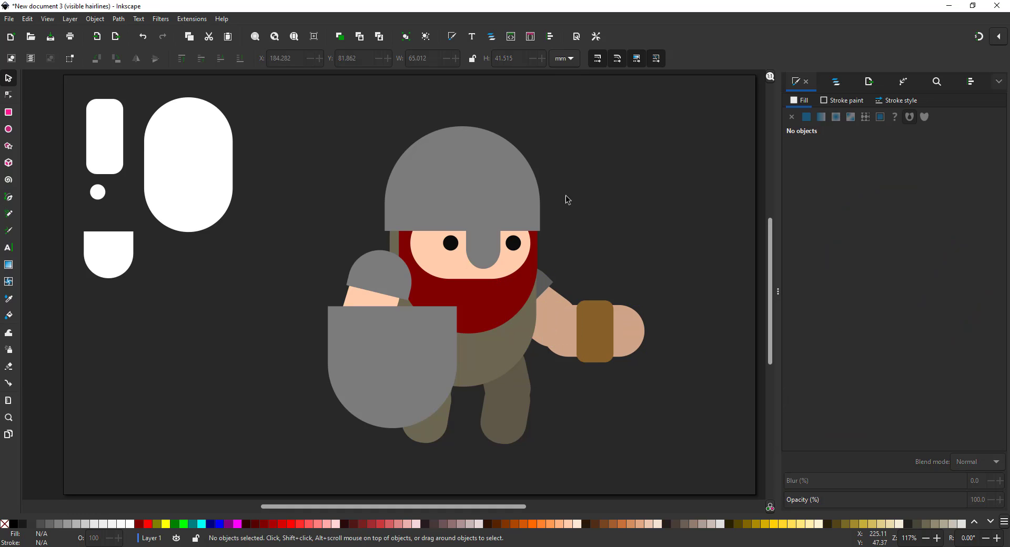
left_click(512, 243)
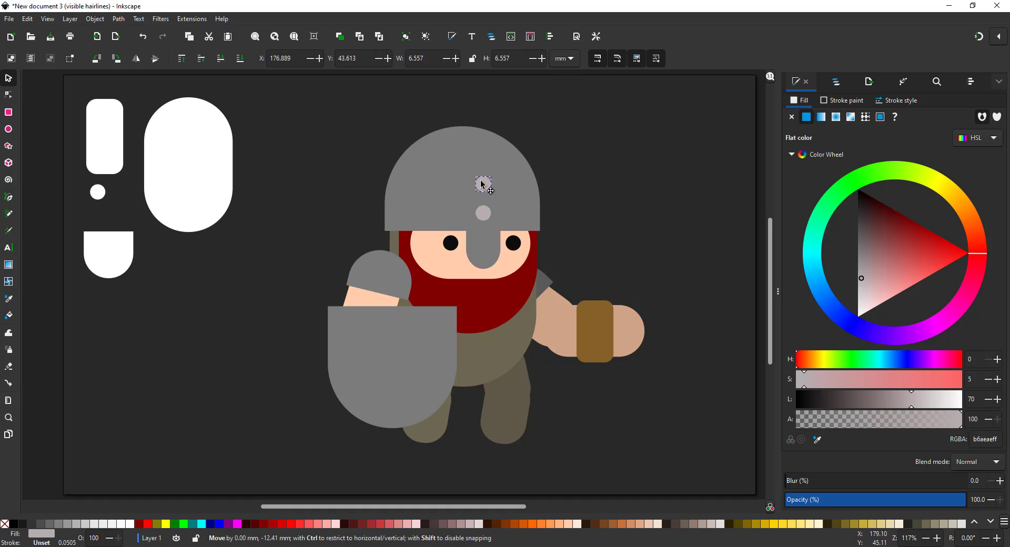
left_click(593, 330)
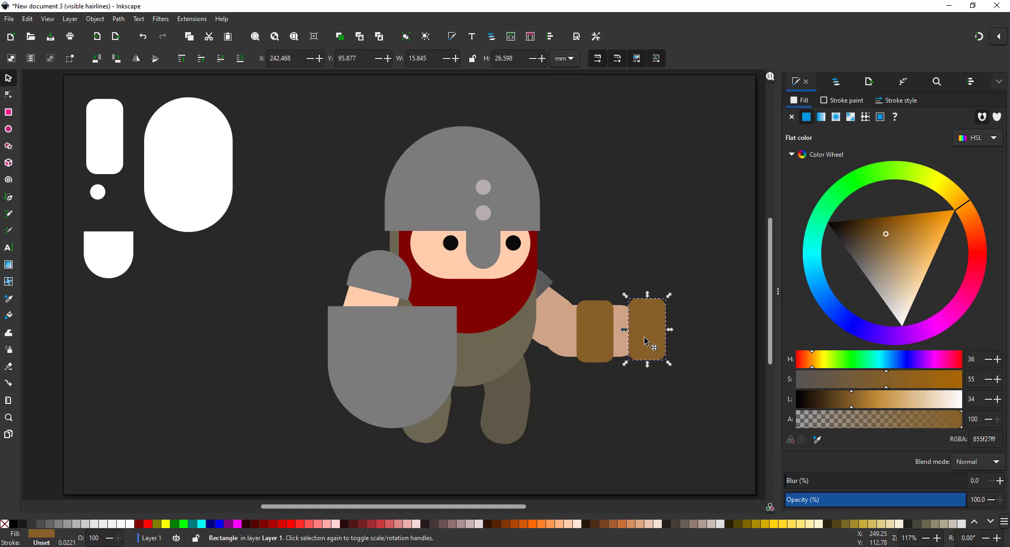
Shape band copies into a brown crossguard and grip and move the hilt left of the knight
left_click_drag(646, 300, 646, 314)
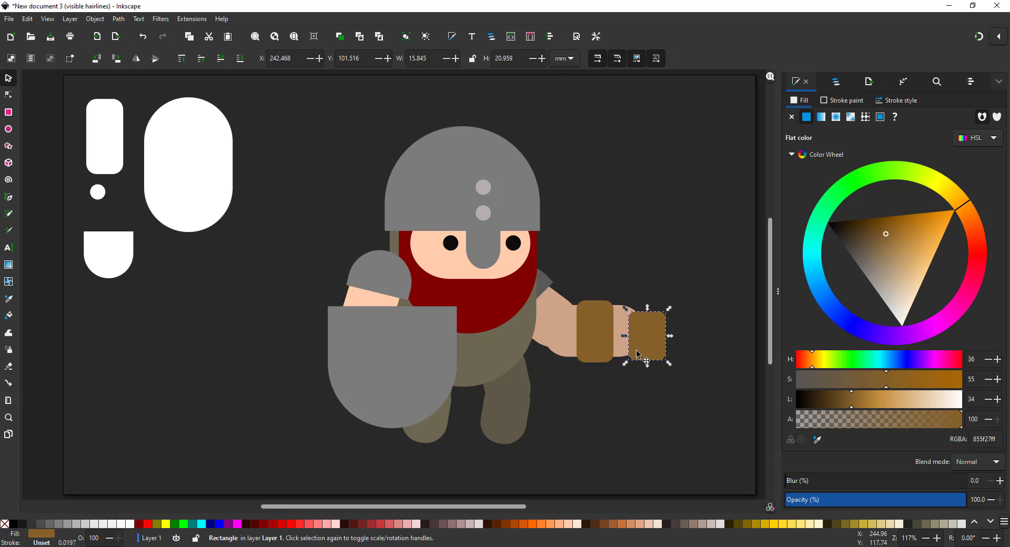
left_click_drag(645, 335, 637, 315)
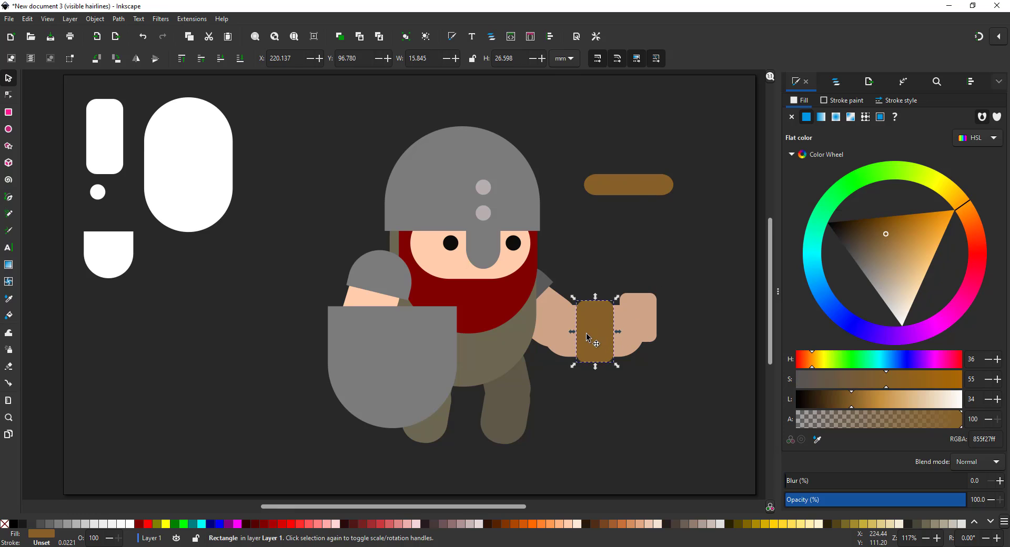
left_click_drag(592, 332, 630, 216)
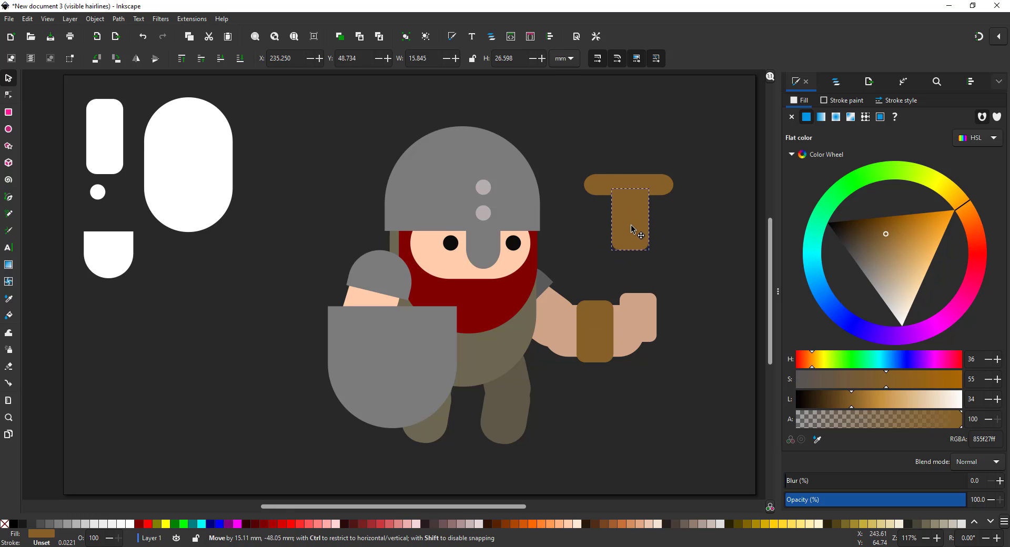
left_click_drag(630, 216, 256, 377)
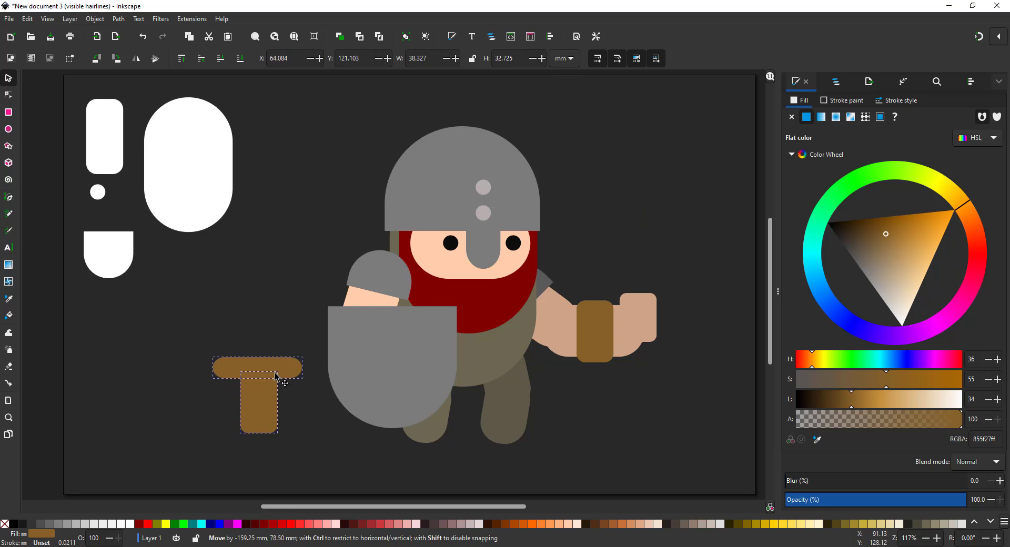
Stretch a grip copy into a grey blade and convert it to an editable path
left_click(277, 379)
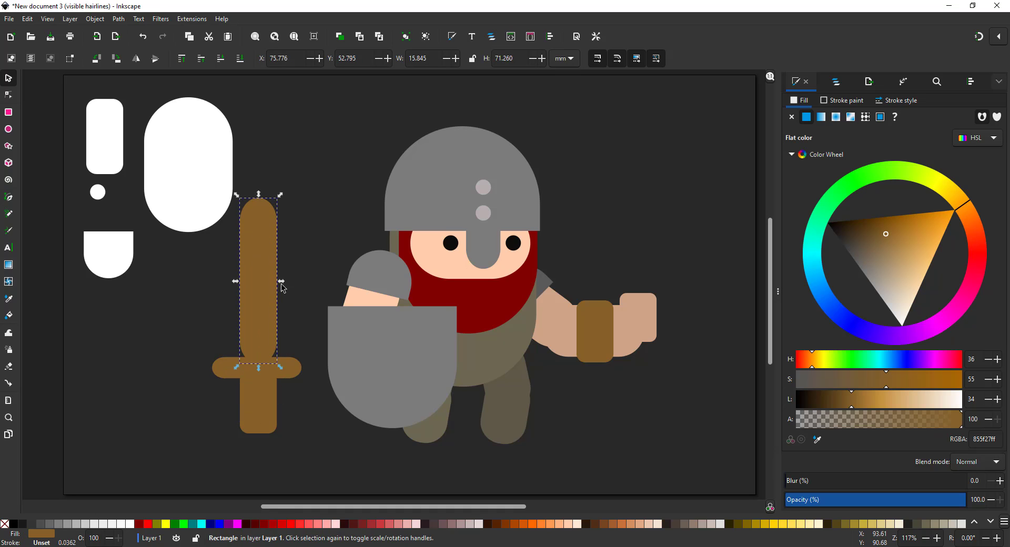
left_click_drag(282, 281, 292, 283)
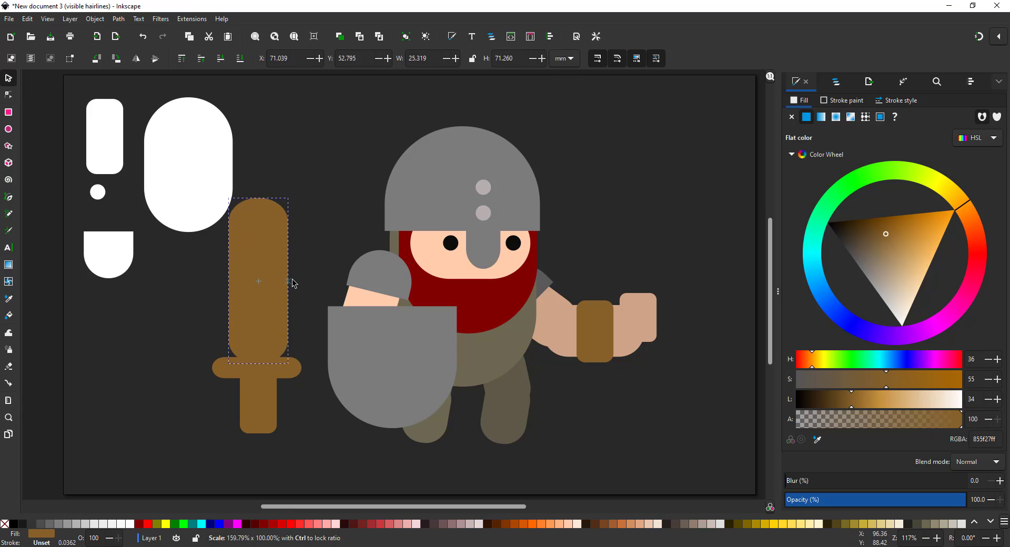
left_click(257, 293)
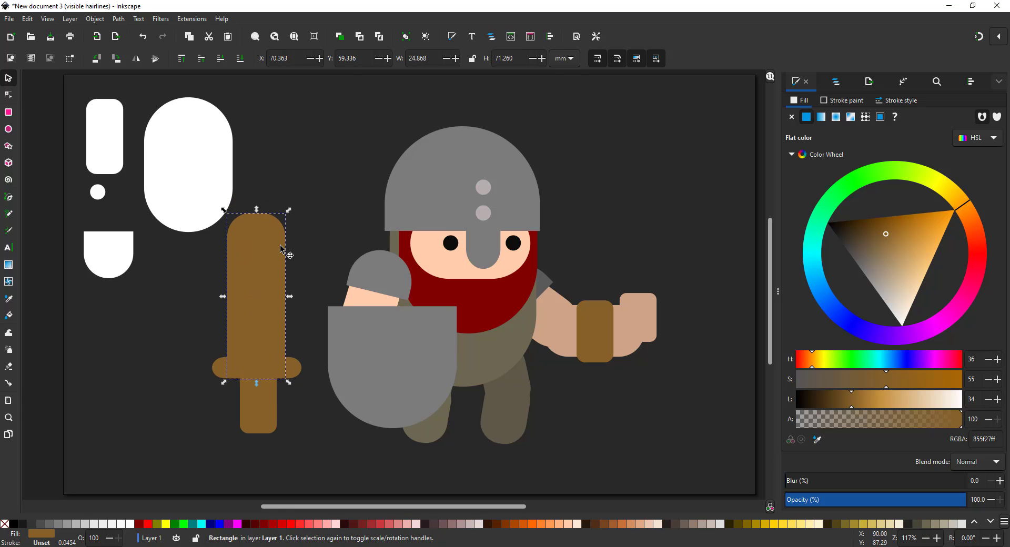
left_click(861, 269)
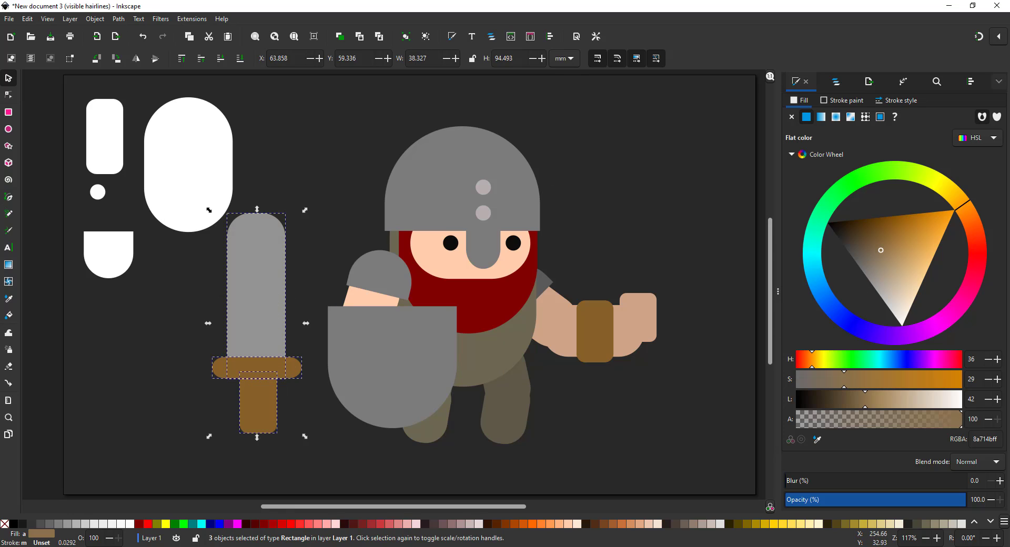
left_click(970, 82)
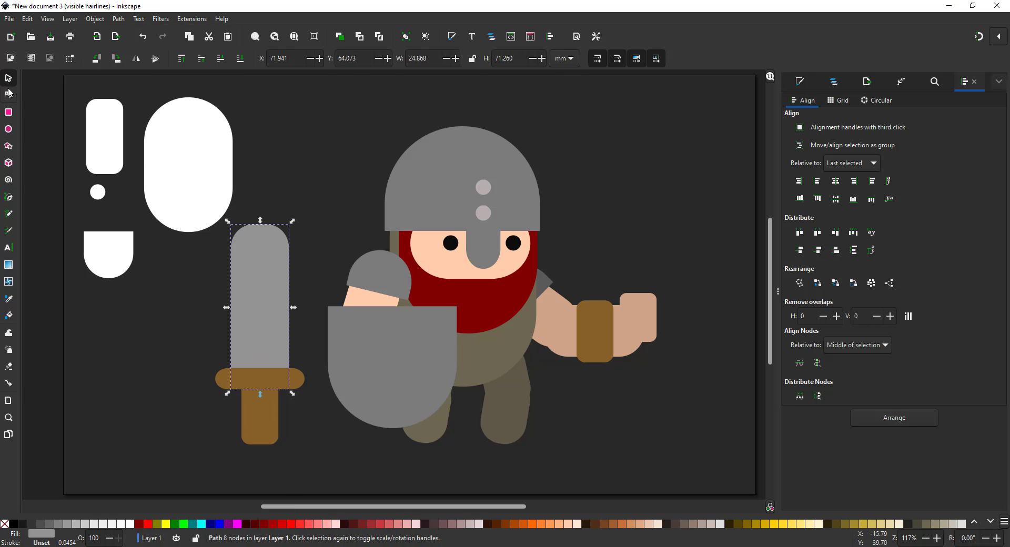
Merge the blade's top nodes so it tapers to a point
left_click(8, 96)
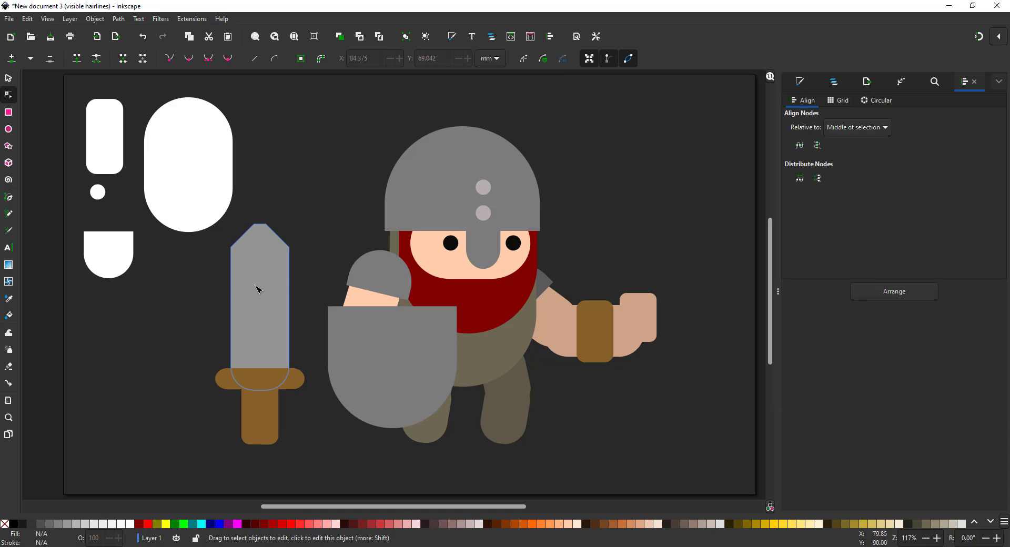
left_click(255, 290)
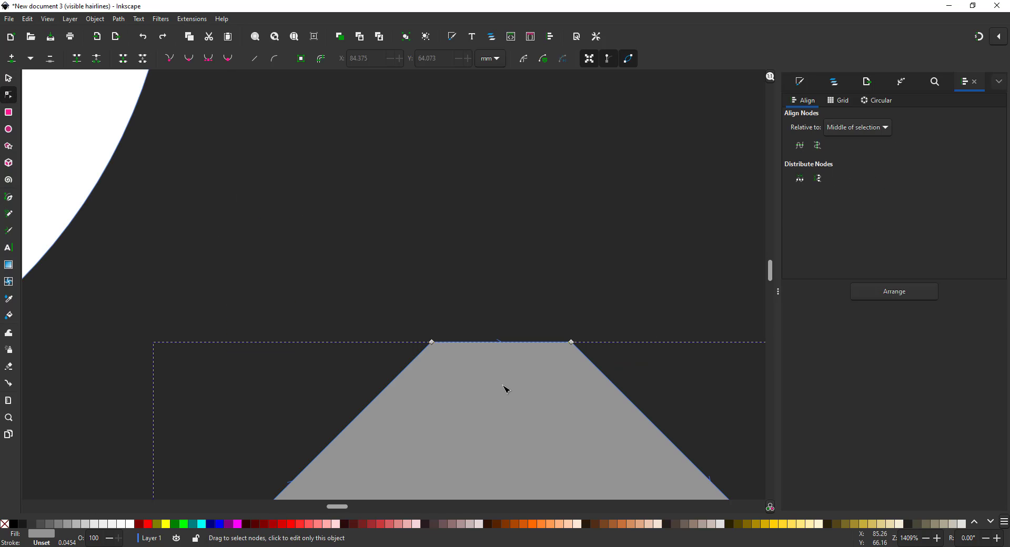
left_click_drag(504, 343, 512, 307)
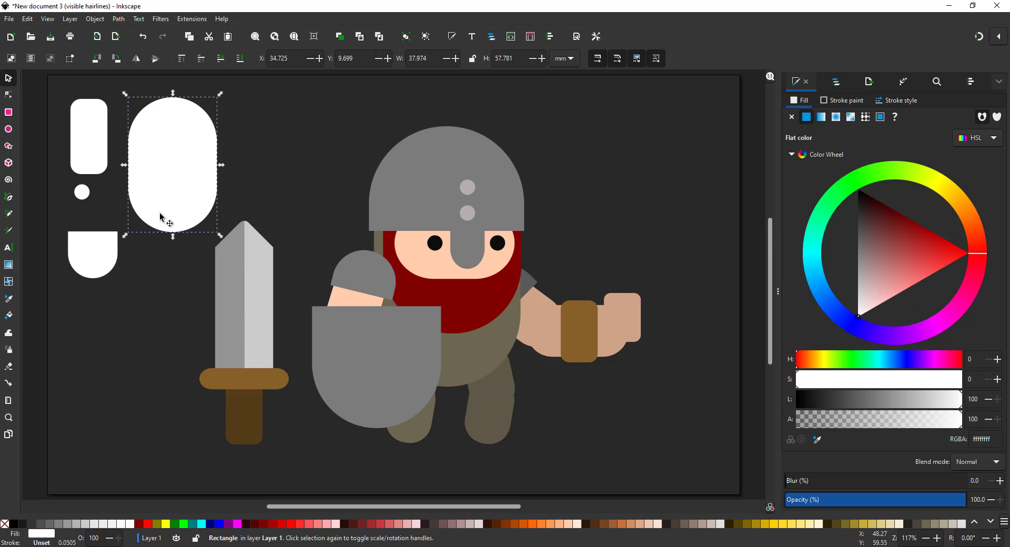
Select the grouped sword, drag a copy into the knight's raised fist and ready it for tilting
left_click_drag(172, 164, 255, 438)
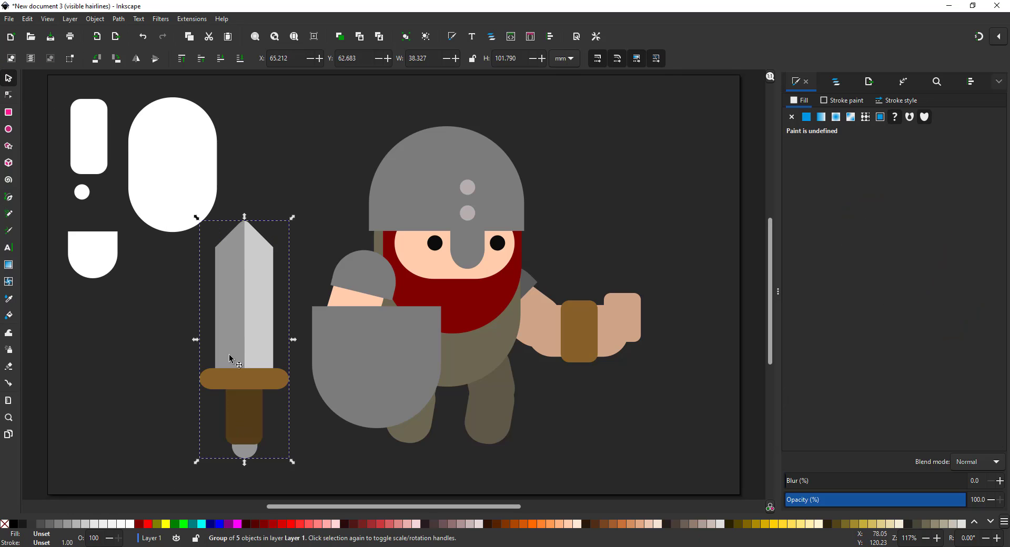
left_click_drag(243, 340, 615, 258)
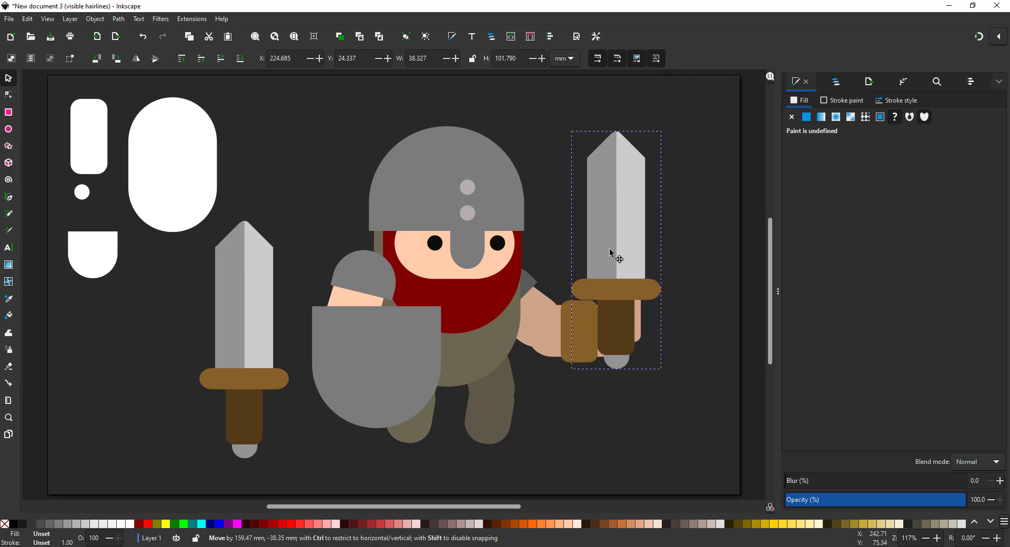
left_click(619, 330)
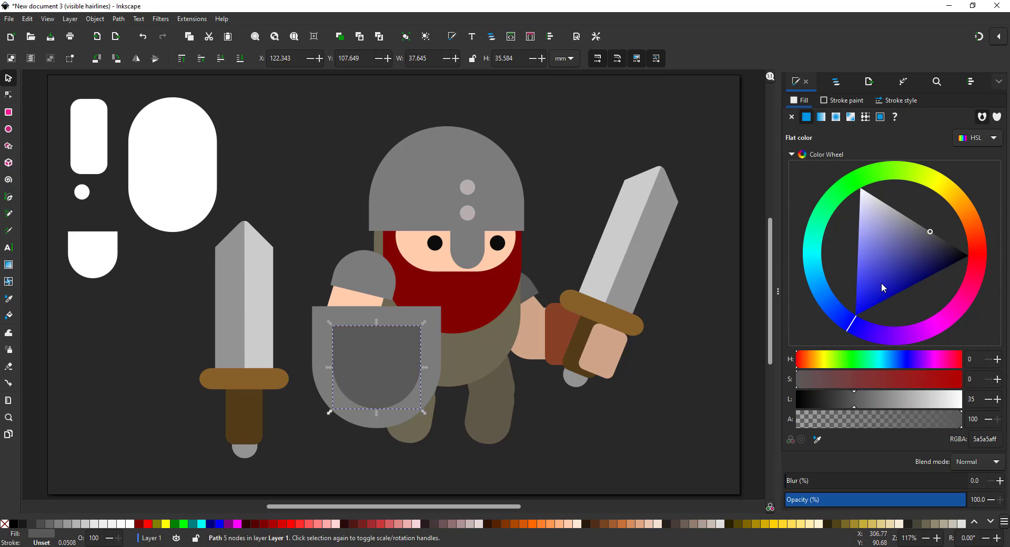
Recolour the shield's inner panel, then stretch a shape into a wide dark shadow bar under the feet
left_click(920, 281)
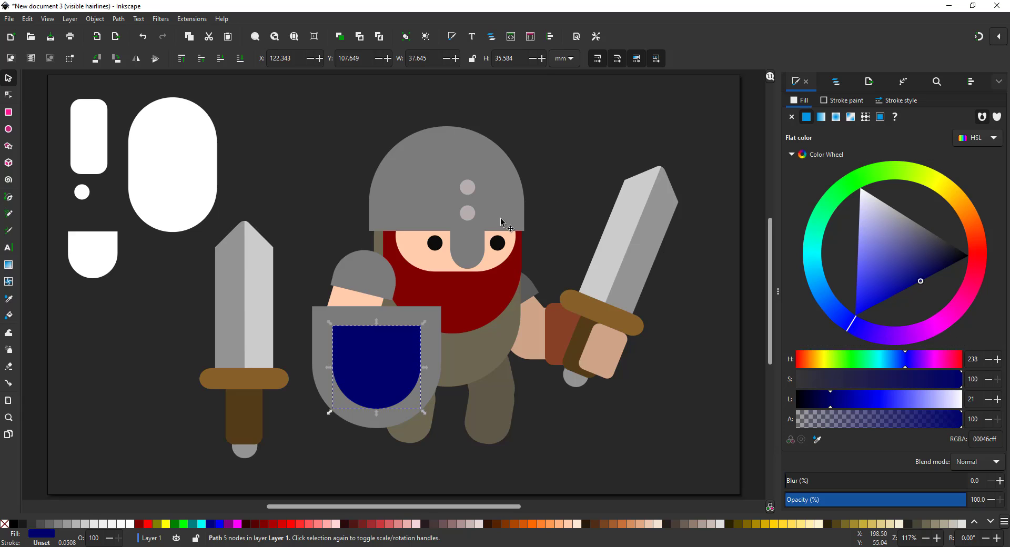
left_click(715, 125)
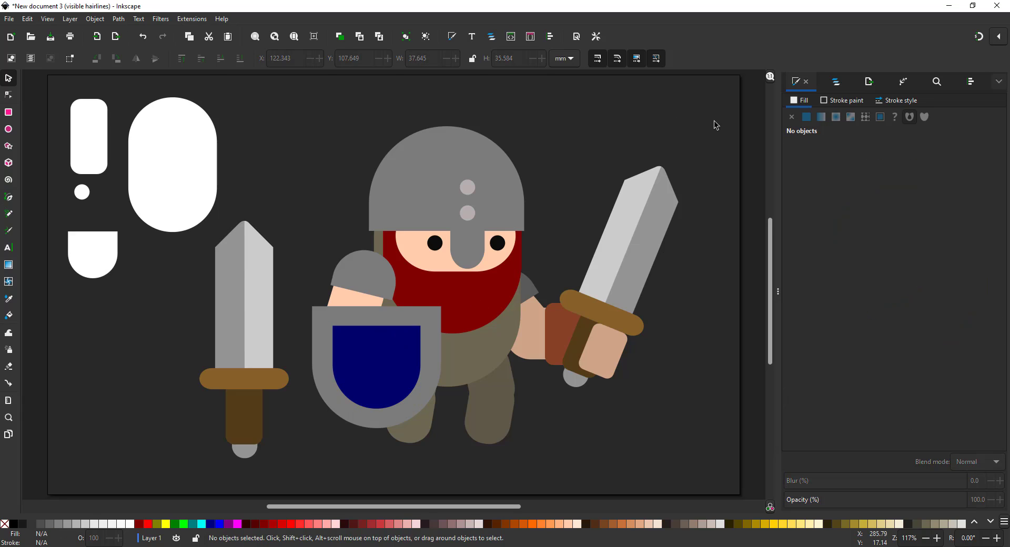
mouse_move(170, 173)
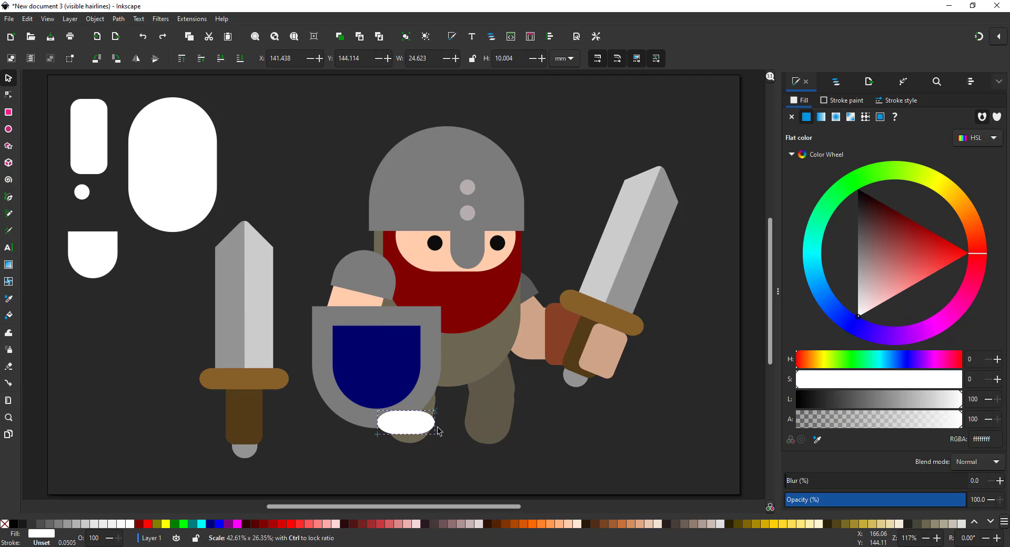
left_click_drag(406, 422, 446, 442)
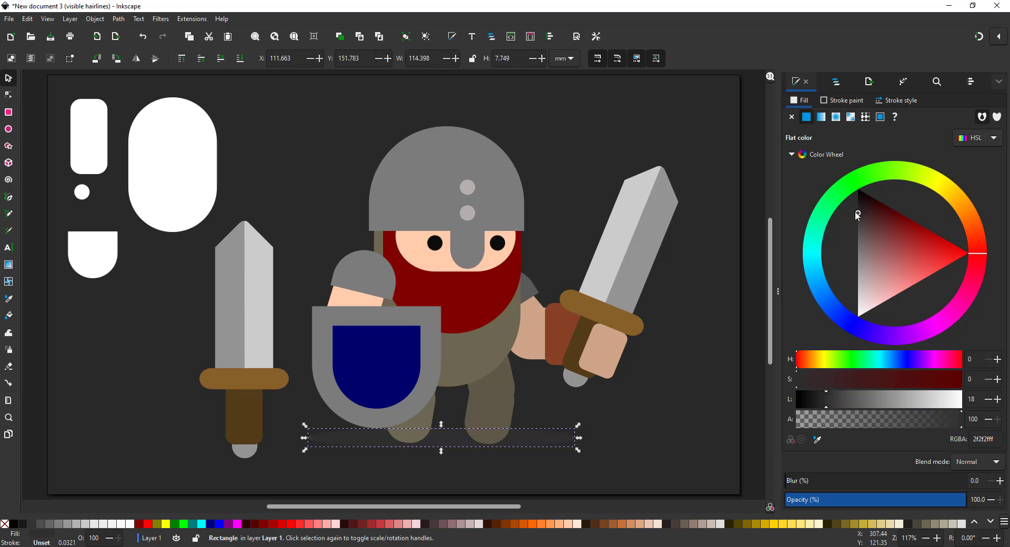
left_click(8, 93)
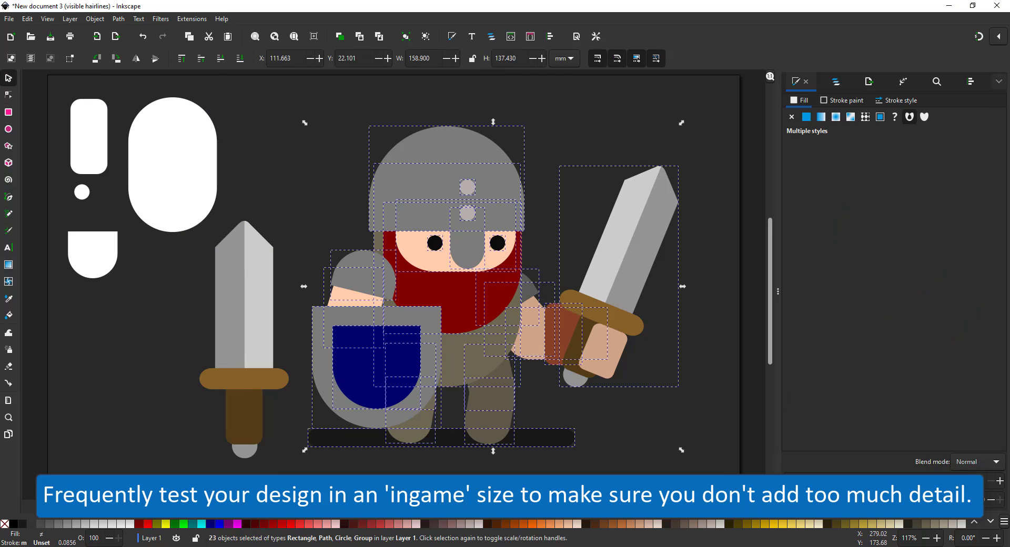
Group the copied knight parts with Ctrl+G and move the tiny knight to the lower right
key("ctrl+g")
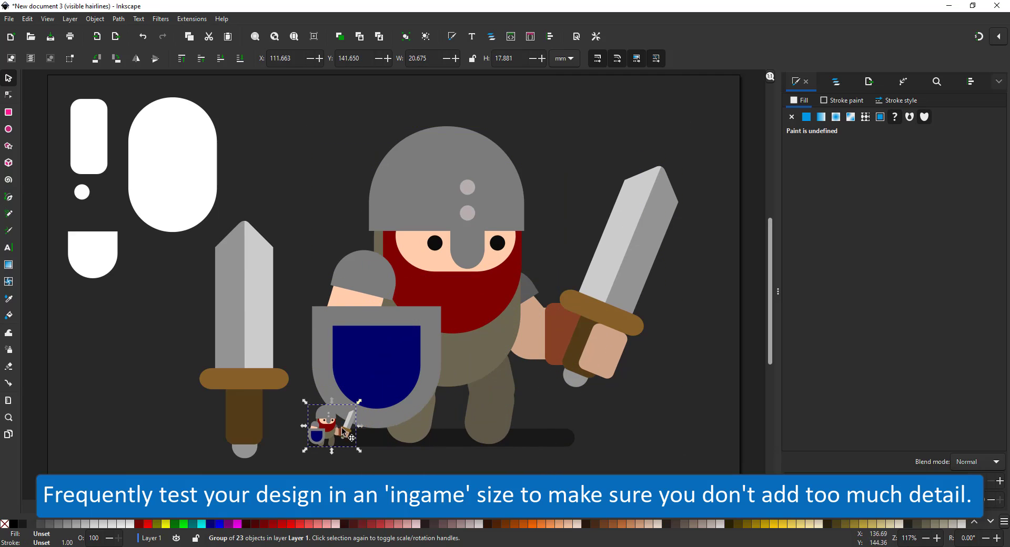
left_click_drag(332, 424, 648, 422)
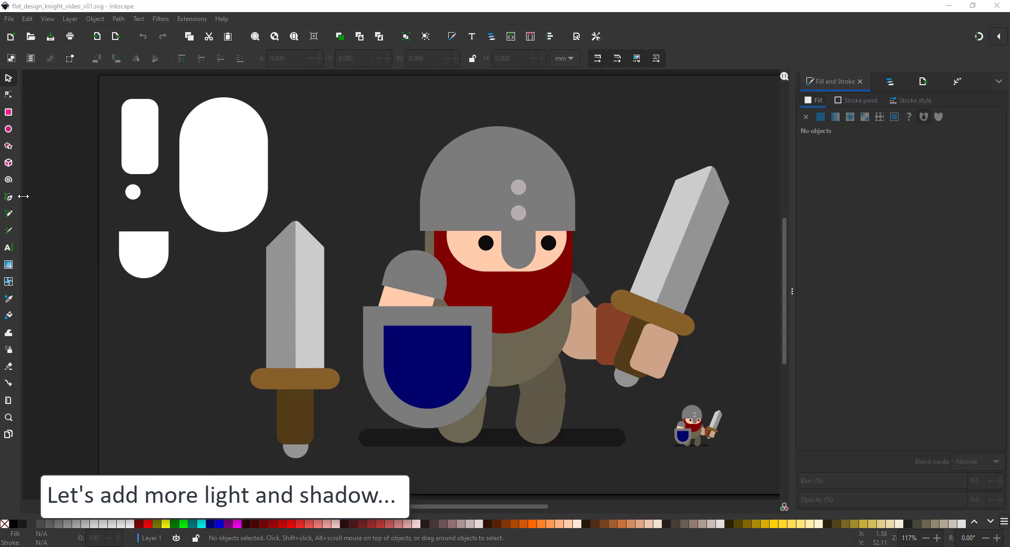
Draw a near-white Bezier highlight curve across the helmet
left_click(9, 197)
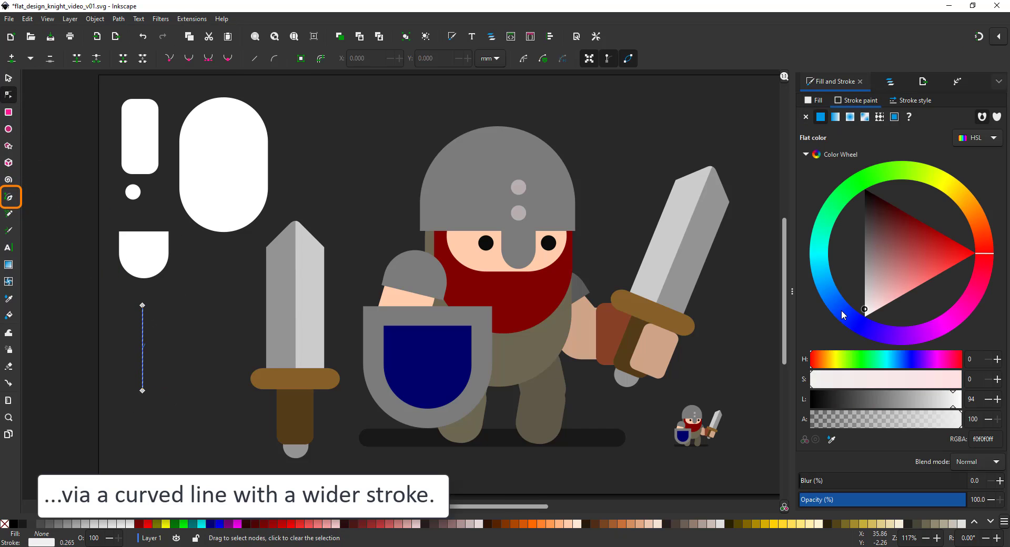
left_click(915, 100)
type("10.000")
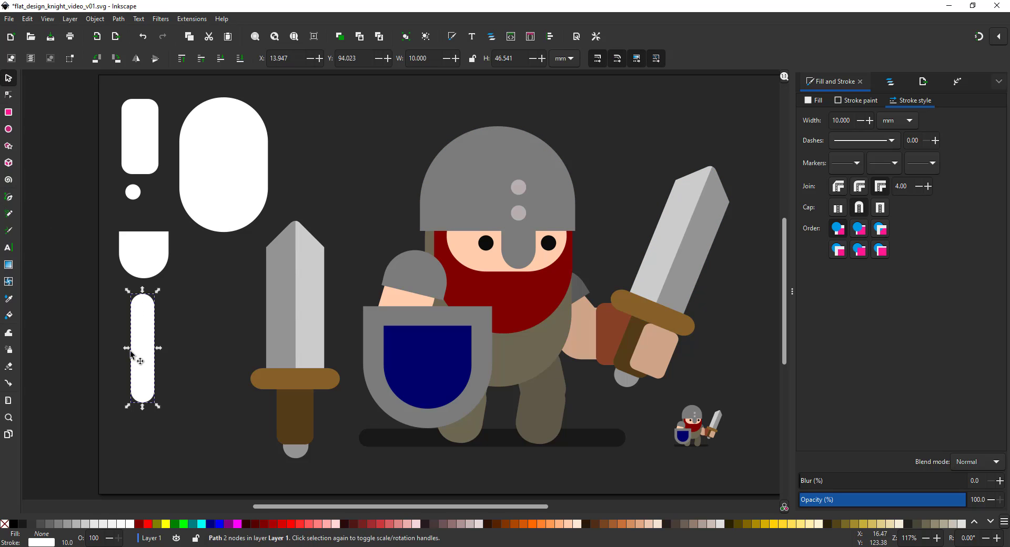
left_click_drag(140, 348, 551, 170)
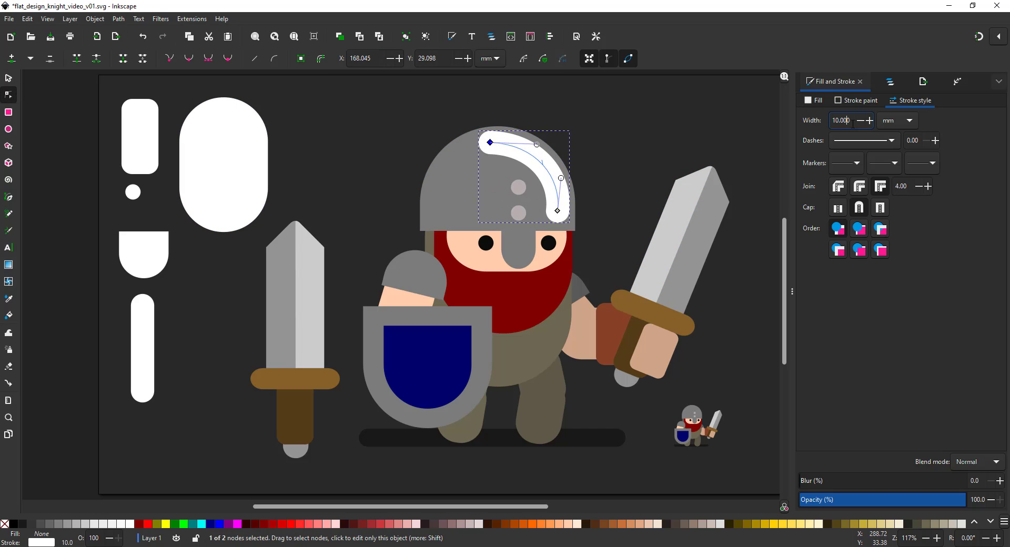
Adjust the highlight's stroke width and blend the beard highlight into the red beard with Overlay
left_click(856, 120)
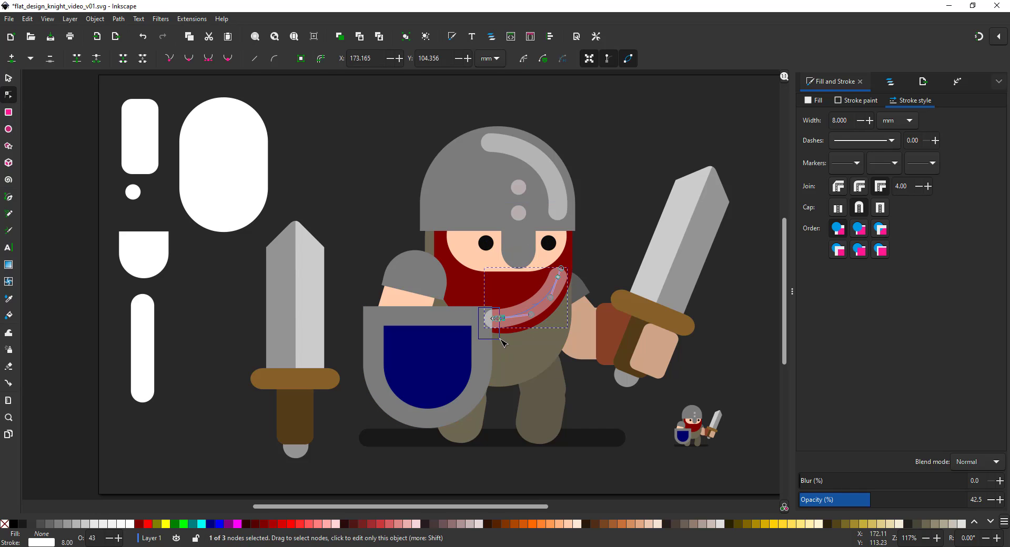
left_click(977, 462)
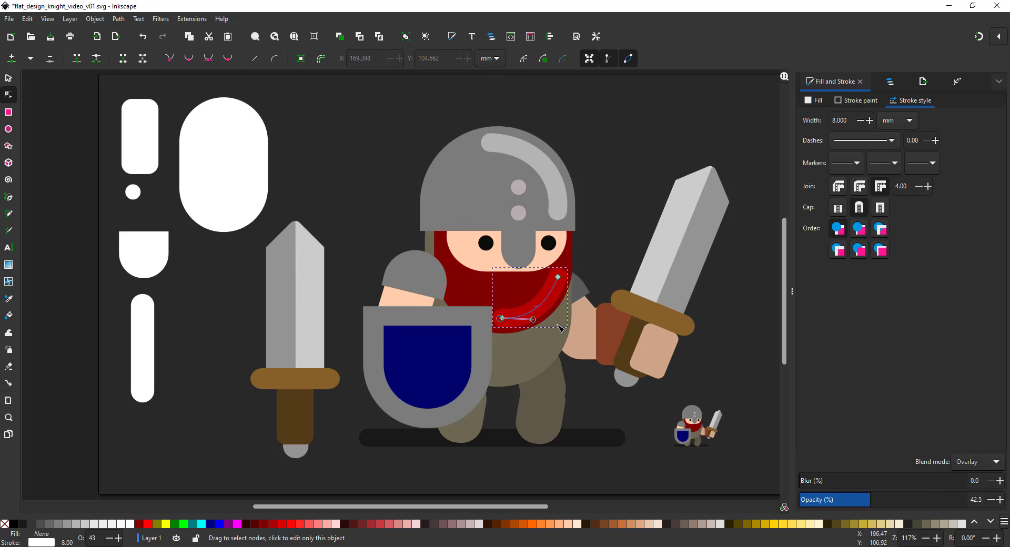
left_click(7, 77)
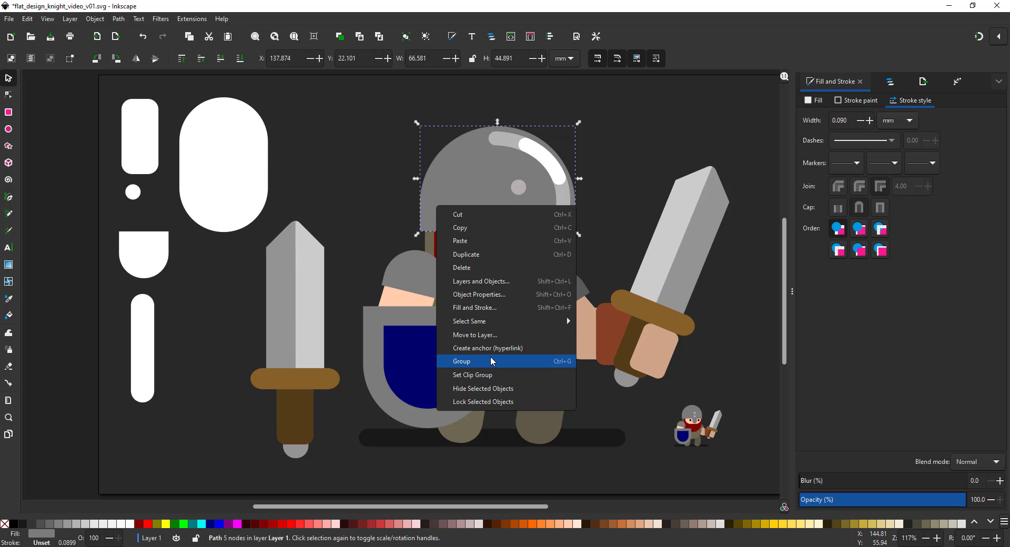
Group the helmet shapes and give the clipped helmet copy a darker shading fill
left_click(461, 360)
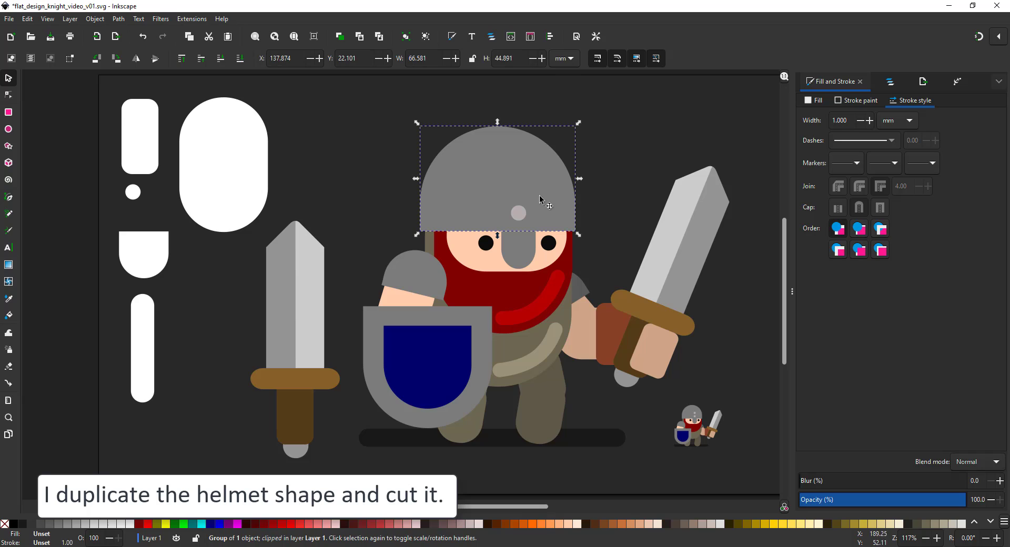
left_click_drag(539, 199, 549, 178)
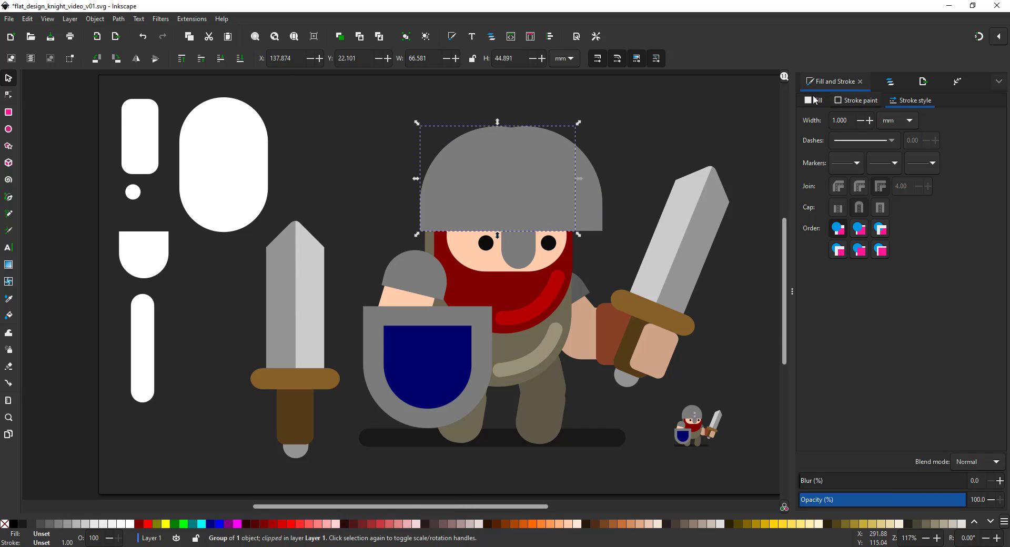
left_click(813, 100)
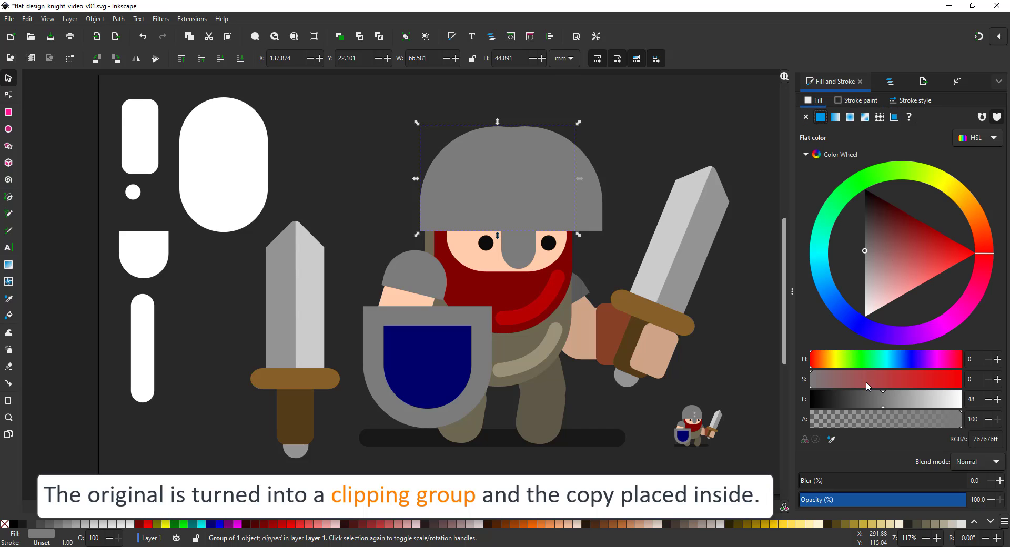
left_click(890, 81)
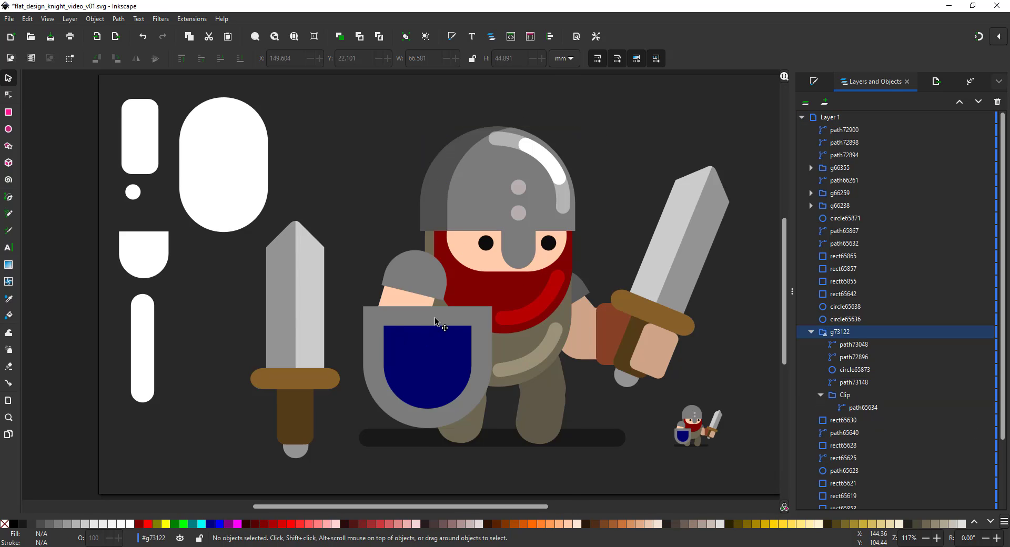
Clip a darker shading rectangle inside the shield group via Layers and Objects
left_click(457, 368)
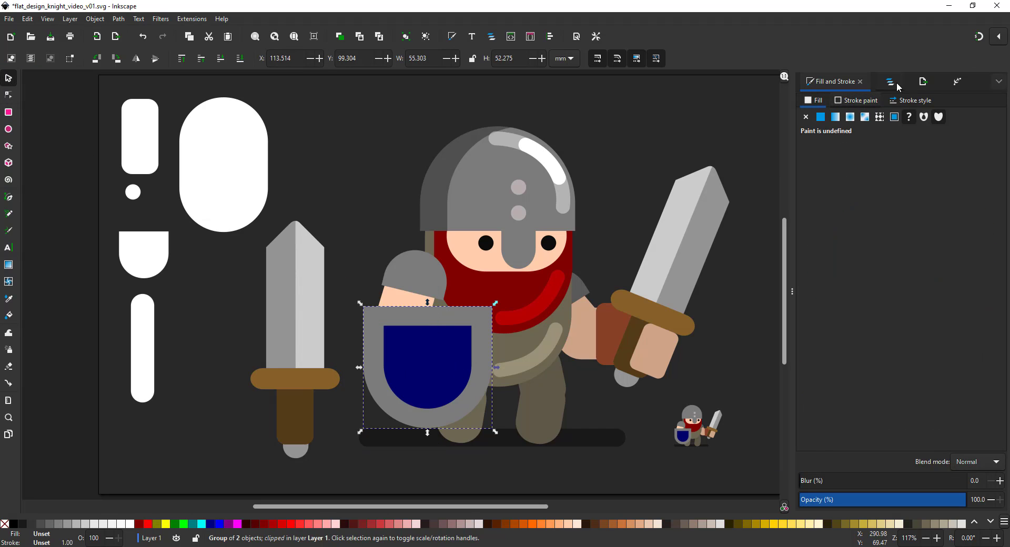
left_click(890, 81)
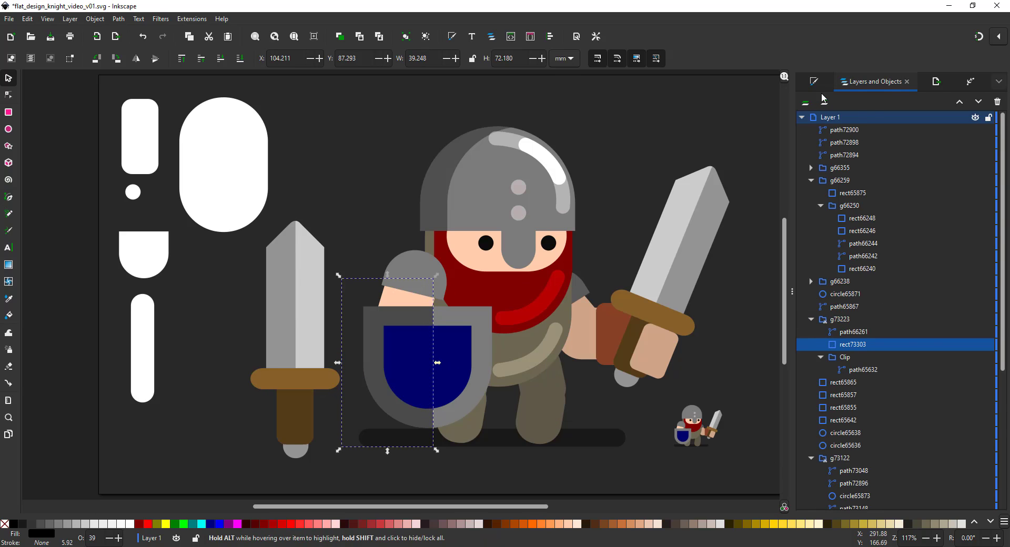
left_click(812, 81)
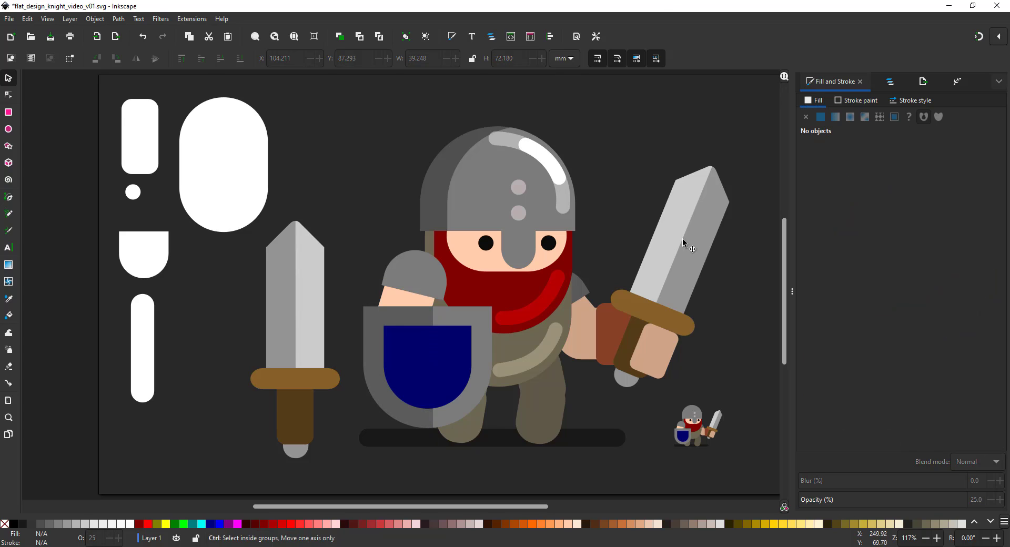
left_click(684, 245)
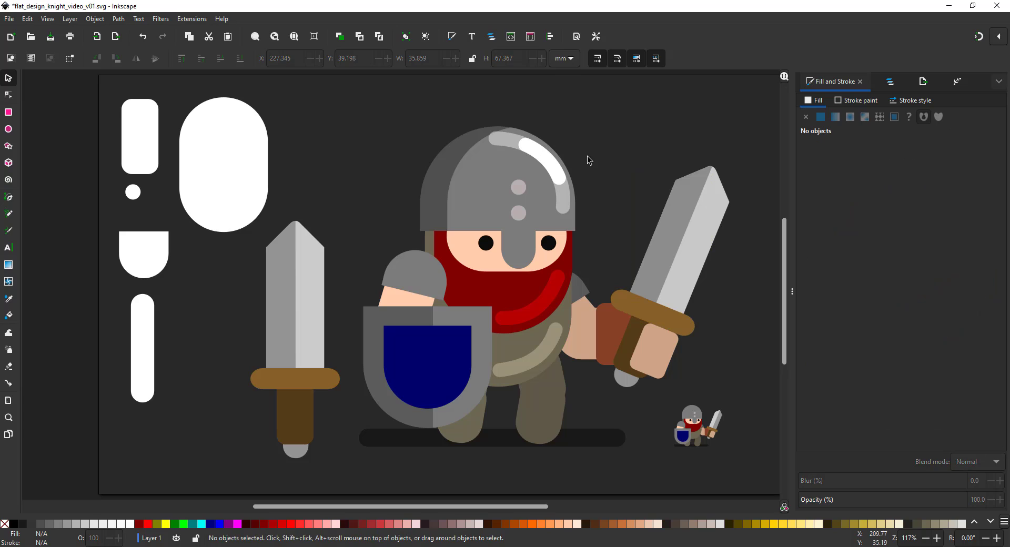
mouse_move(557, 290)
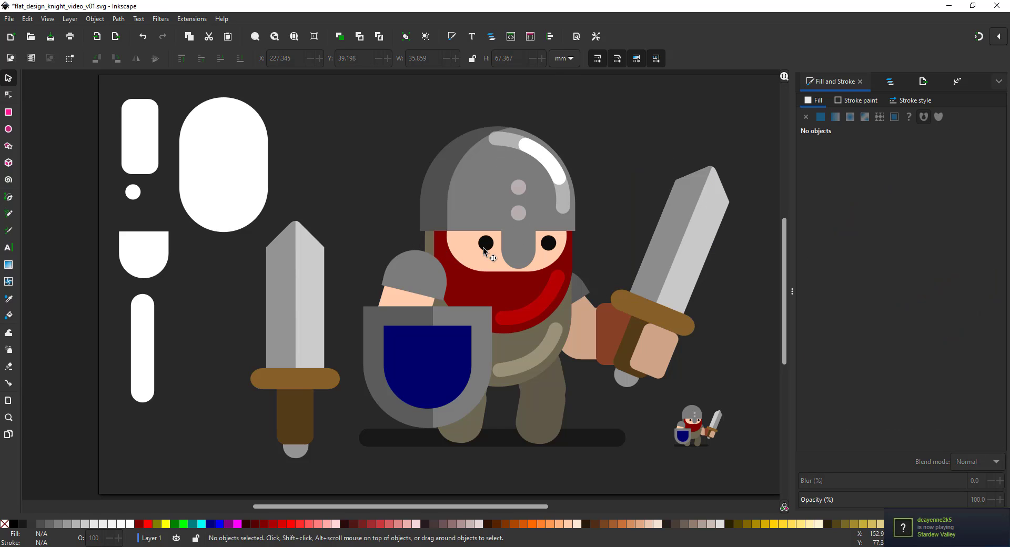
Clip the face inside the body shape, check it in the objects list, and add the dark band under the helmet rim
left_click_drag(431, 200, 560, 335)
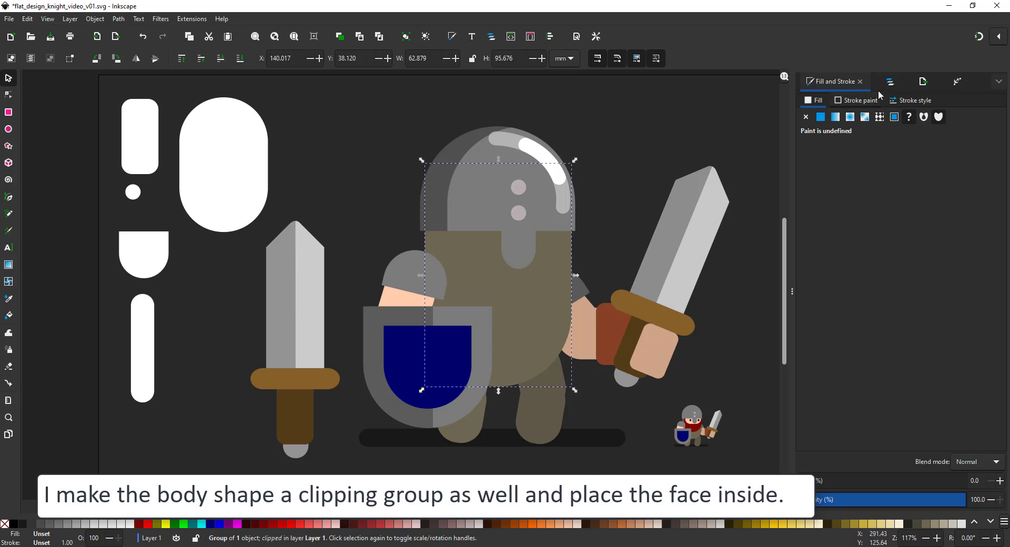
left_click(890, 81)
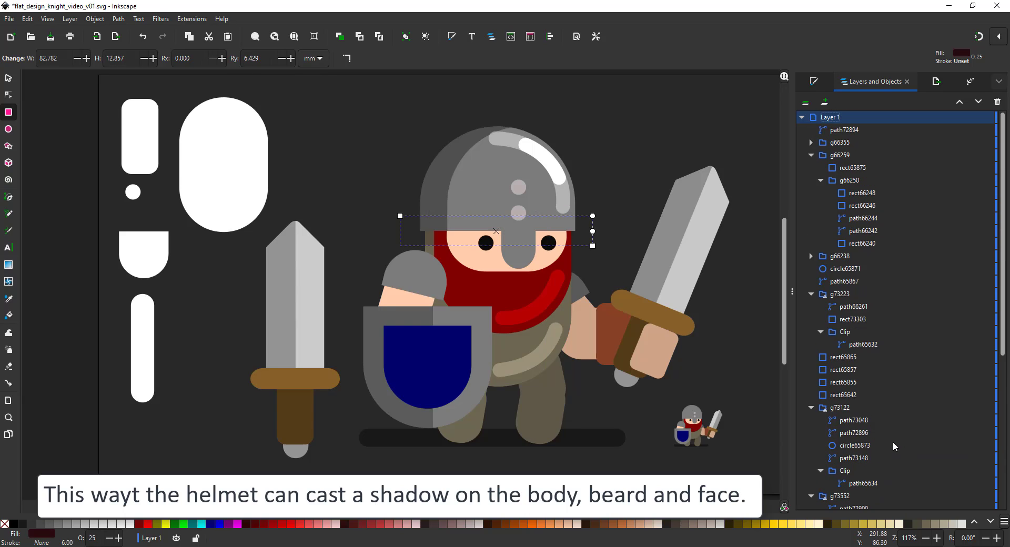
mouse_move(621, 92)
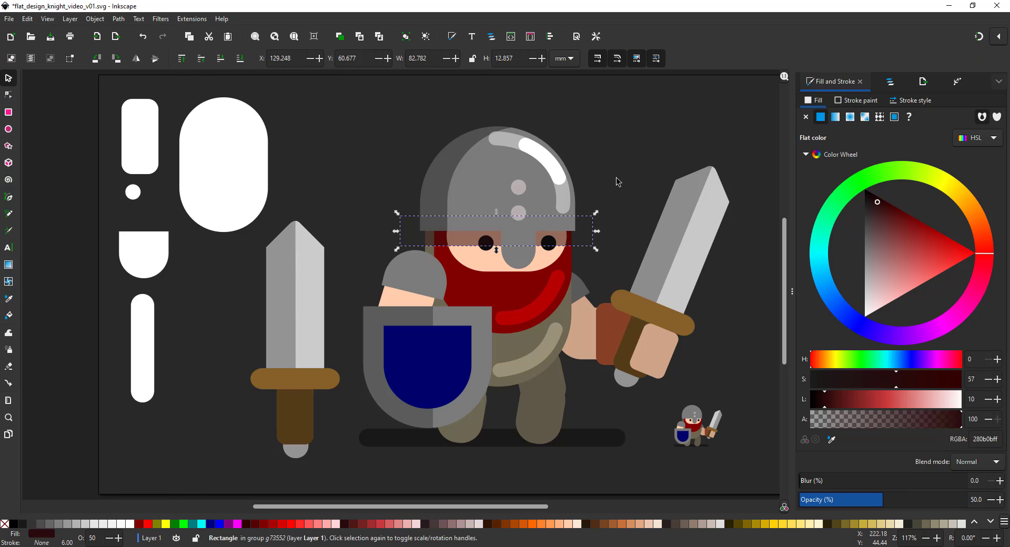
left_click(372, 141)
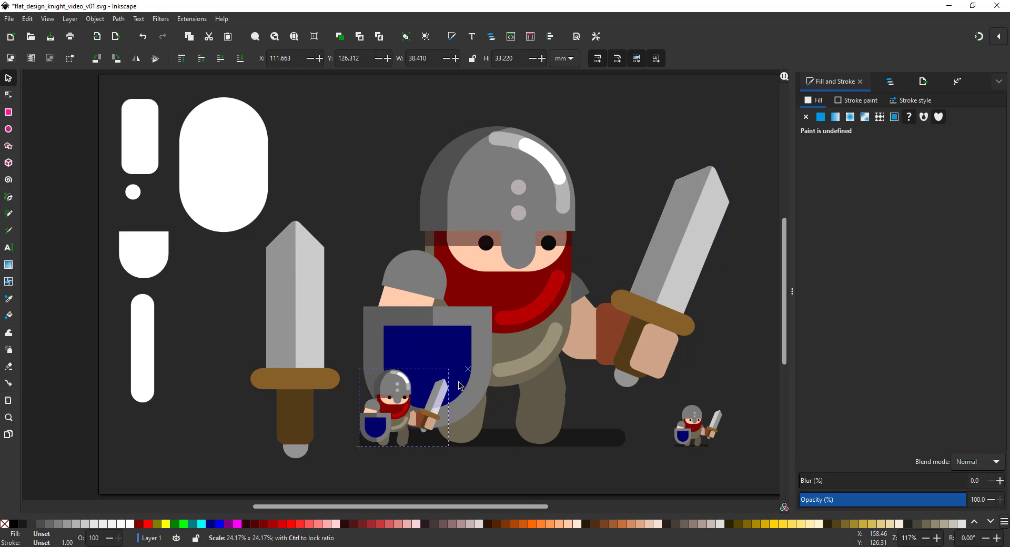
Shrink the duplicated shaded knight to in-game size and set it beside the earlier preview
left_click_drag(403, 406, 634, 424)
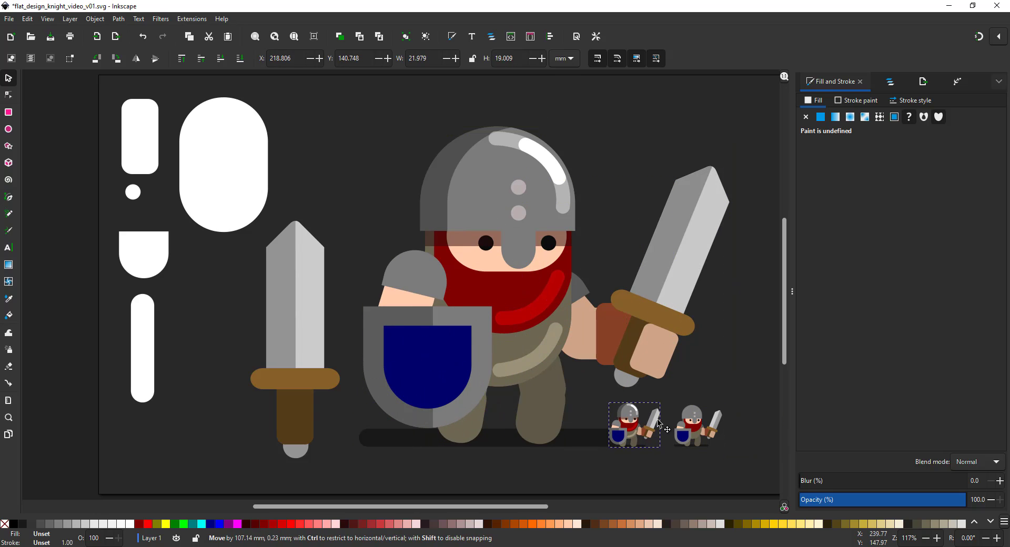
left_click_drag(657, 404, 661, 400)
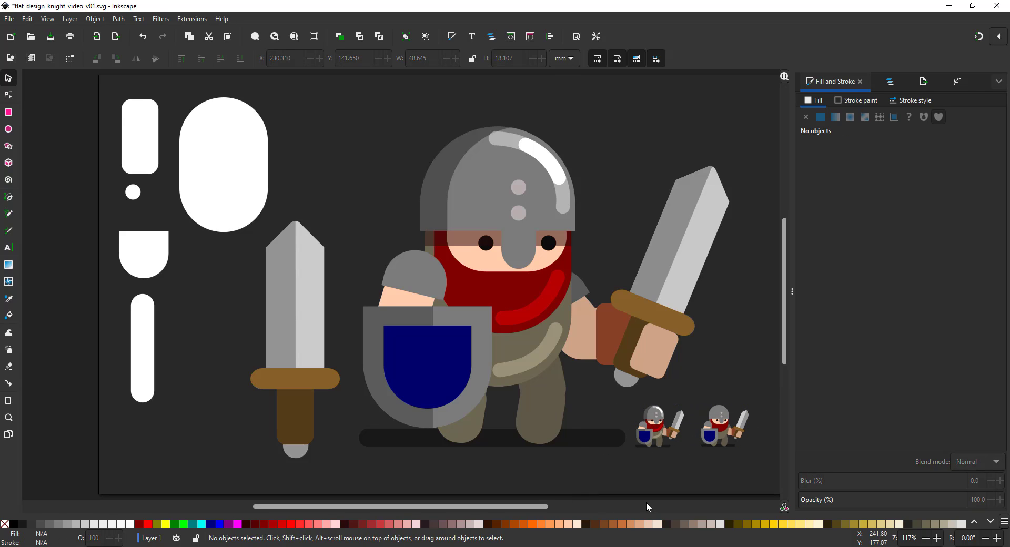
mouse_move(707, 510)
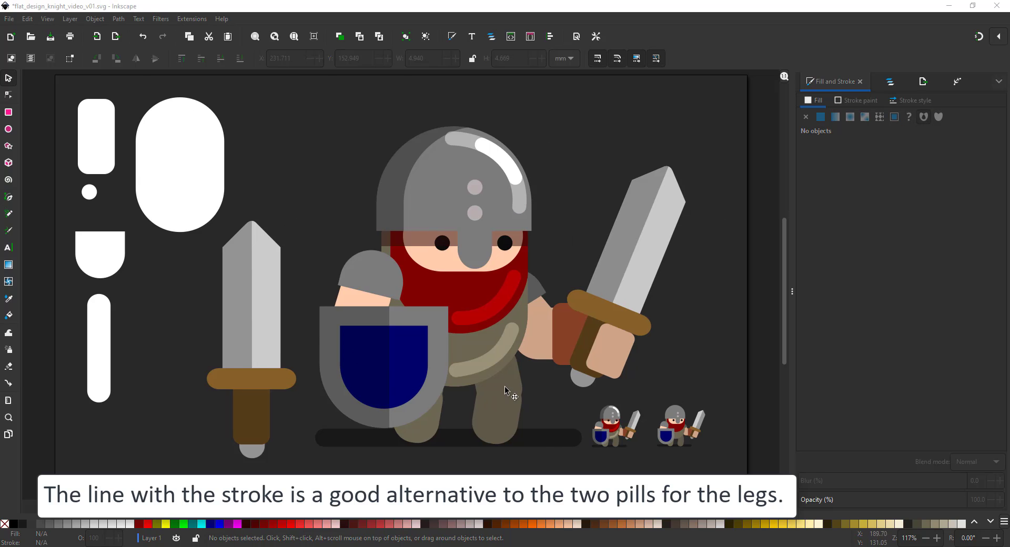
Sample the khaki trouser colour with the Dropper and give a leg stroke that colour
left_click(506, 391)
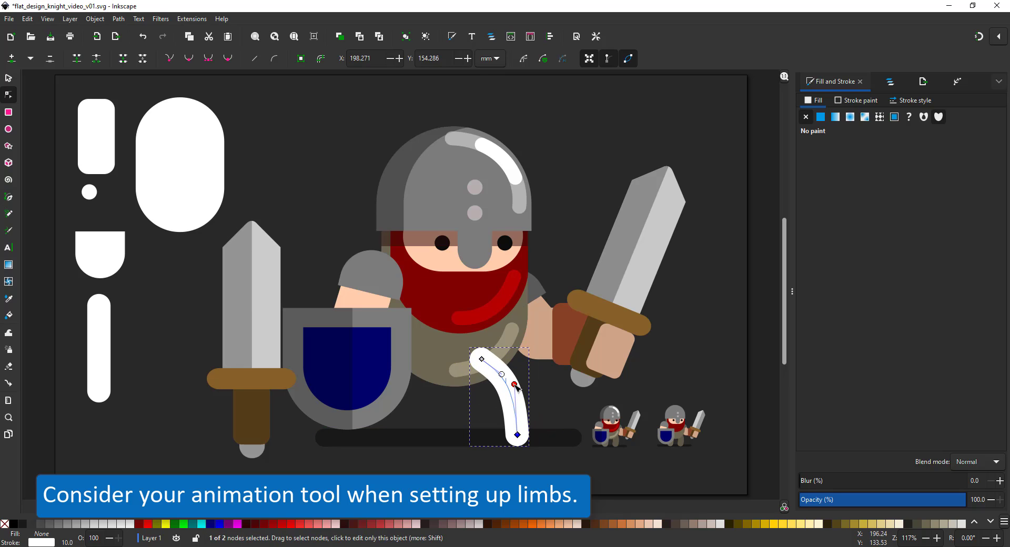
left_click(859, 100)
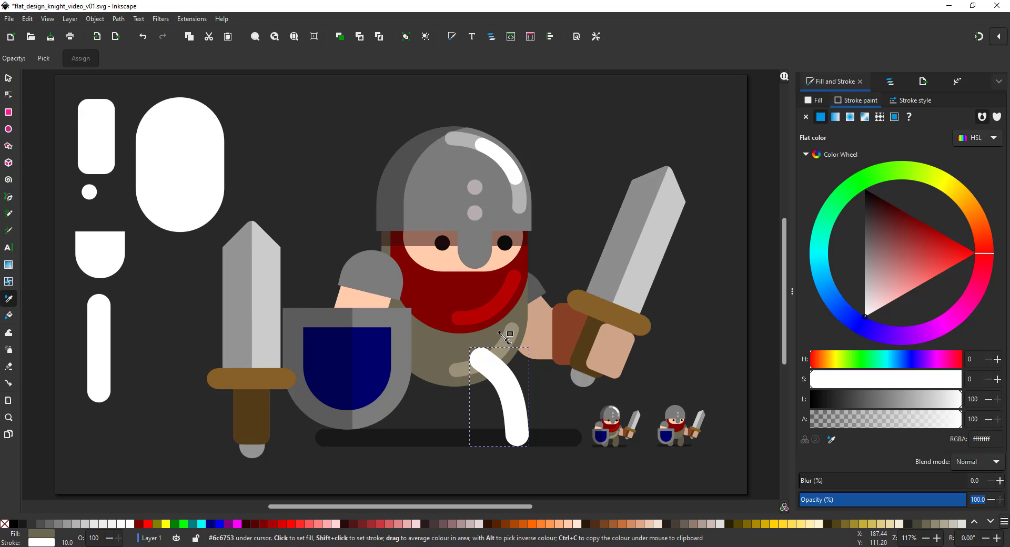
mouse_move(841, 447)
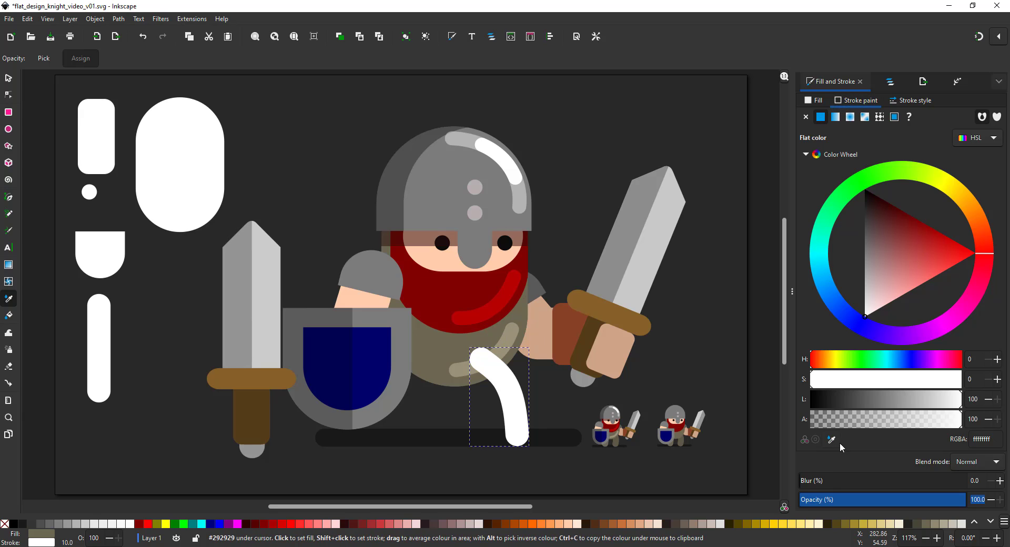
left_click(872, 262)
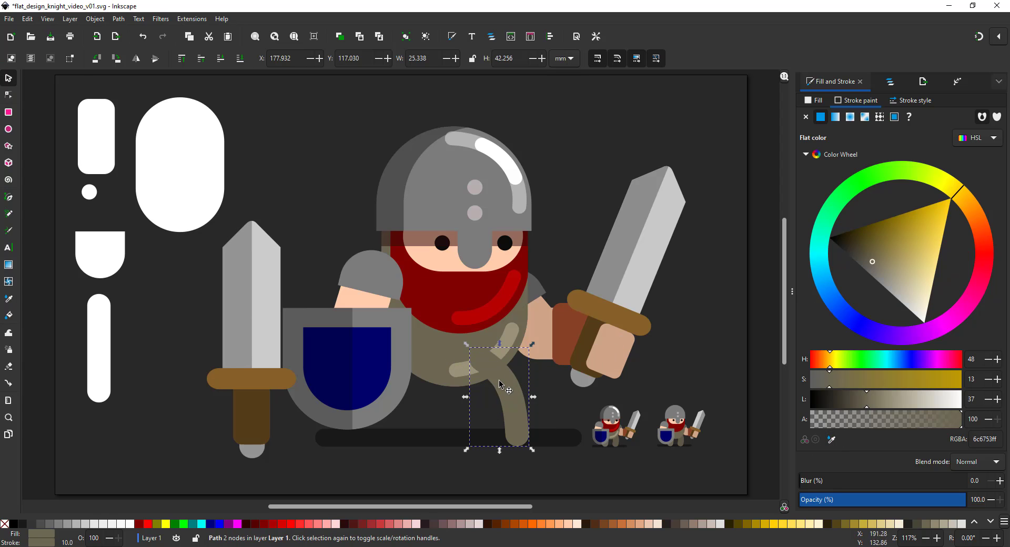
Select both leg strokes, thicken them in Fill and Stroke, and match the second leg
left_click_drag(498, 383, 425, 400)
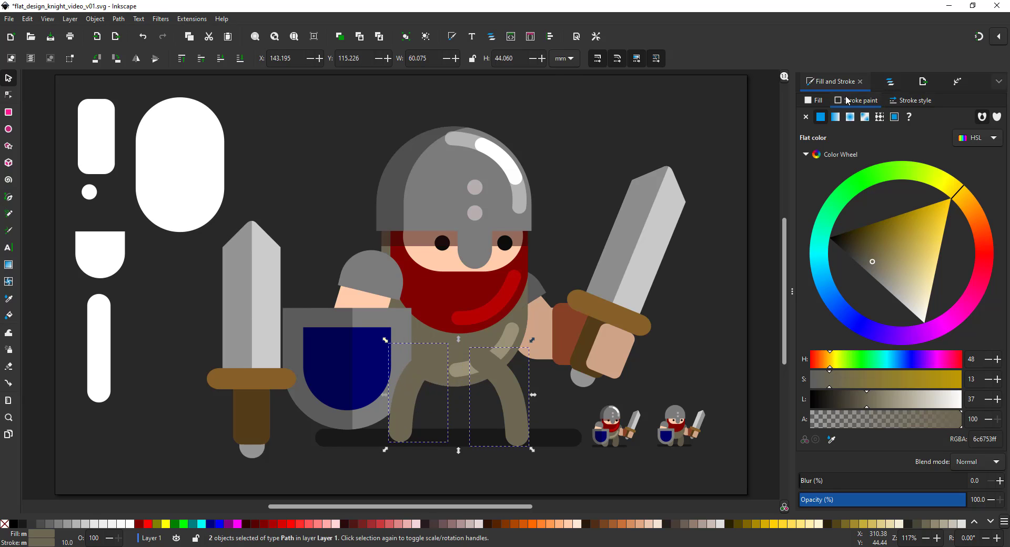
left_click(914, 100)
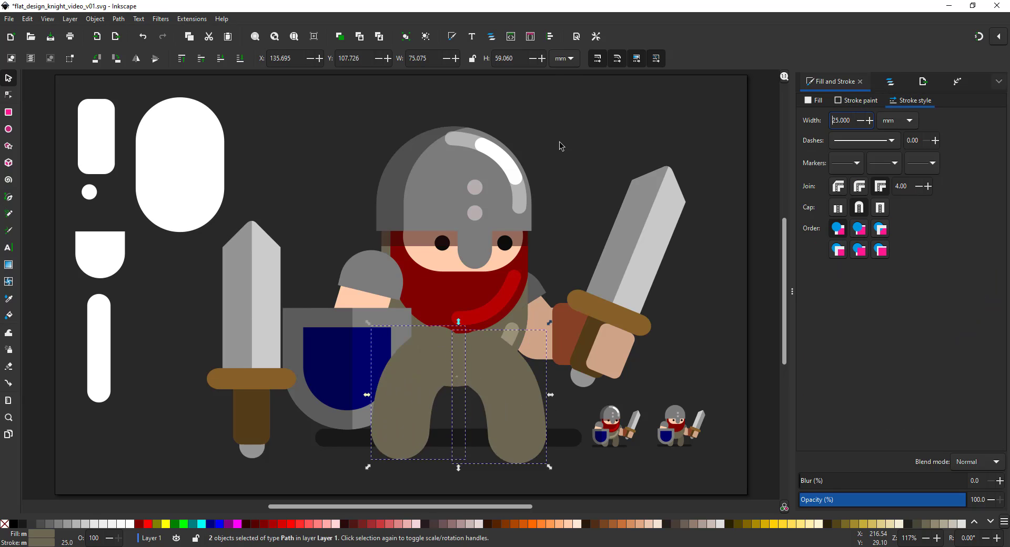
mouse_move(596, 59)
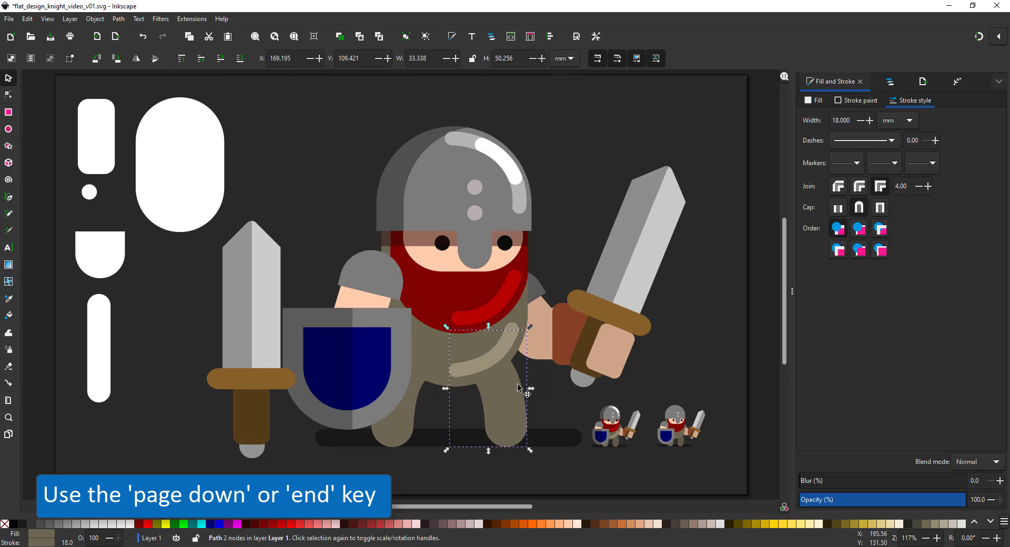
left_click(860, 100)
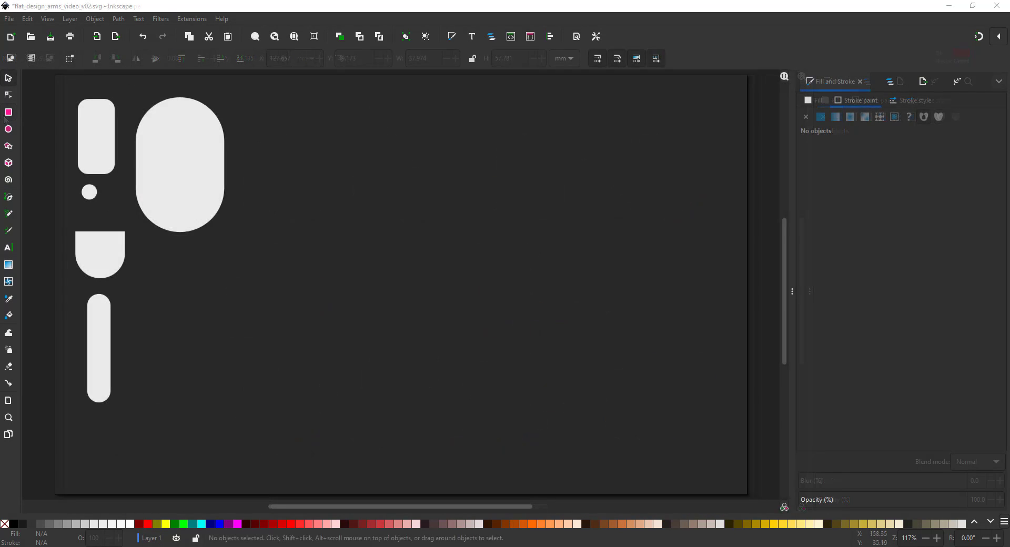
Copy the white pill beside the hand as a skin-coloured finger and rotate it a quarter turn
left_click_drag(179, 162, 439, 216)
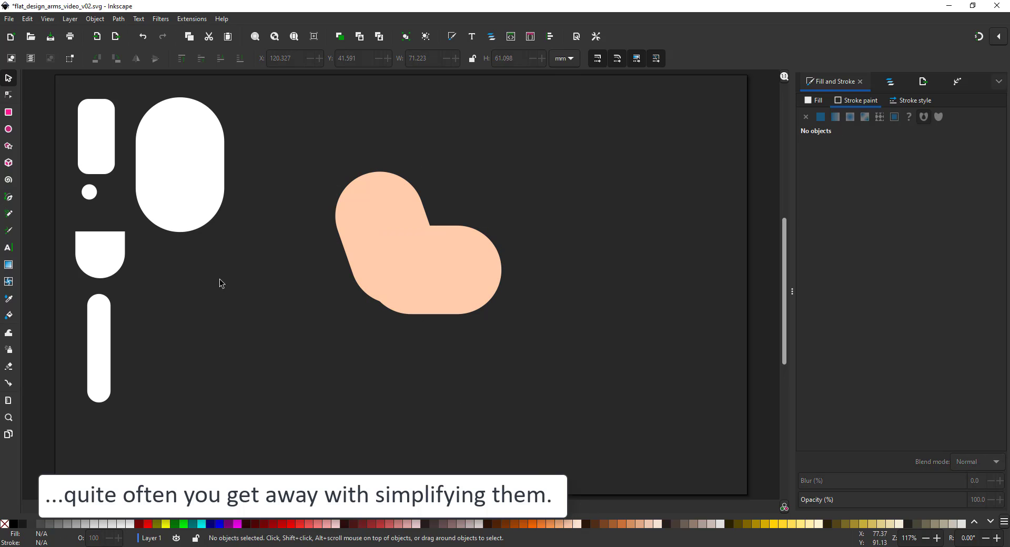
left_click(99, 349)
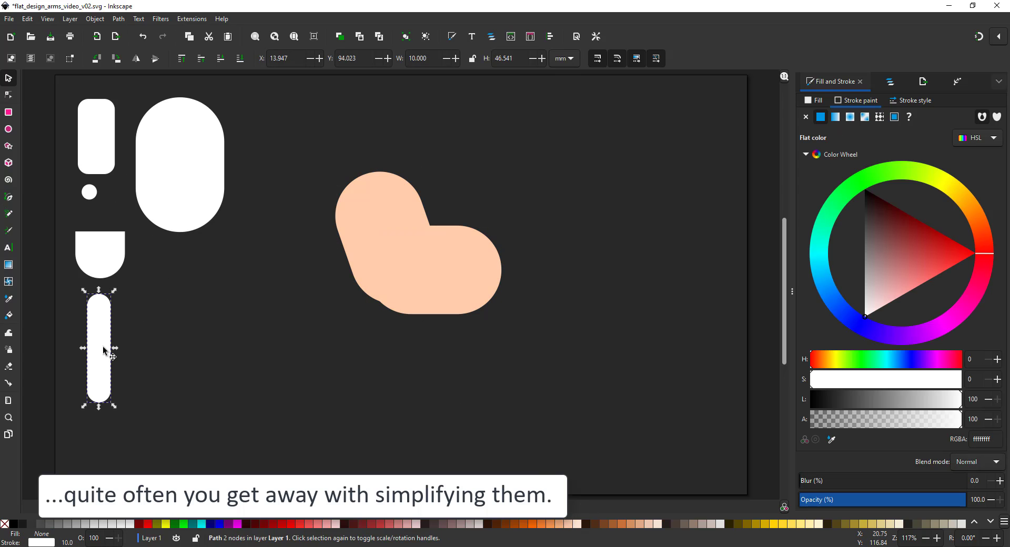
left_click_drag(99, 349, 509, 232)
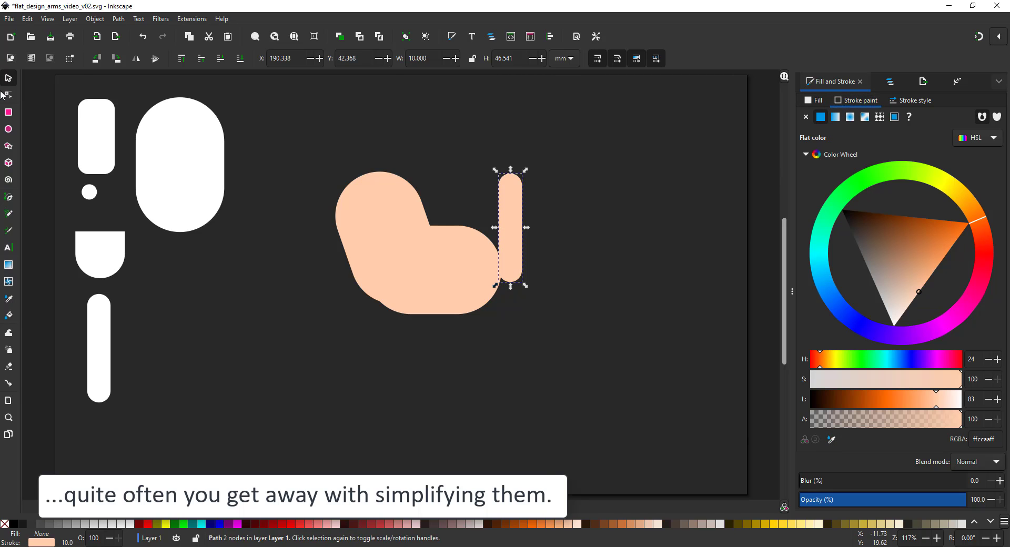
left_click(8, 96)
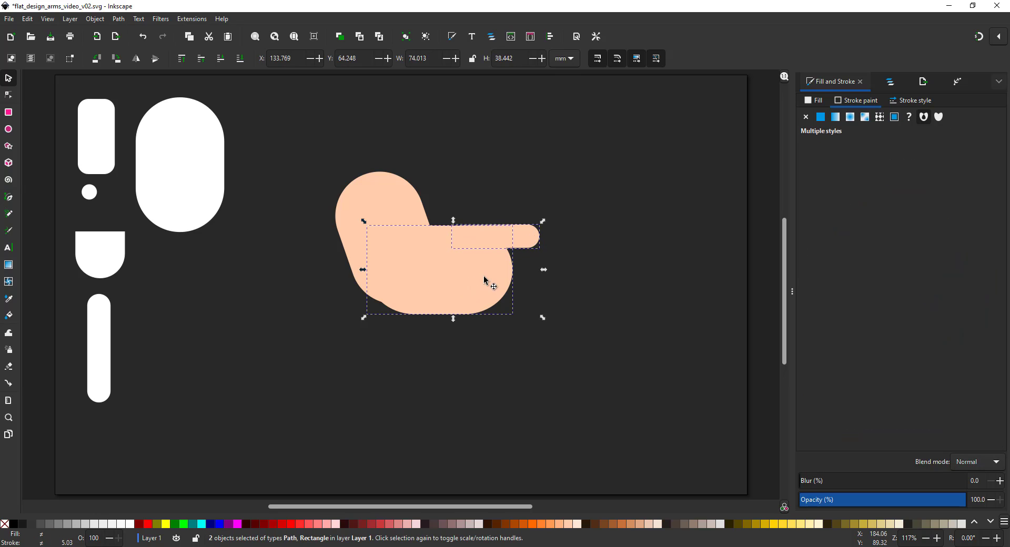
Move the pointing hand up and lay further pill fingers onto the palm
left_click_drag(483, 282, 540, 336)
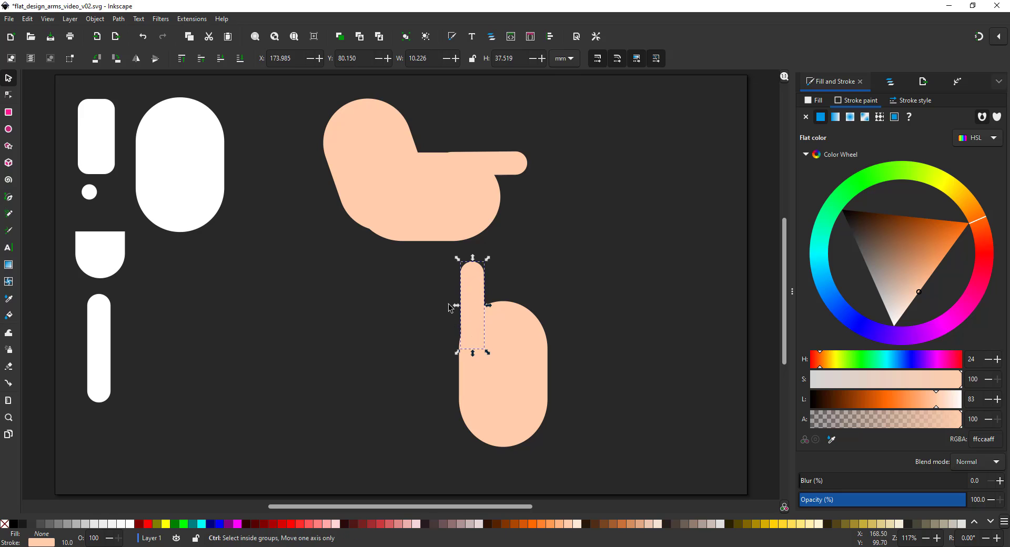
left_click_drag(473, 306, 527, 287)
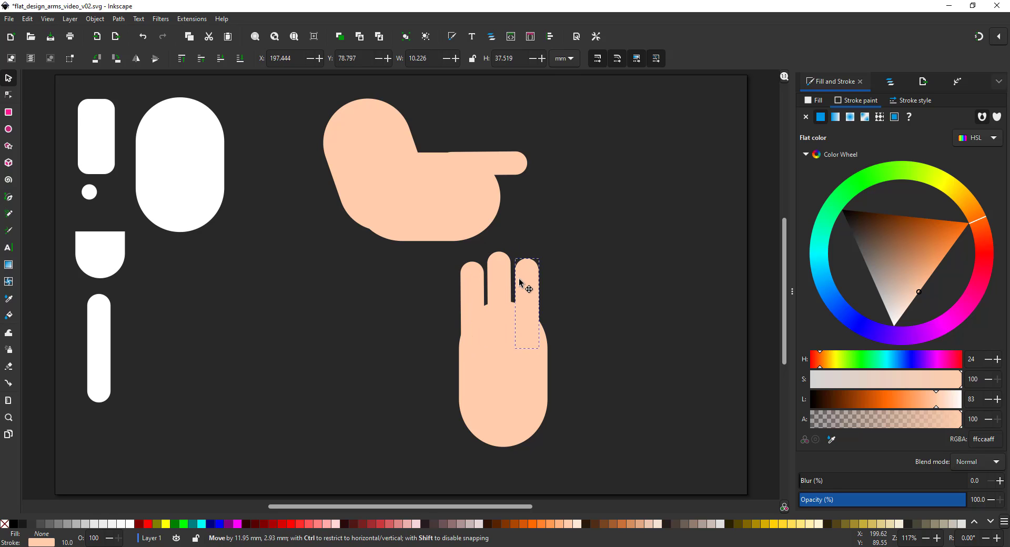
left_click_drag(521, 283, 540, 315)
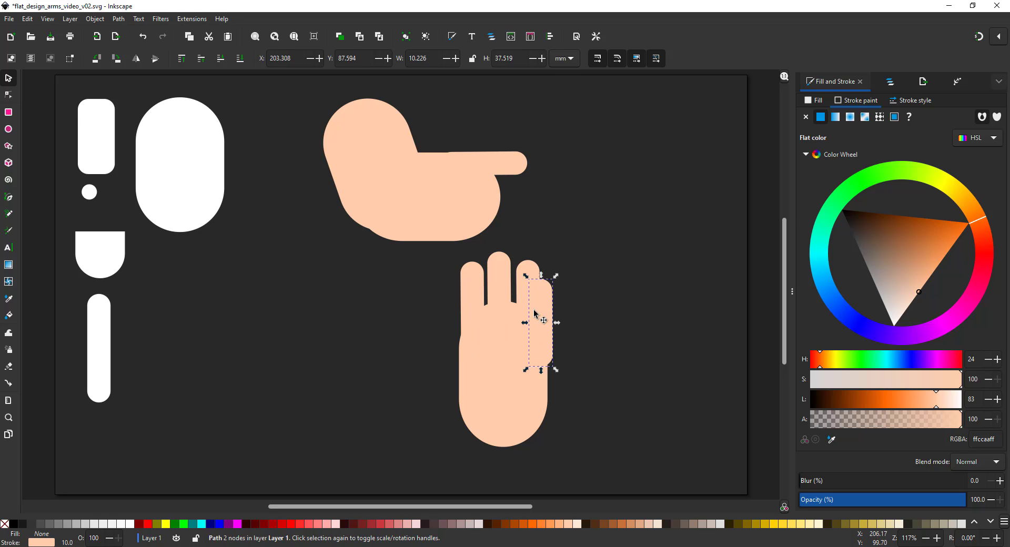
Splay a finger tip with the Node tool and Ctrl-drag a copy of the open hand to the right
left_click(8, 95)
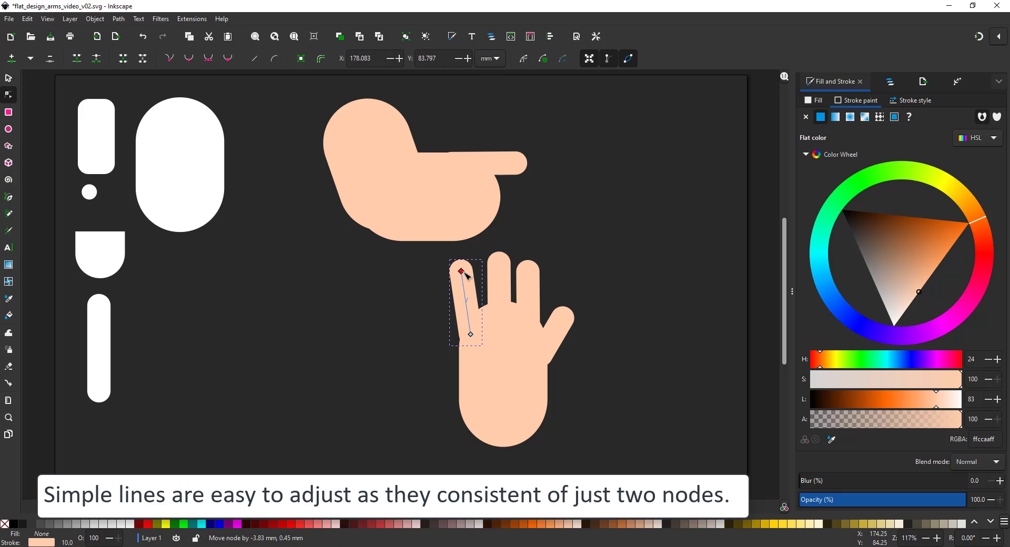
left_click_drag(462, 269, 527, 267)
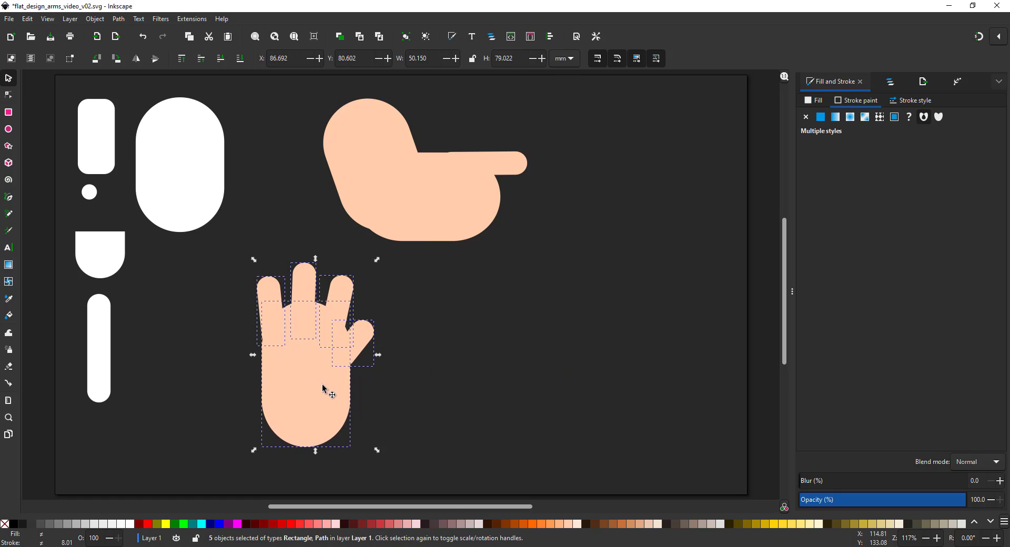
left_click_drag(322, 390, 460, 400)
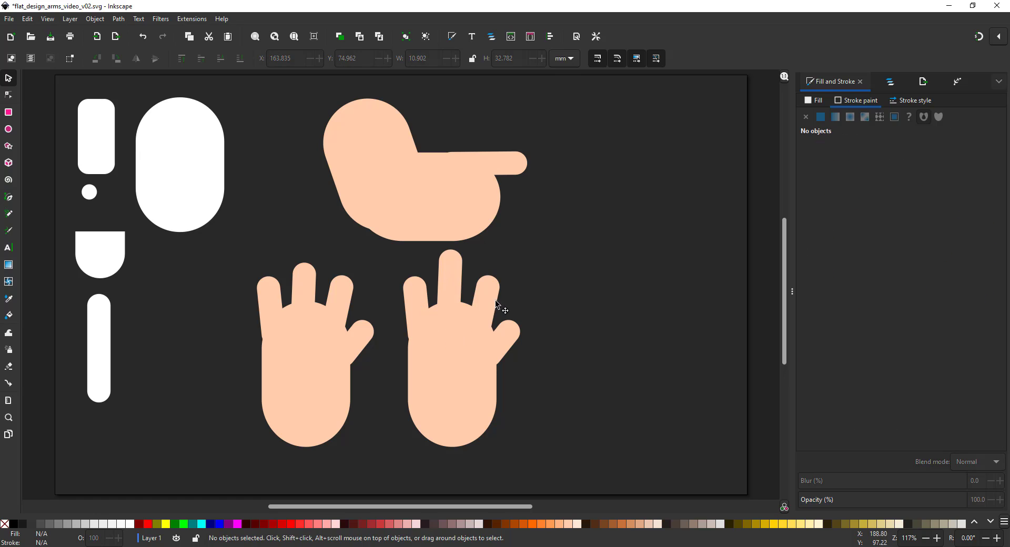
Fold the darker fingers and the thumb across the palm to form a peace-sign hand
left_click(502, 341)
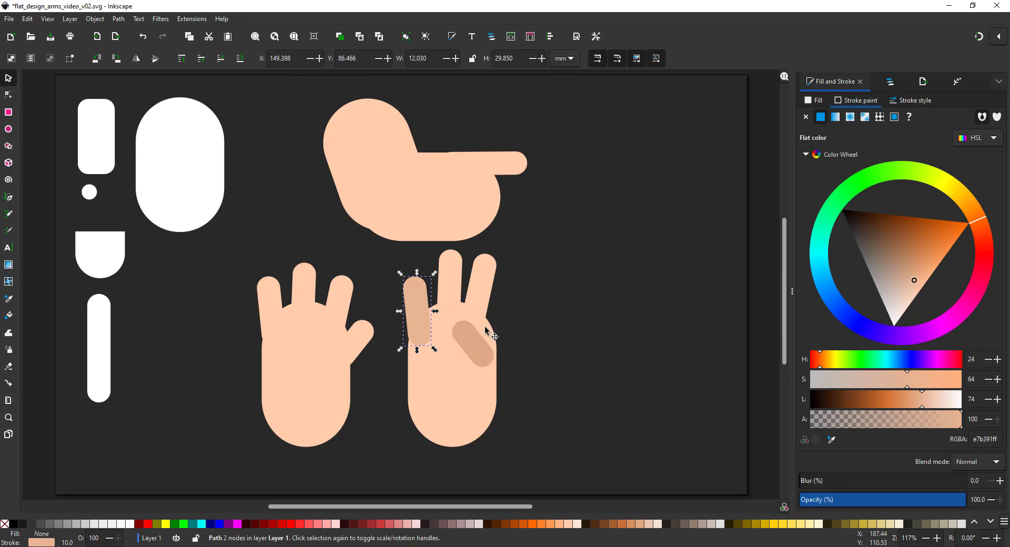
left_click_drag(419, 312, 428, 339)
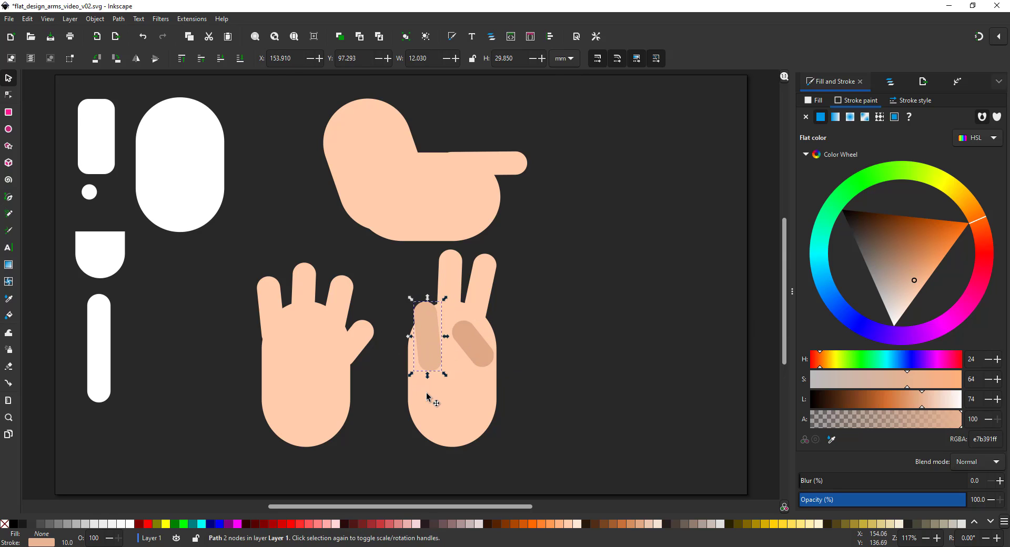
left_click(7, 96)
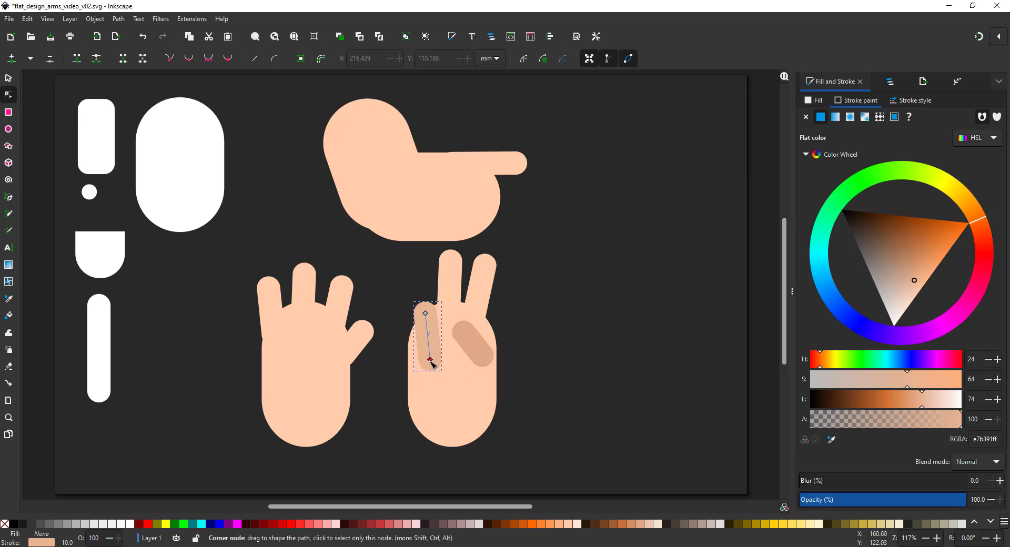
left_click_drag(428, 360, 432, 360)
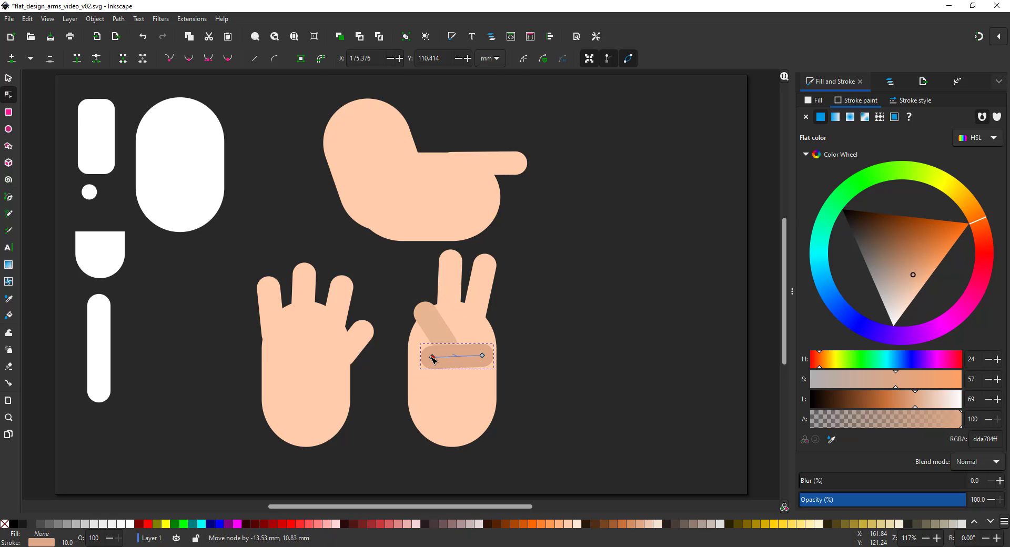
left_click_drag(432, 360, 480, 346)
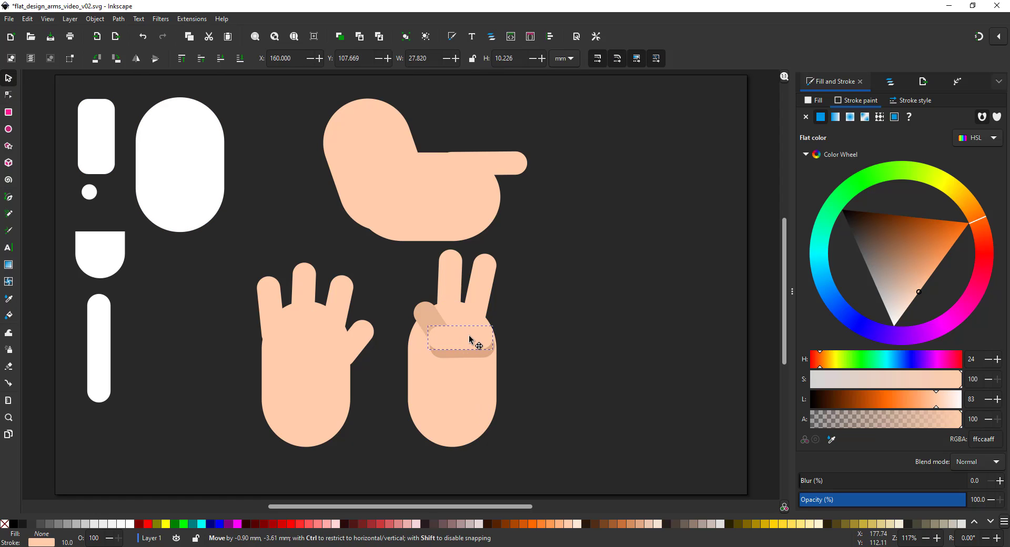
left_click_drag(470, 339, 492, 354)
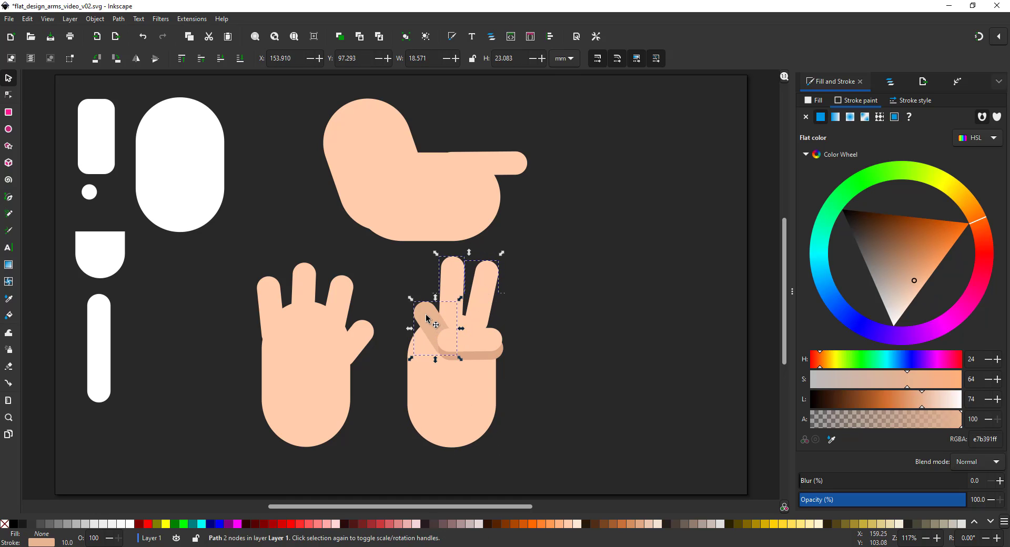
left_click(8, 96)
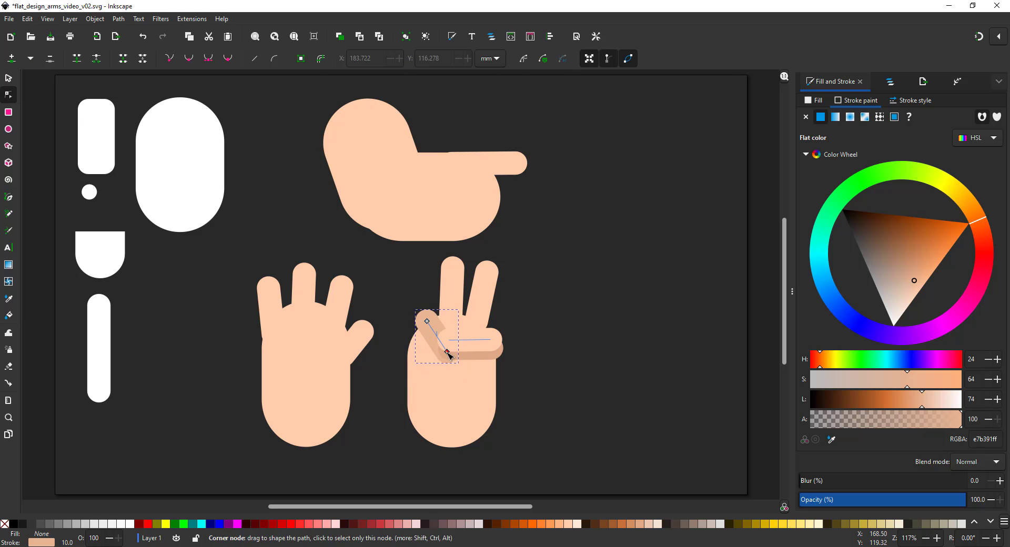
left_click(9, 78)
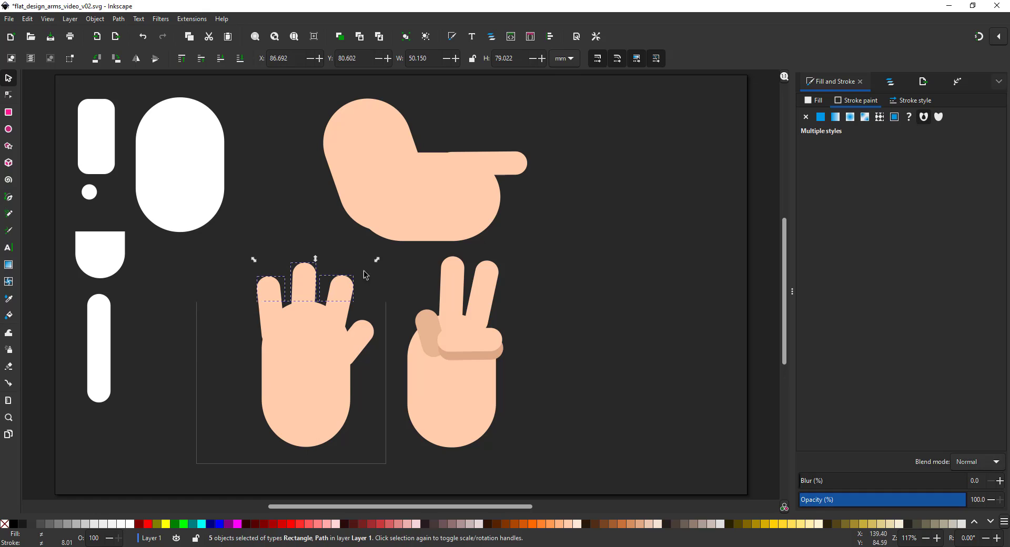
Place a copy of the open hand to the right and give its fingers the darker e7b391 shade
left_click_drag(310, 355, 618, 355)
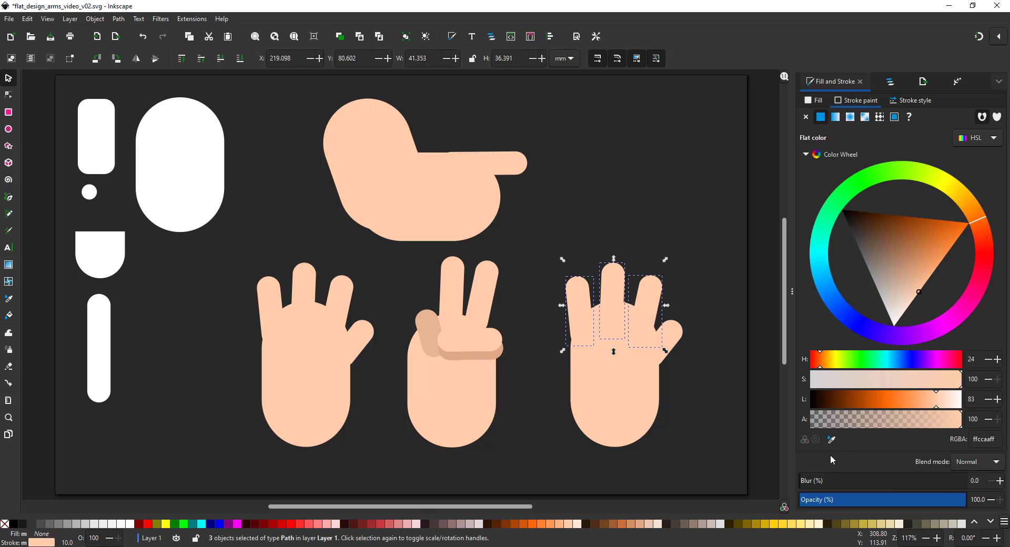
left_click(914, 280)
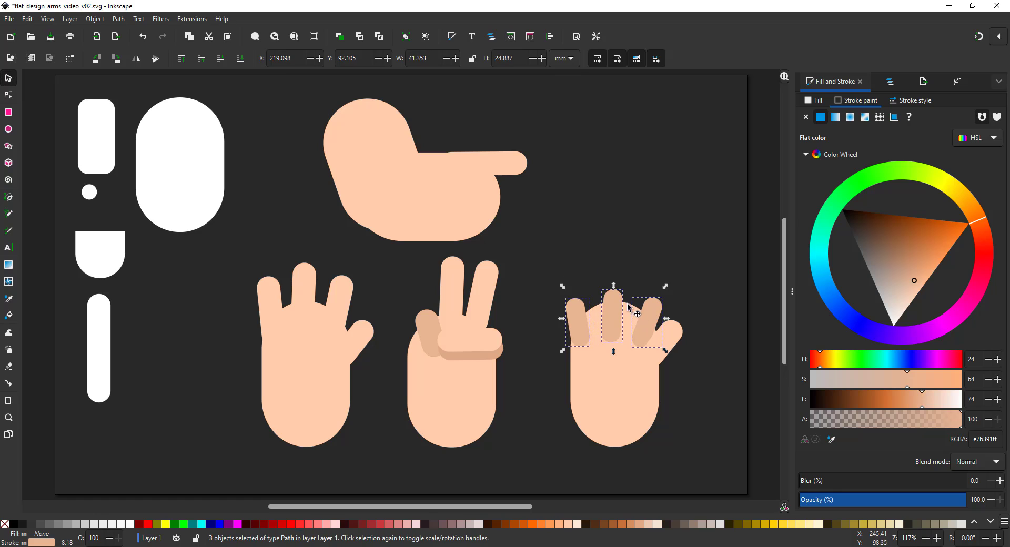
left_click(7, 96)
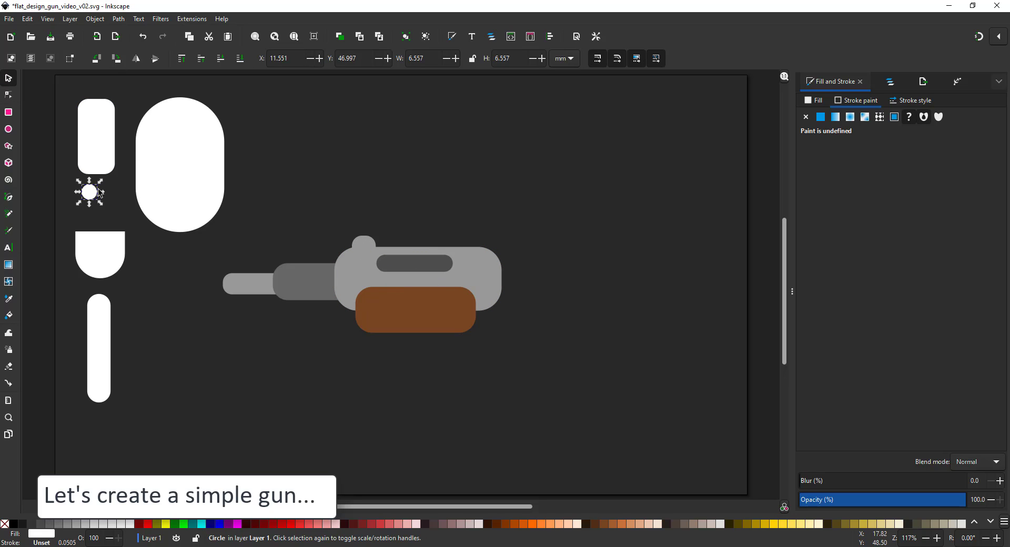
Add a second hole to the grey gun body and a rib piece on the brown grip
left_click_drag(89, 192, 495, 264)
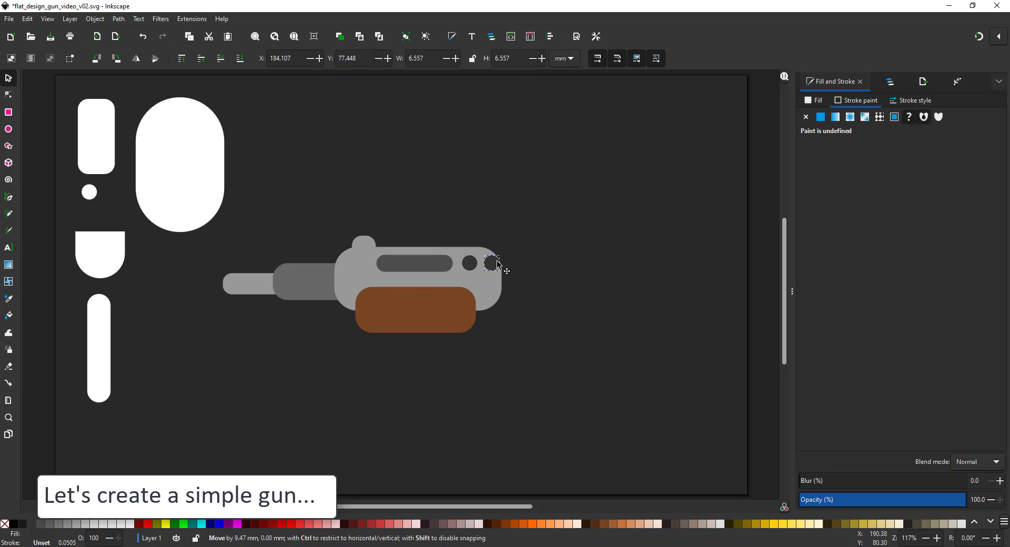
left_click_drag(495, 264, 521, 257)
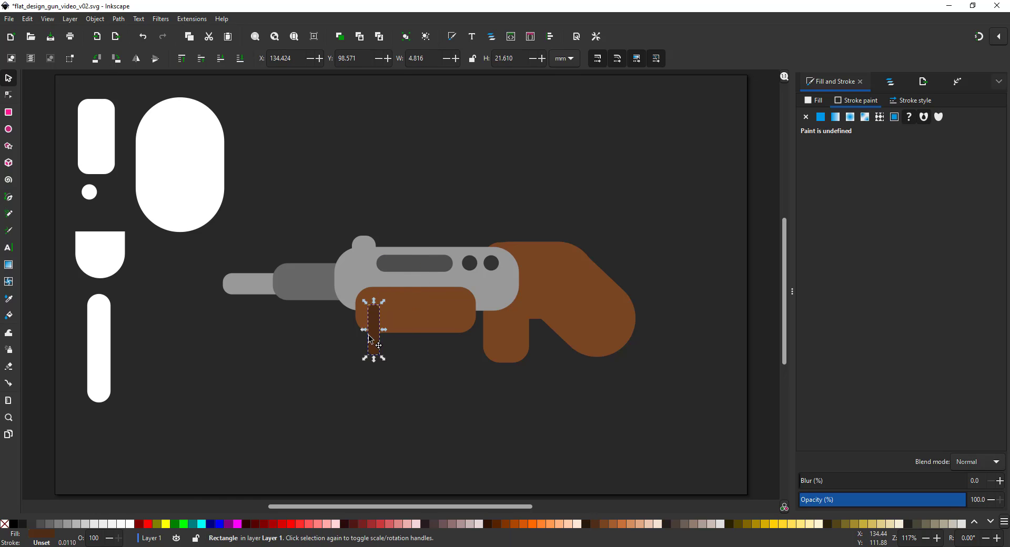
left_click_drag(373, 331, 461, 328)
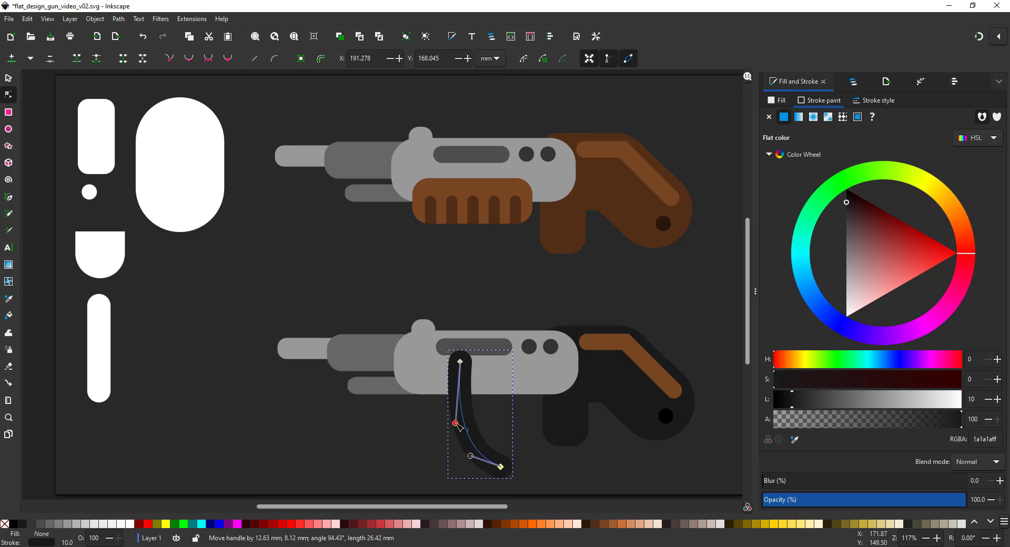
Reshape the dark gun's curved grip, give it stroke width 10.000, and finish the curved stock path
left_click(877, 100)
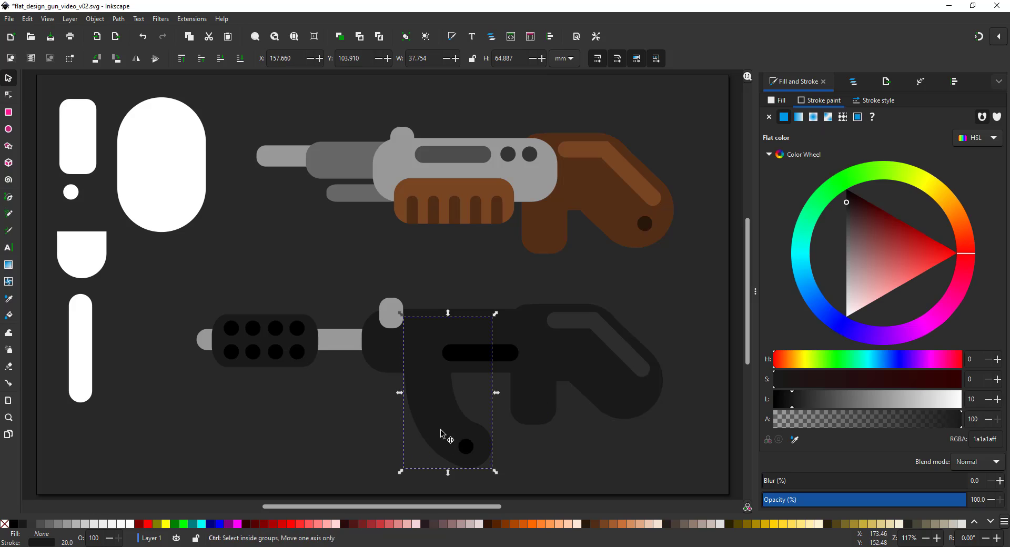
left_click(878, 100)
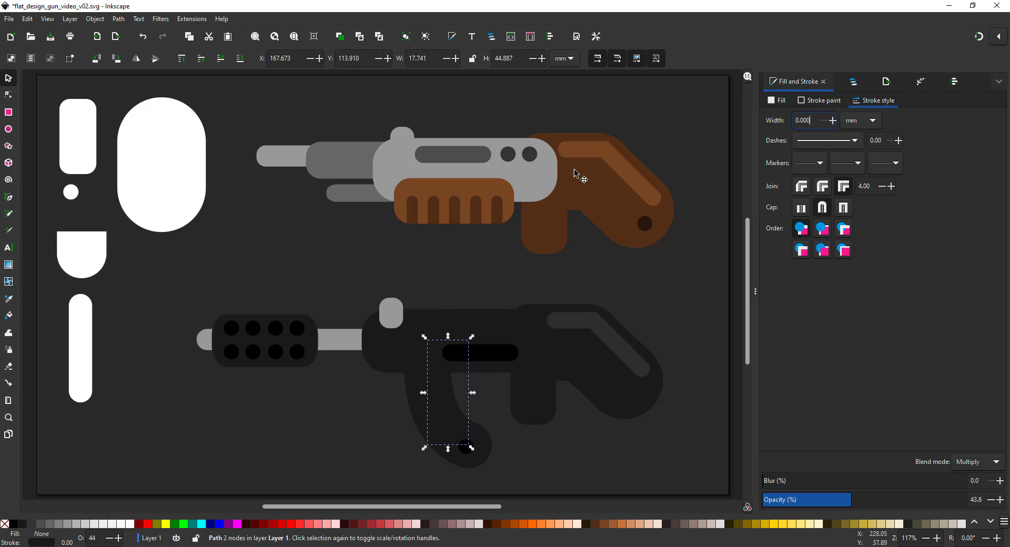
type("10.000")
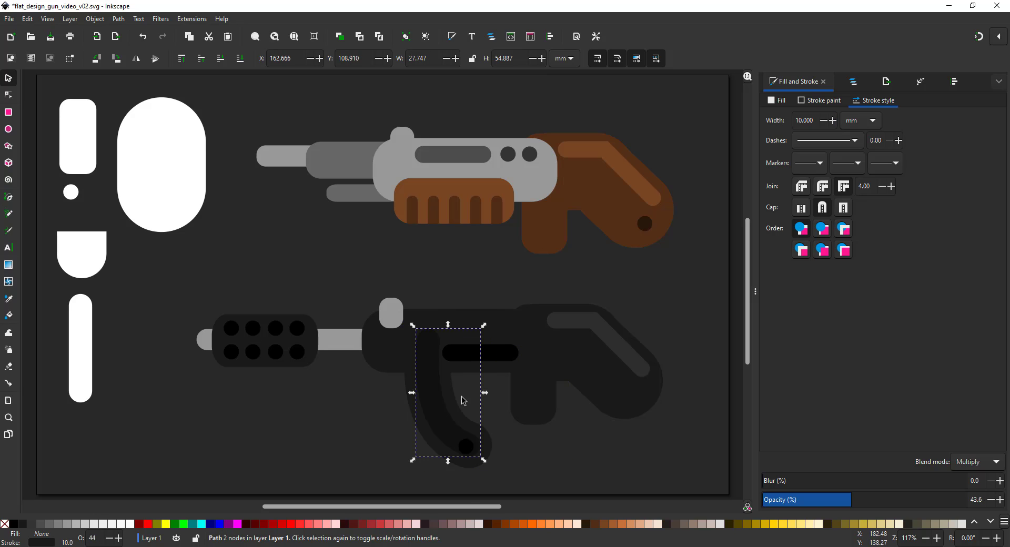
left_click(316, 290)
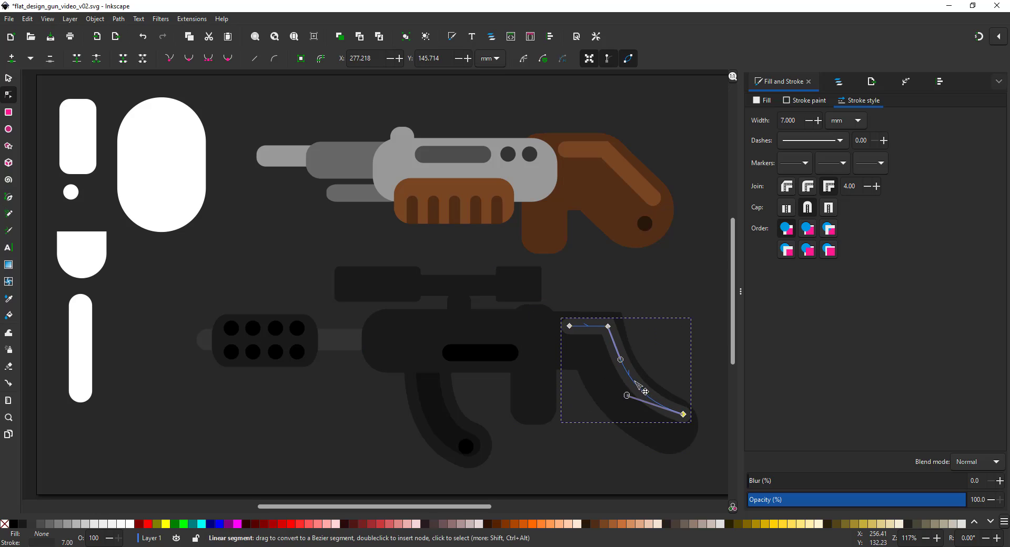
left_click(643, 288)
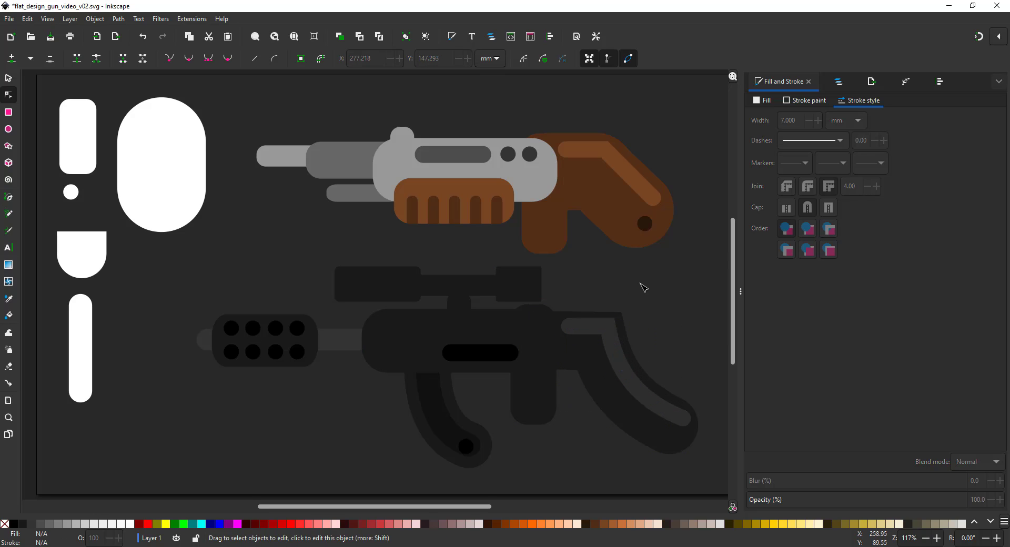
mouse_move(139, 396)
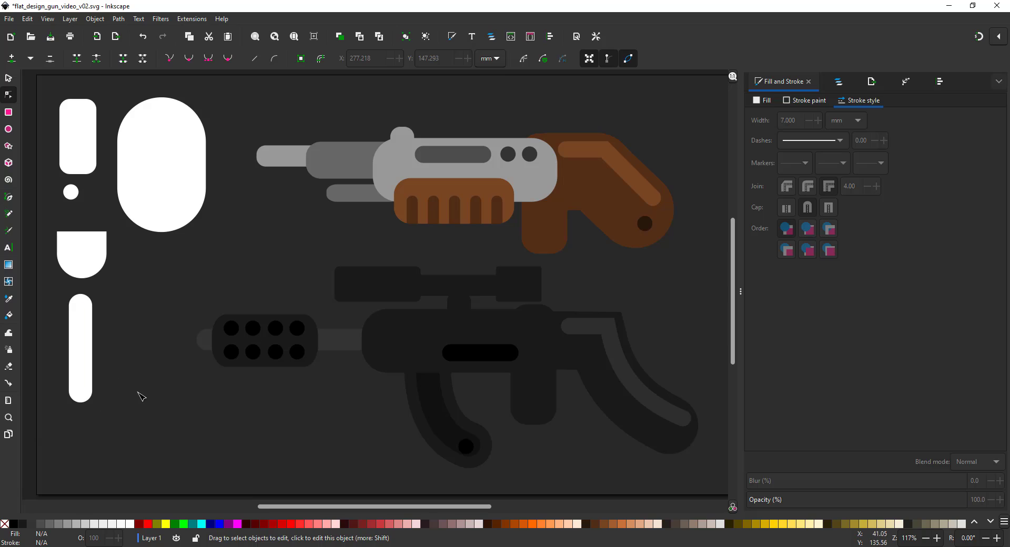
mouse_move(140, 395)
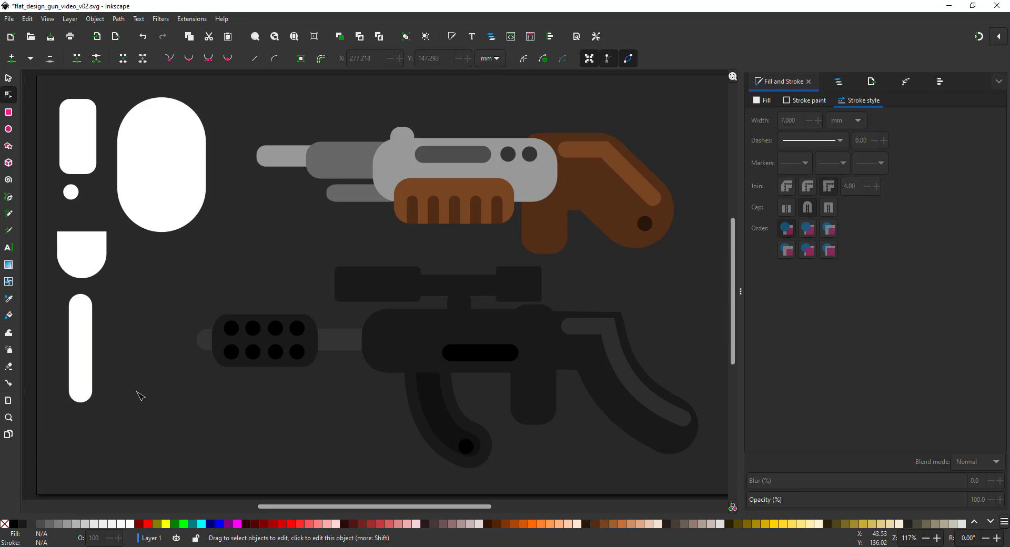
mouse_move(136, 397)
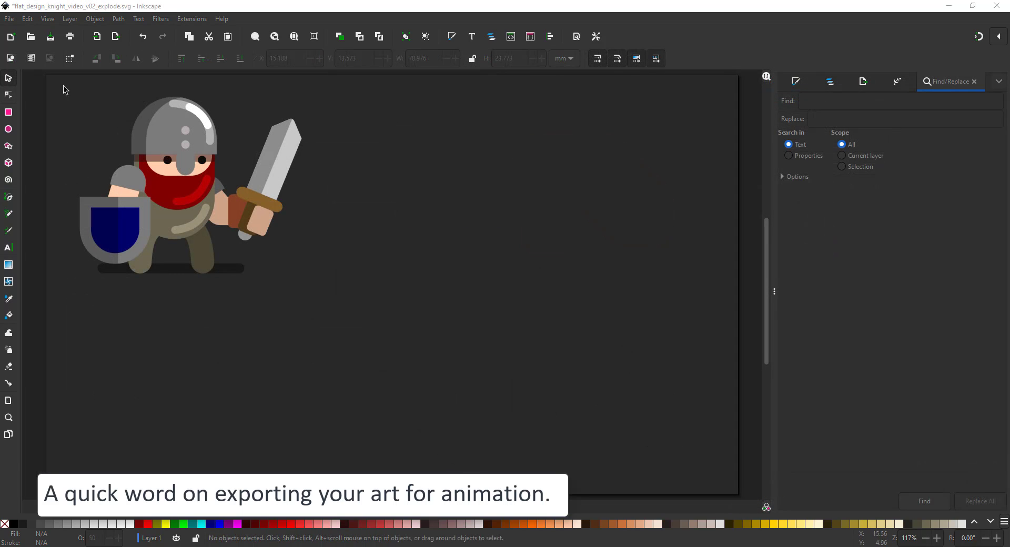
Pull the knight's head and torso aside, stand the sword upright and free one upper arm for rotation
left_click_drag(187, 188, 503, 321)
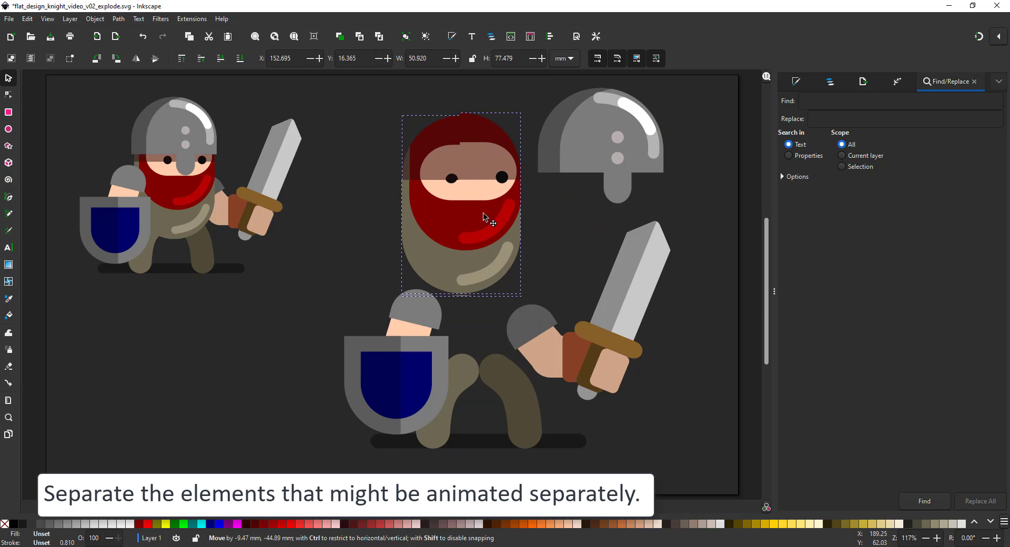
left_click_drag(396, 367, 258, 403)
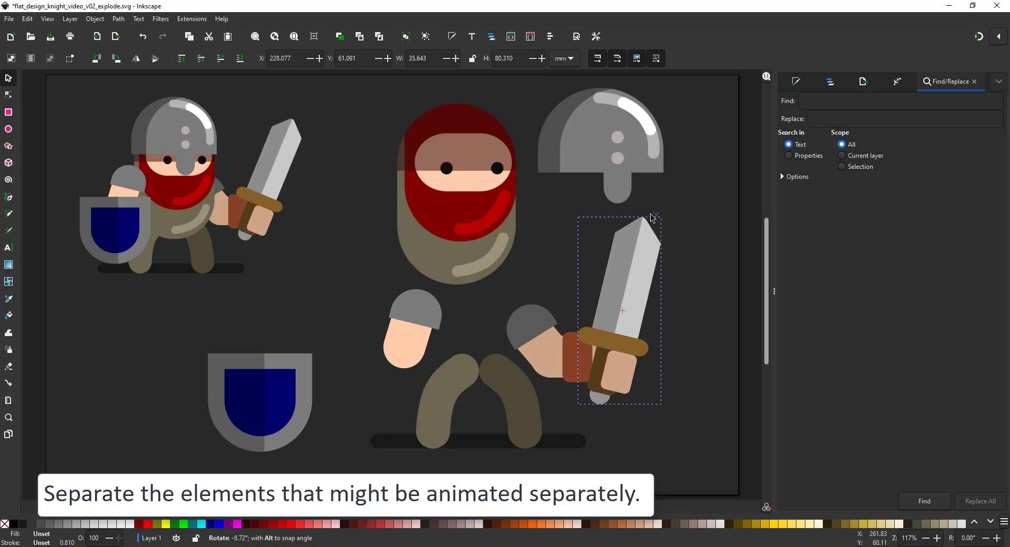
left_click_drag(652, 215, 634, 213)
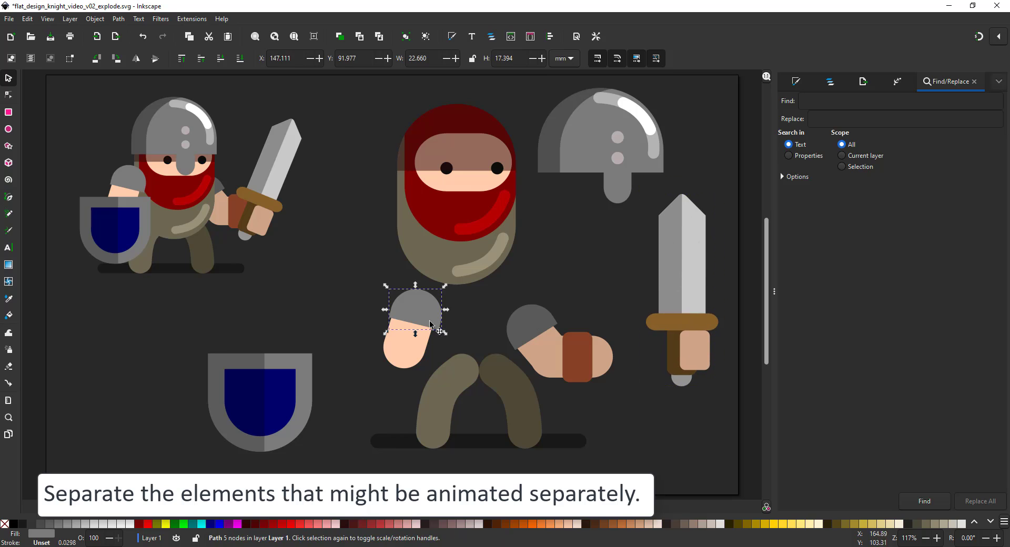
left_click_drag(414, 321, 354, 270)
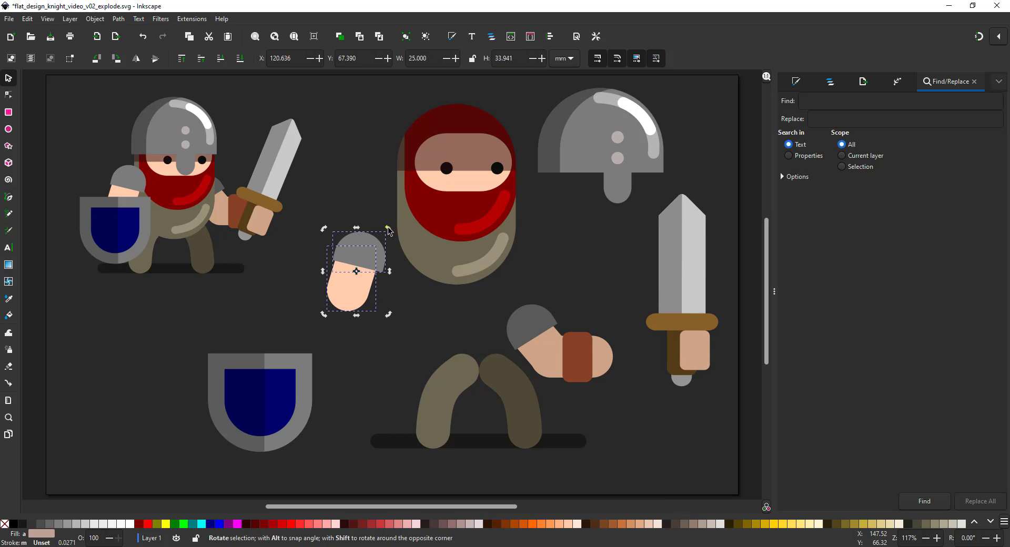
left_click(358, 252)
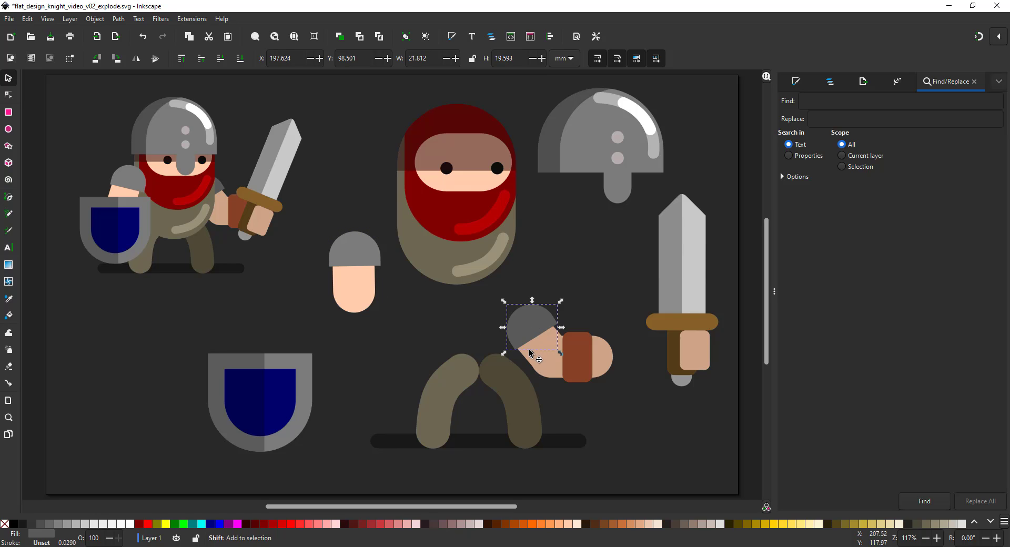
Move the other upper arm out on its own and pick the forearm with its band
left_click_drag(531, 331, 555, 248)
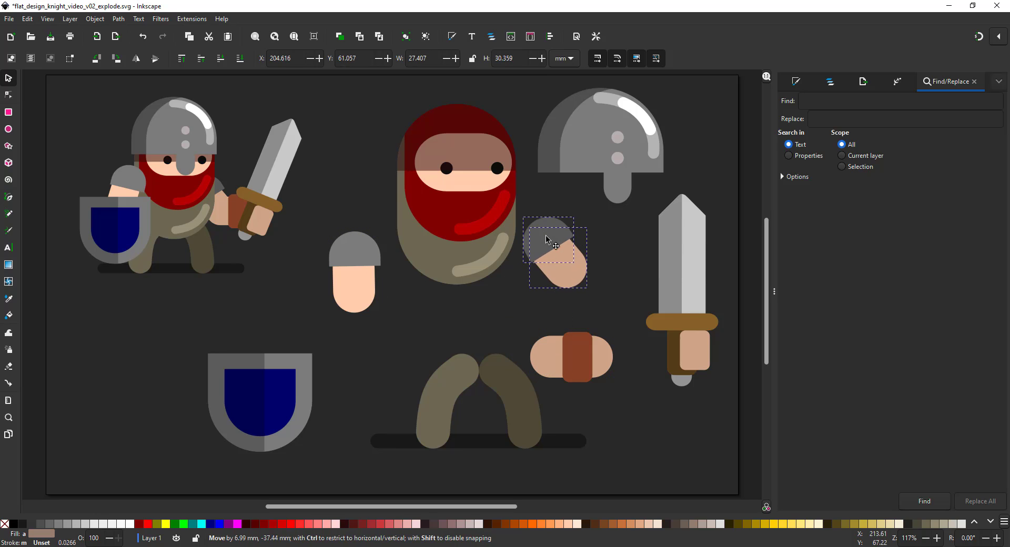
left_click_drag(547, 251, 571, 287)
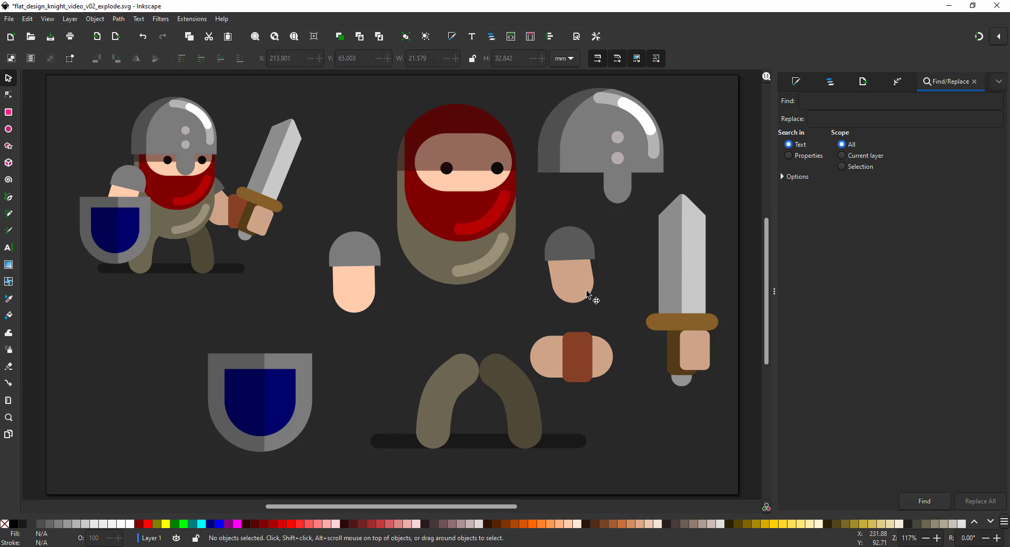
left_click(570, 277)
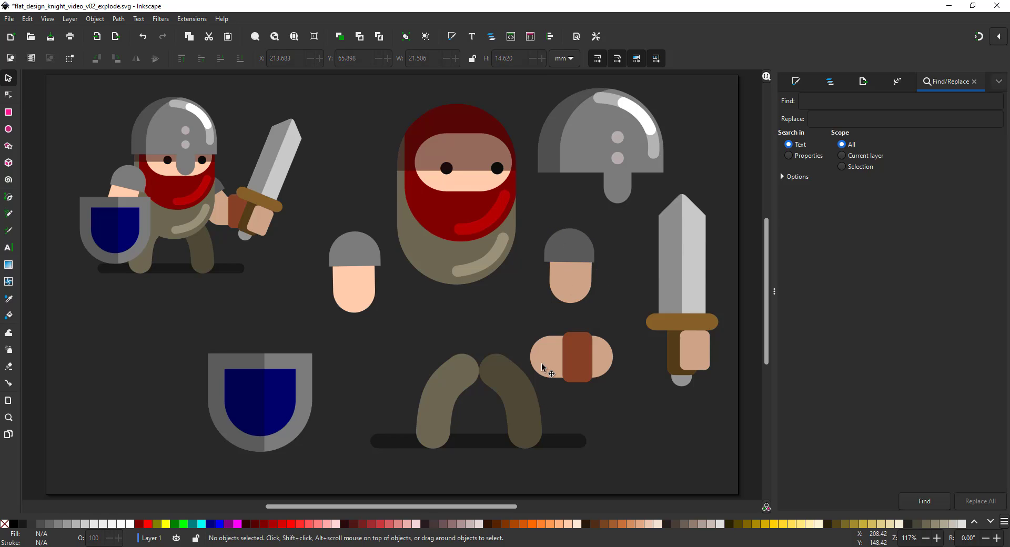
left_click(568, 275)
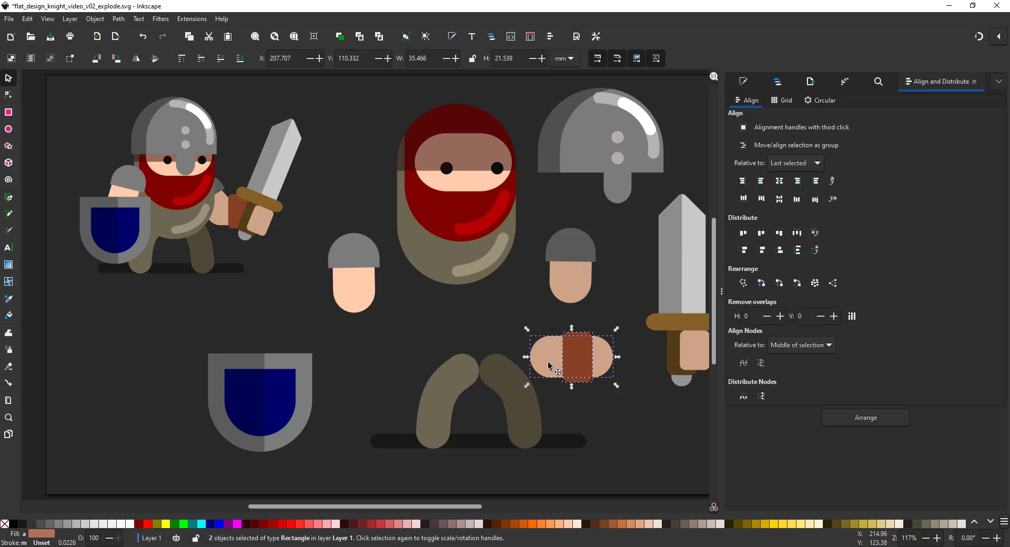
Set a forearm and hand beside the shield and pull one leg away from the other
left_click_drag(571, 358, 267, 312)
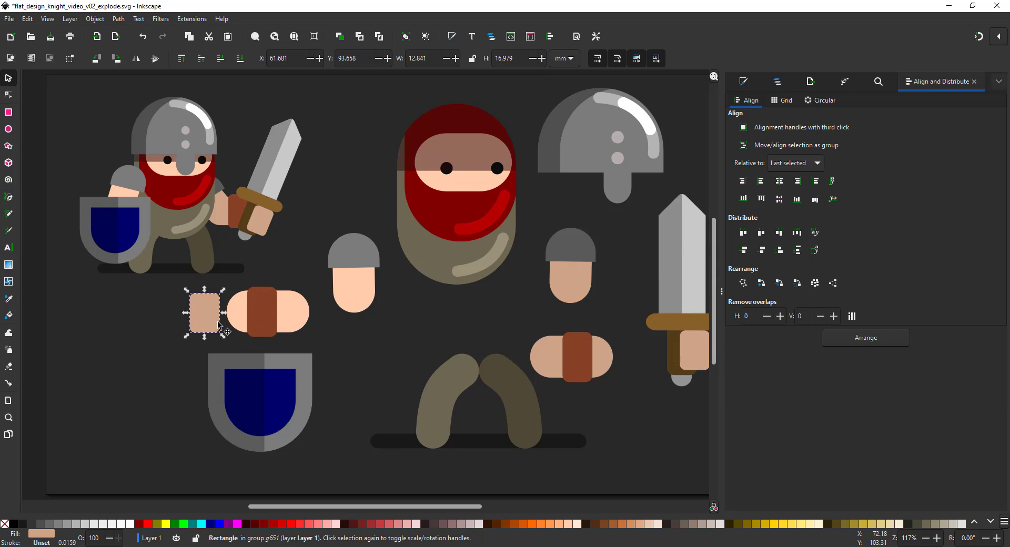
mouse_move(464, 372)
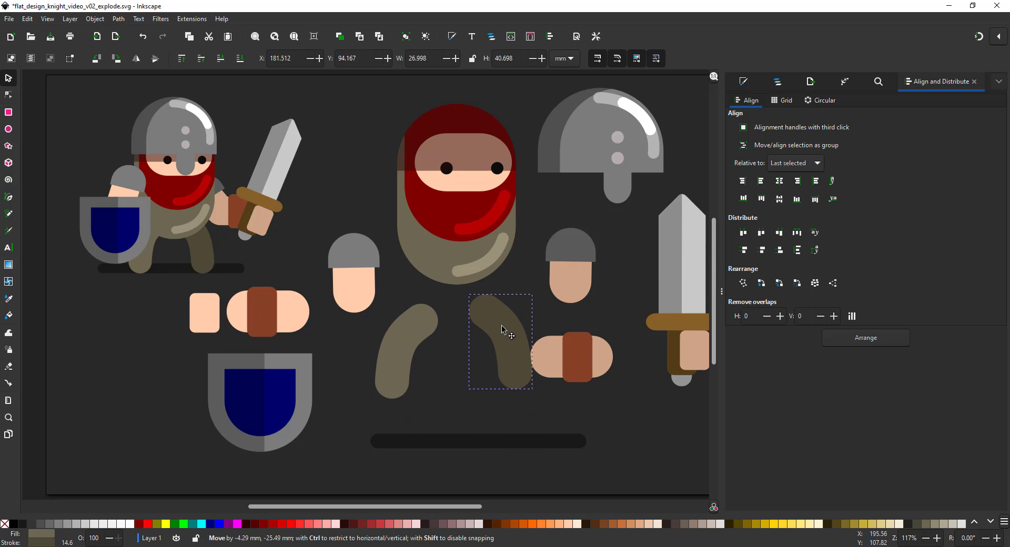
left_click_drag(498, 342, 606, 322)
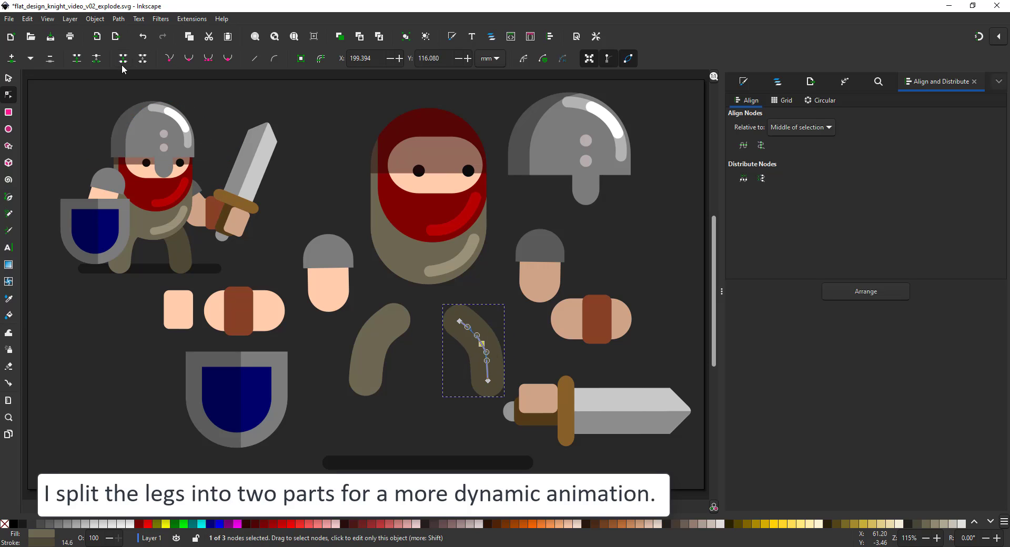
Break both leg paths at the knee and split each into separate upper and lower pieces
left_click(118, 19)
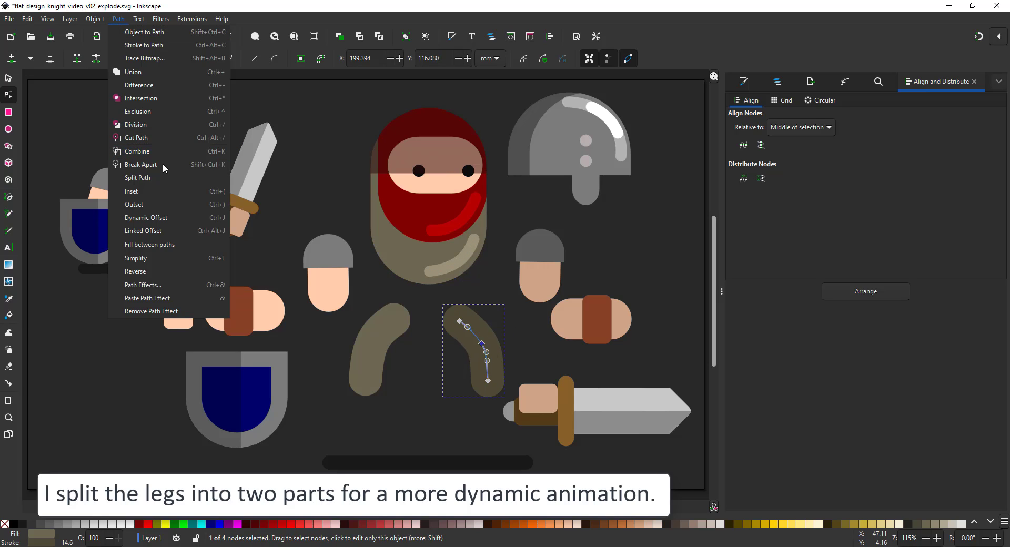
left_click(140, 165)
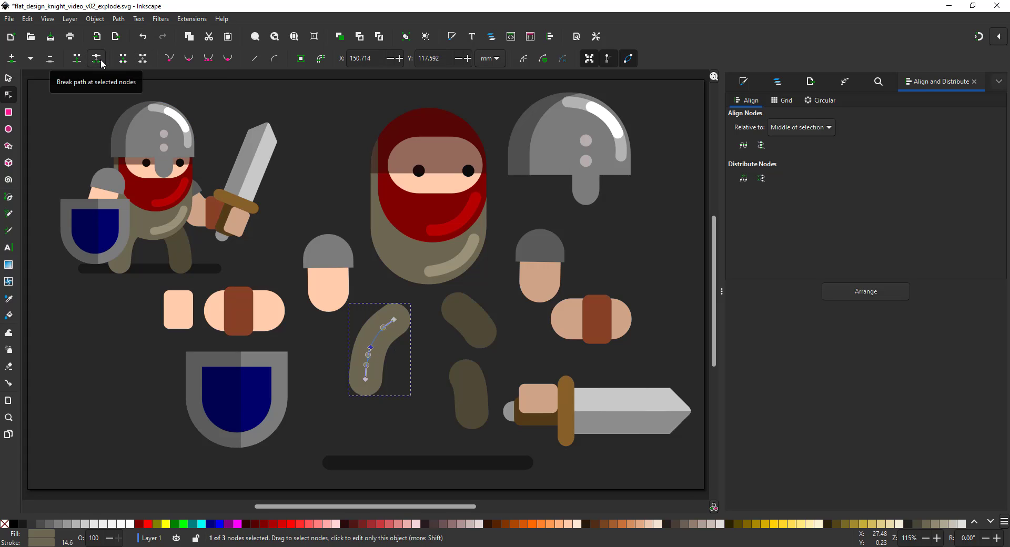
left_click(118, 19)
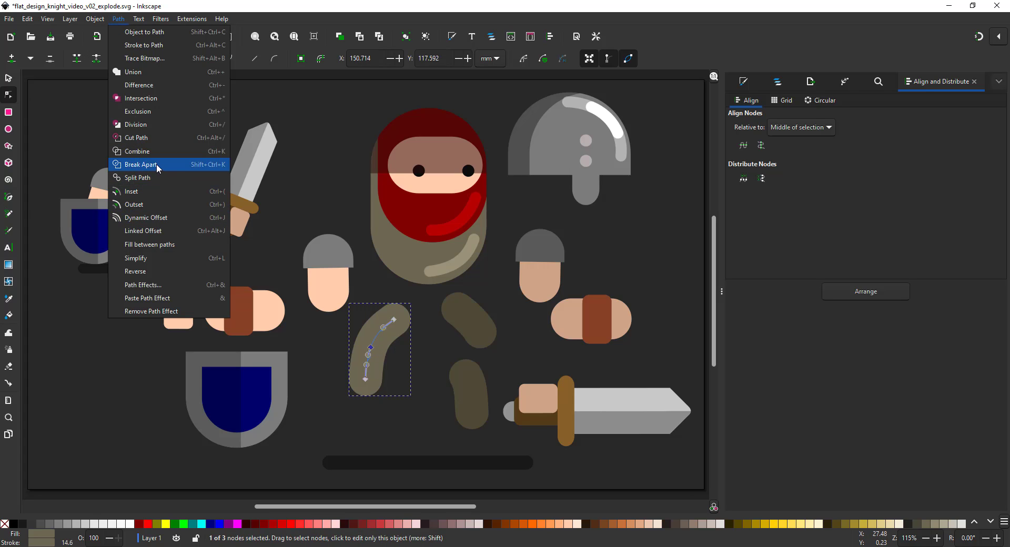
left_click(140, 164)
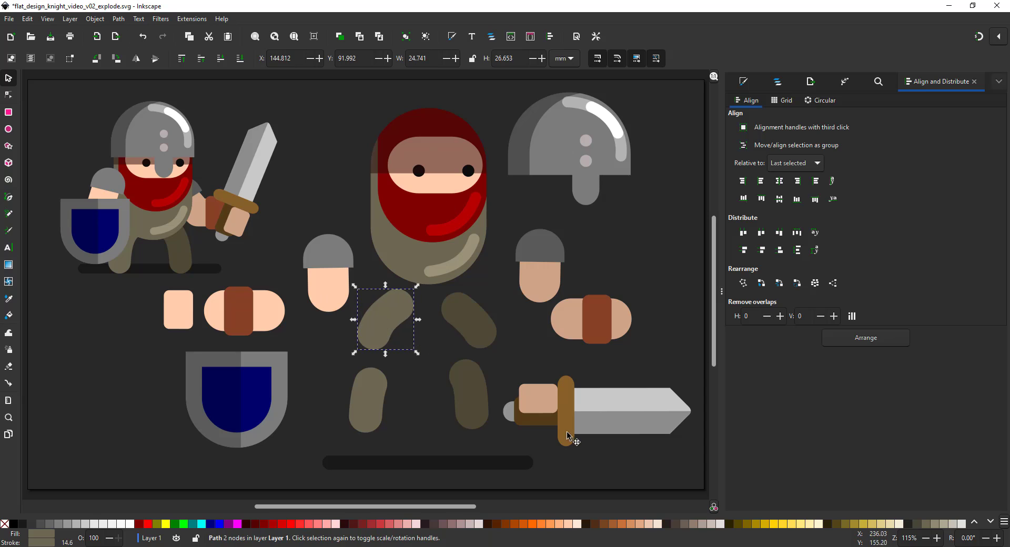
left_click(569, 427)
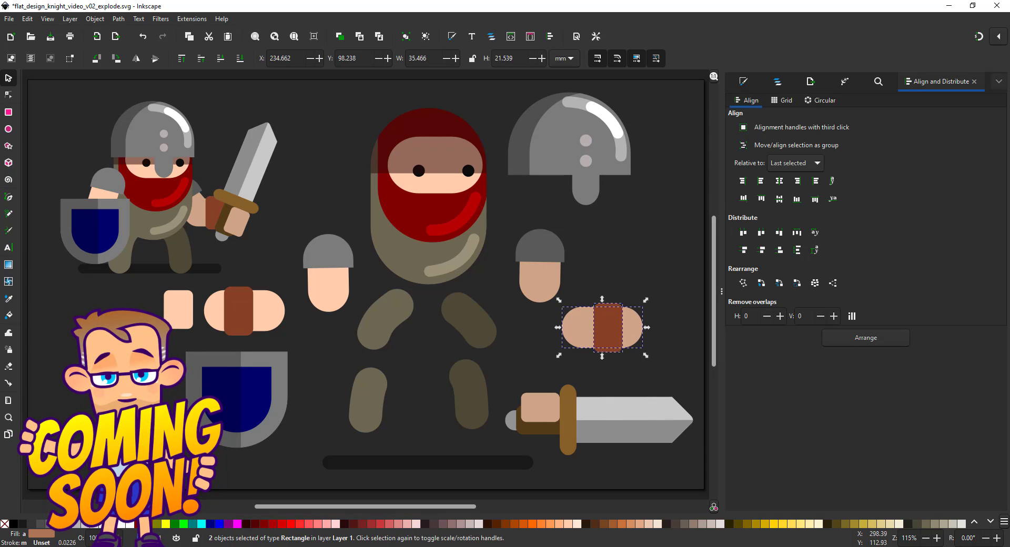
left_click(926, 261)
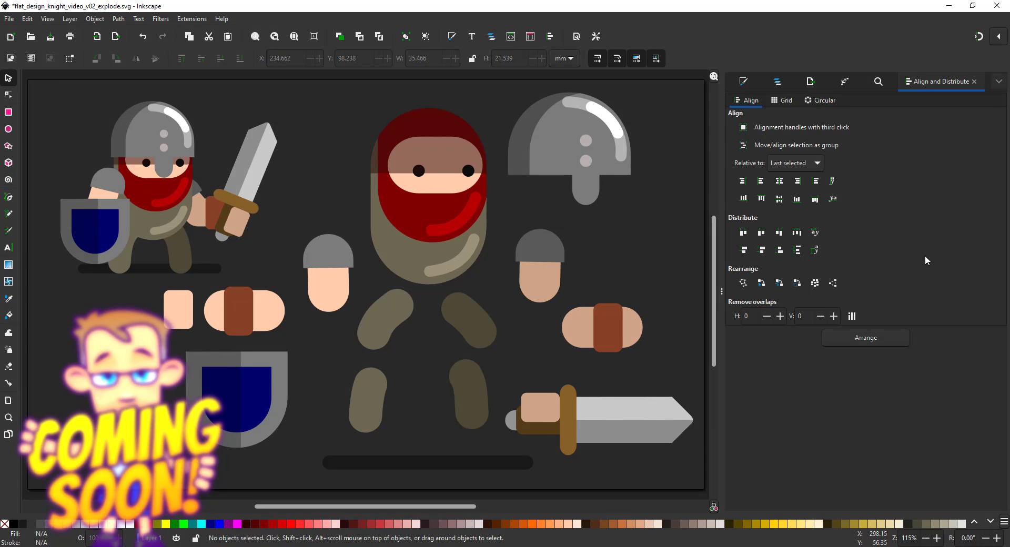